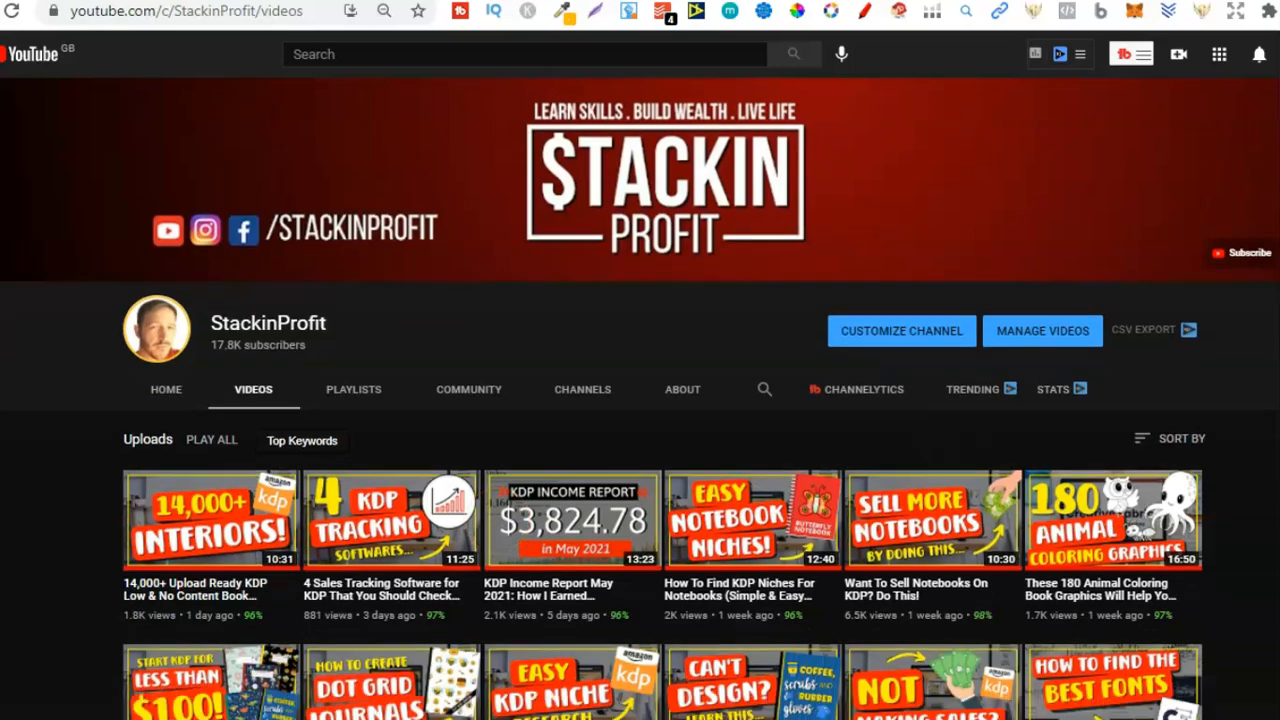
# Step: Scroll the page and close the keyword suggestions to reveal the 20,000+ 'funny notebook' results
pyautogui.scroll(-3)
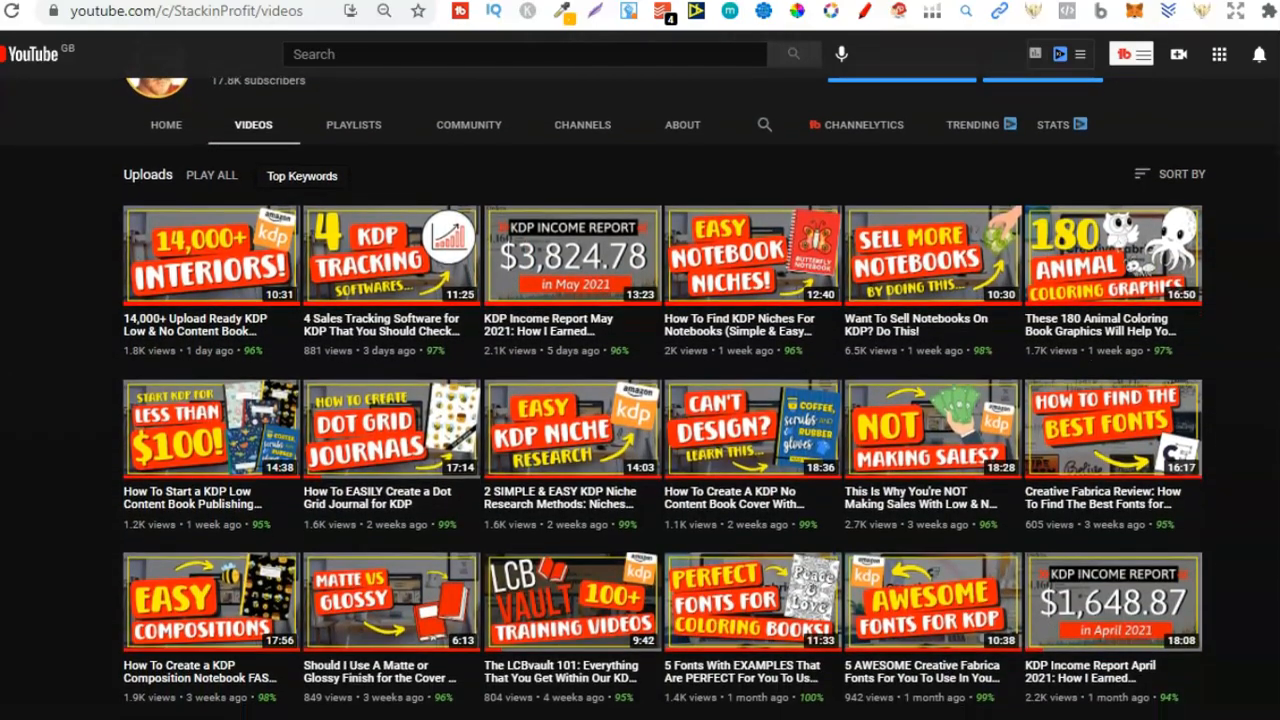
pyautogui.scroll(-3)
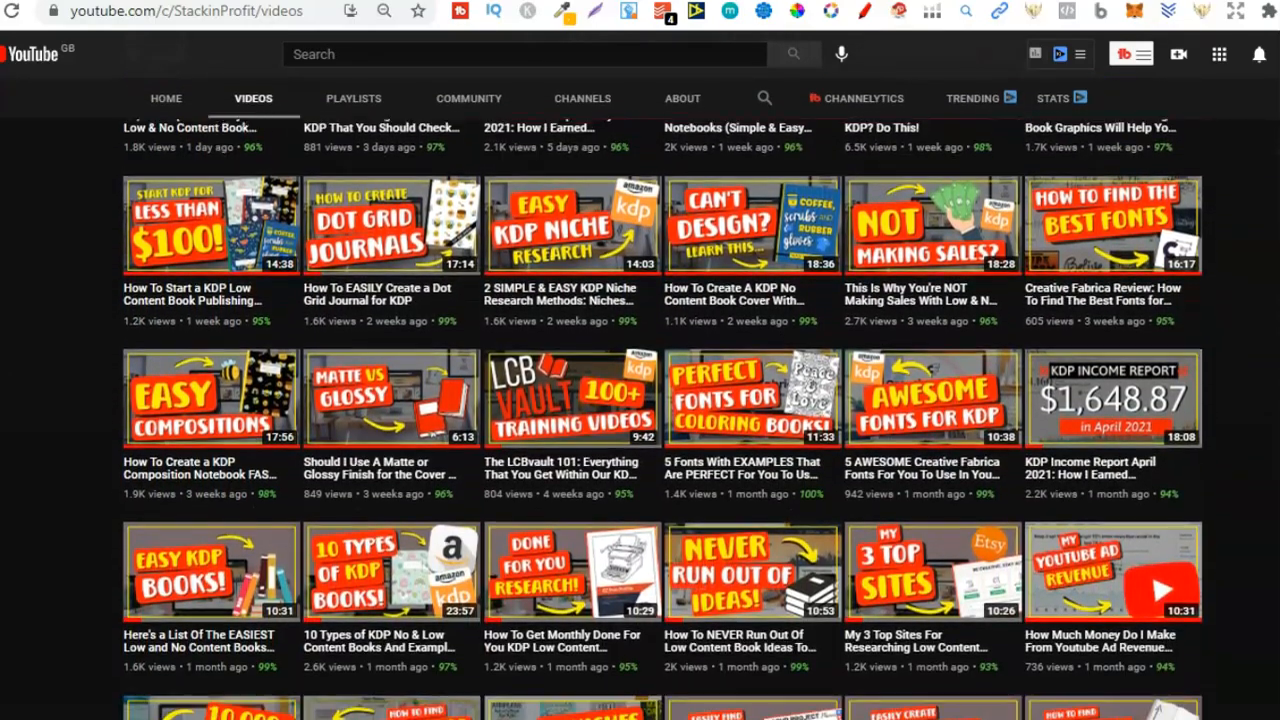
pyautogui.scroll(-3)
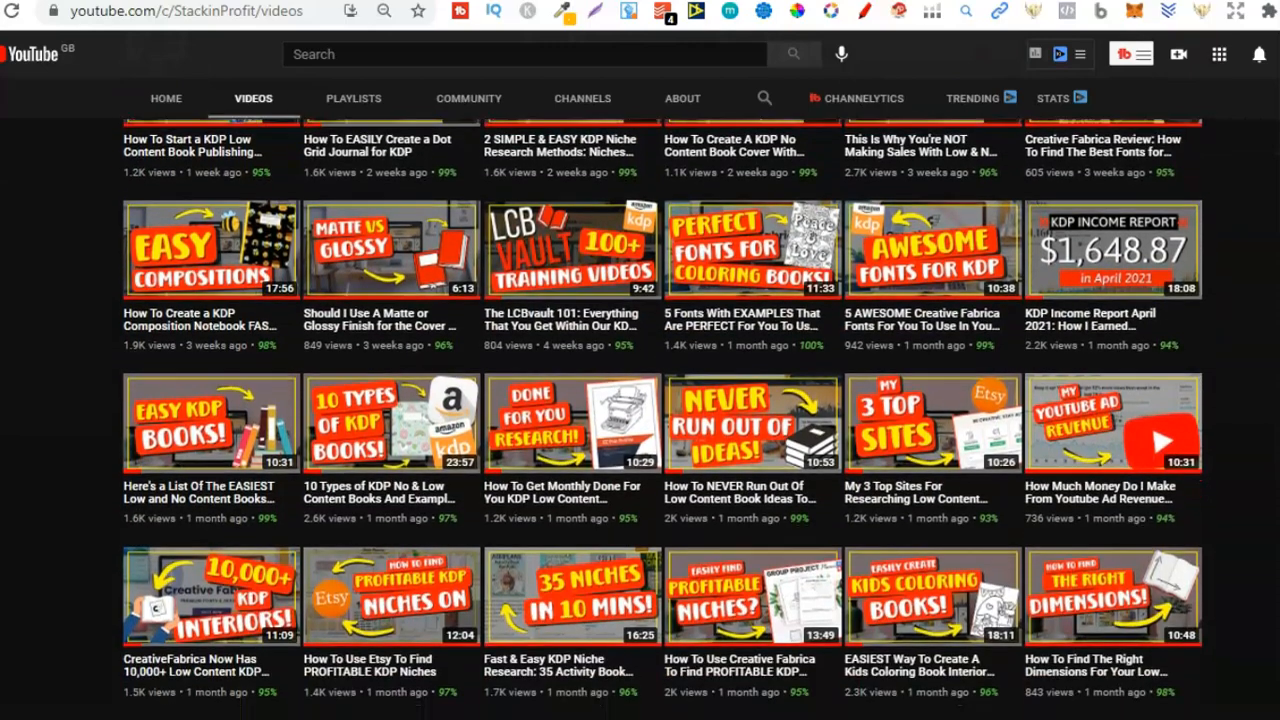
pyautogui.scroll(-3)
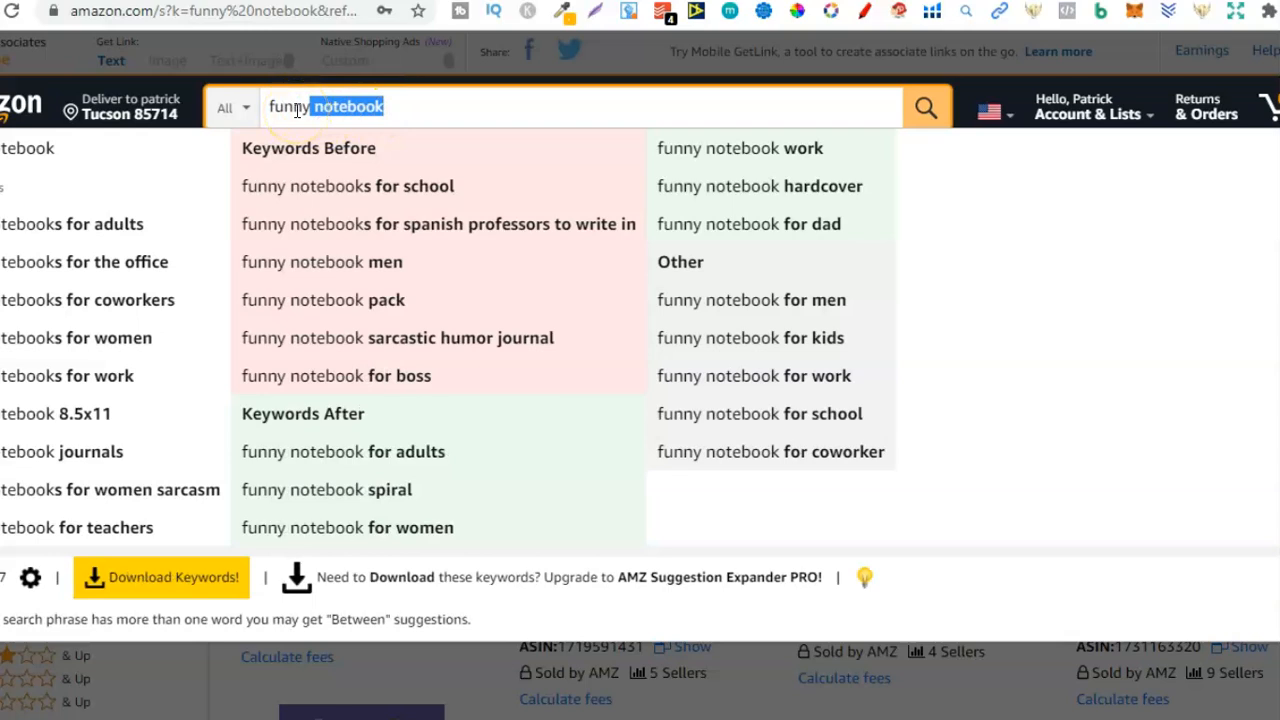
pyautogui.moveTo(357, 250)
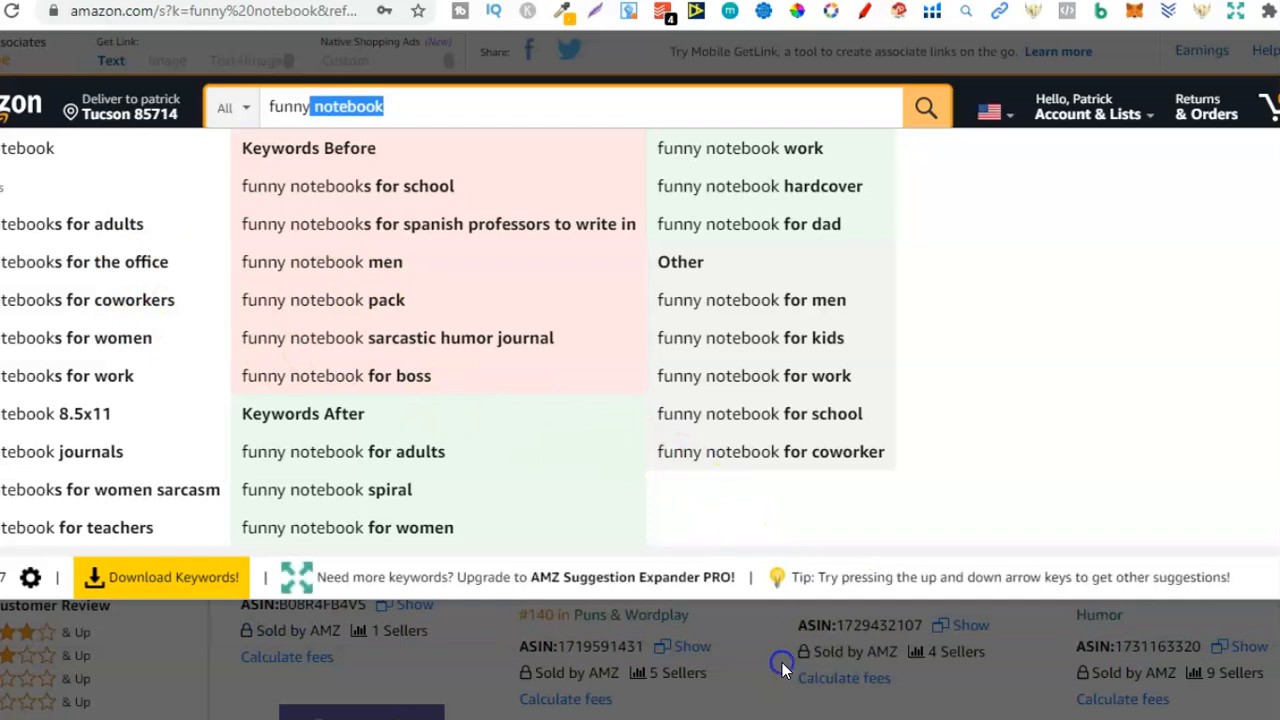
pyautogui.click(924, 107)
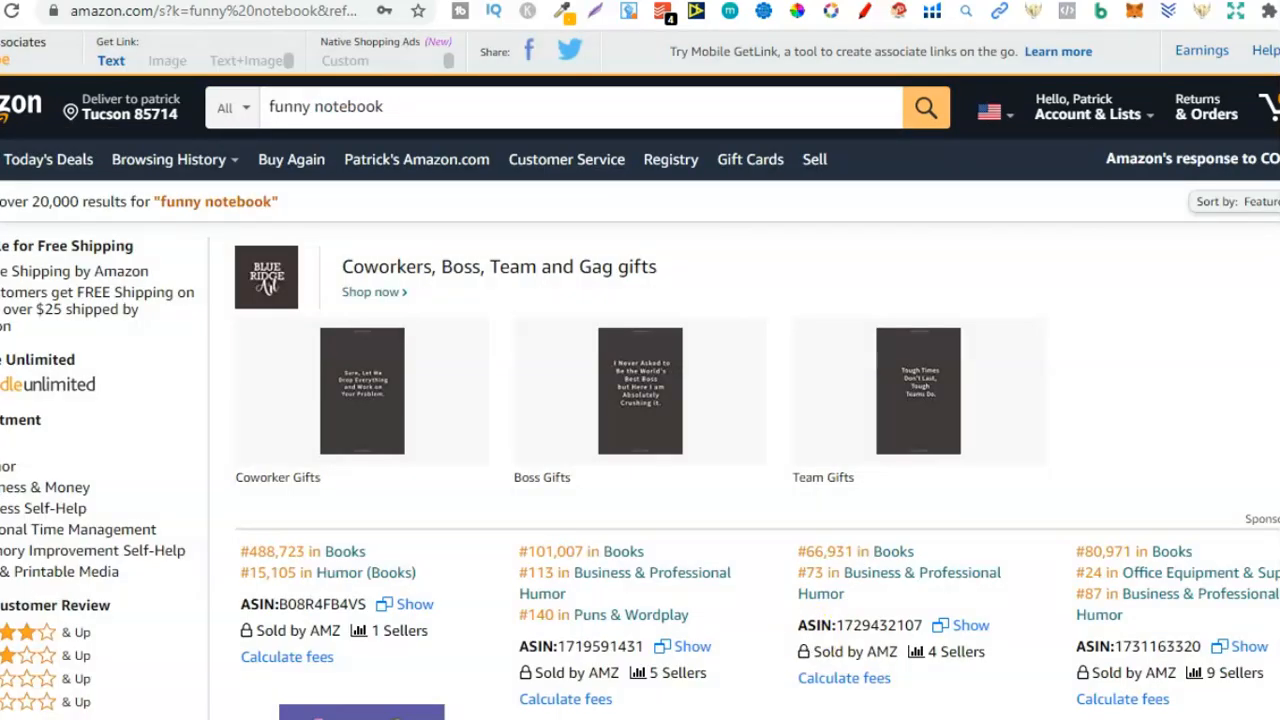
pyautogui.scroll(-3)
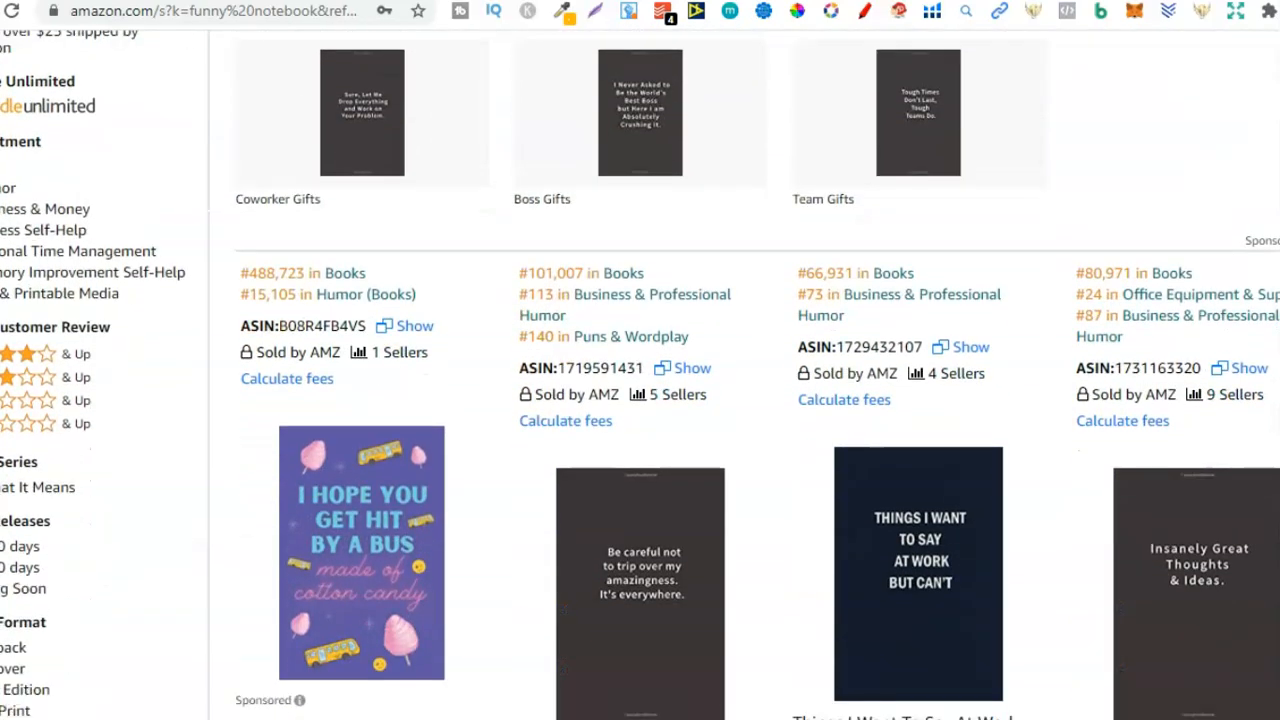
pyautogui.scroll(-3)
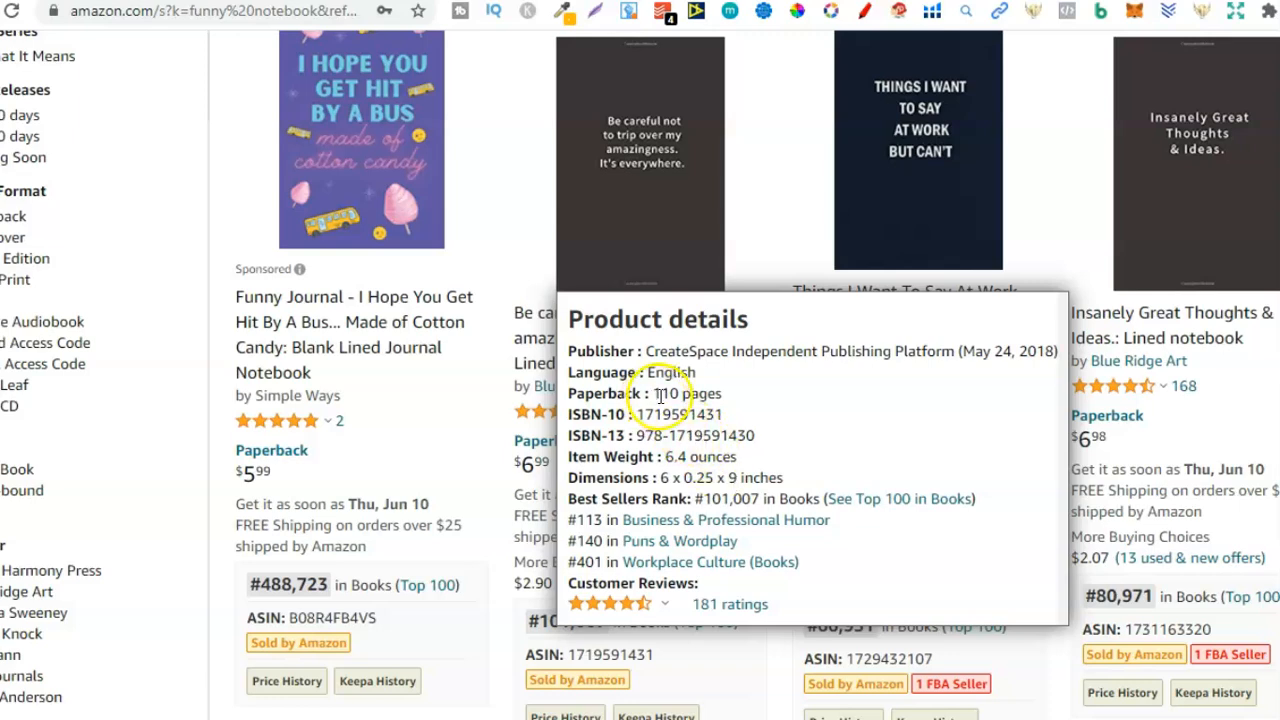
pyautogui.moveTo(900, 200)
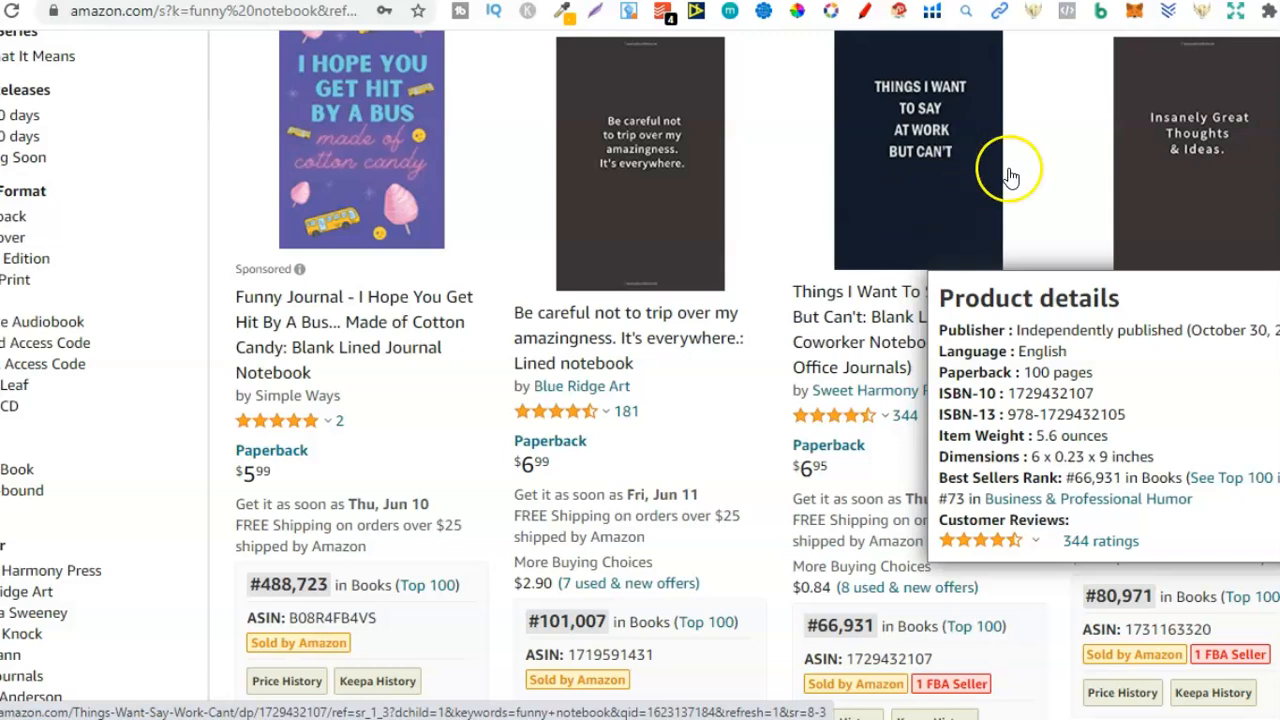
pyautogui.moveTo(1167, 168)
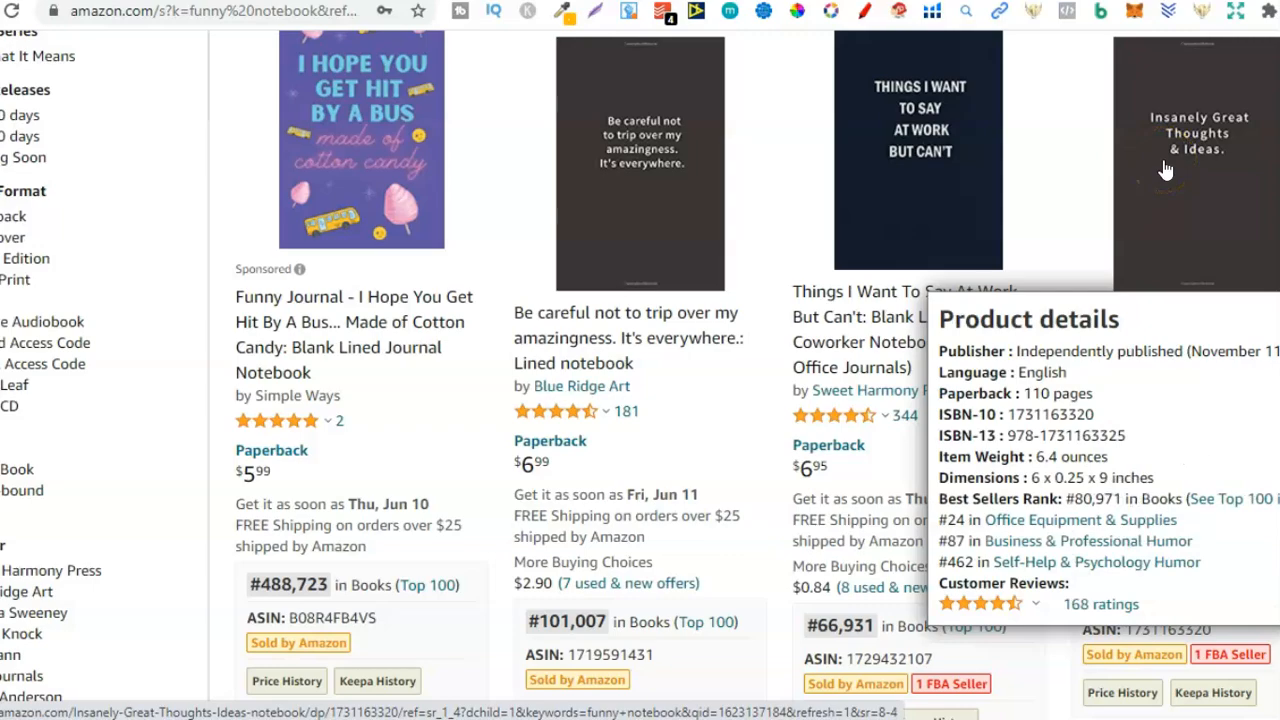
pyautogui.scroll(-3)
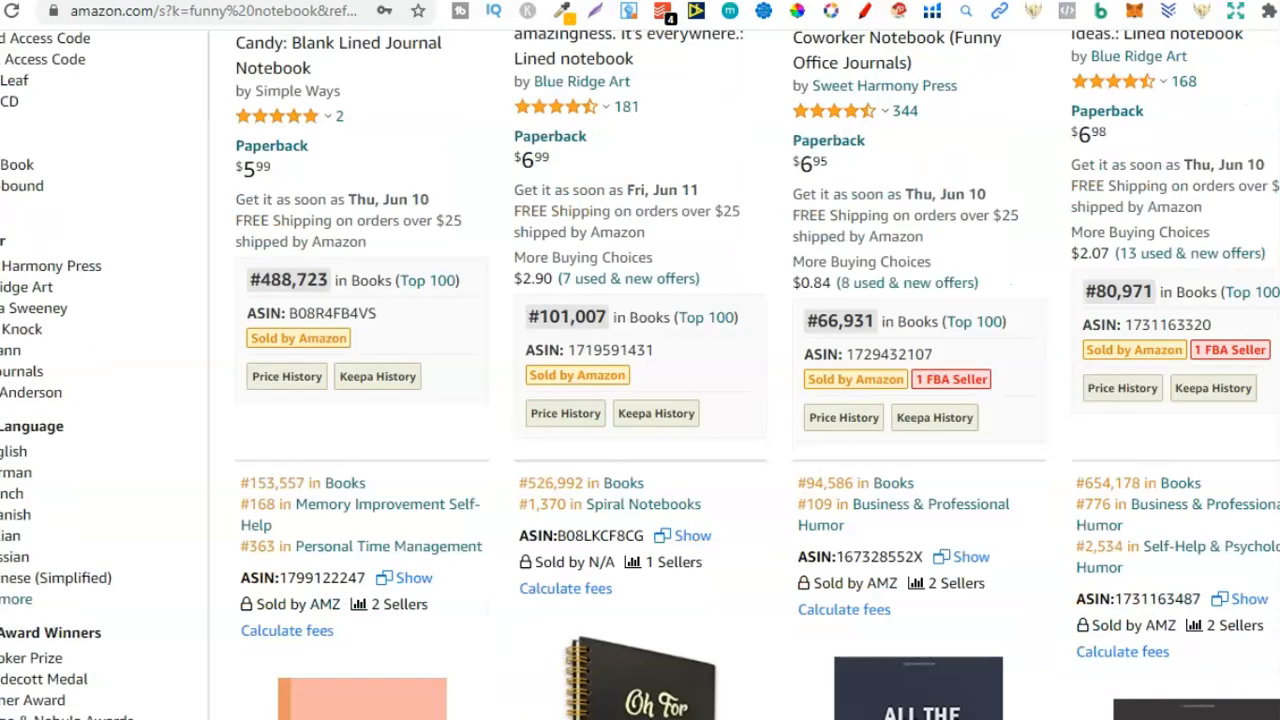
pyautogui.scroll(-3)
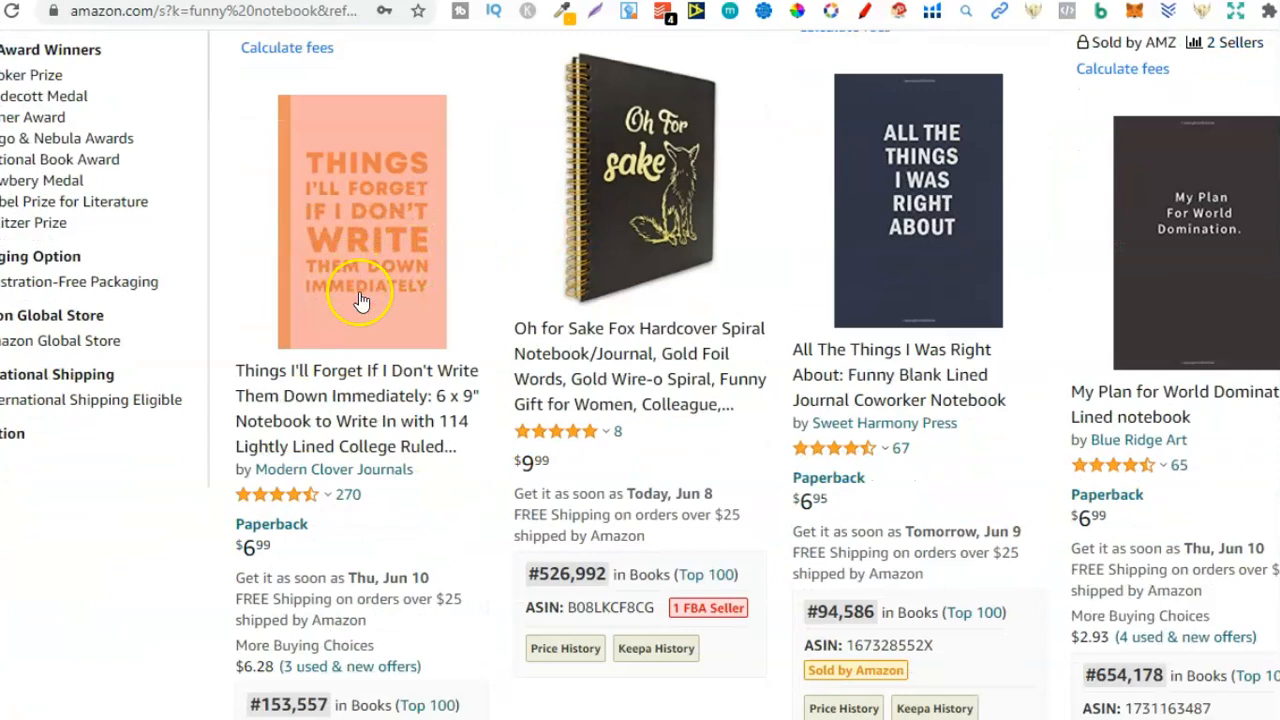
pyautogui.click(362, 298)
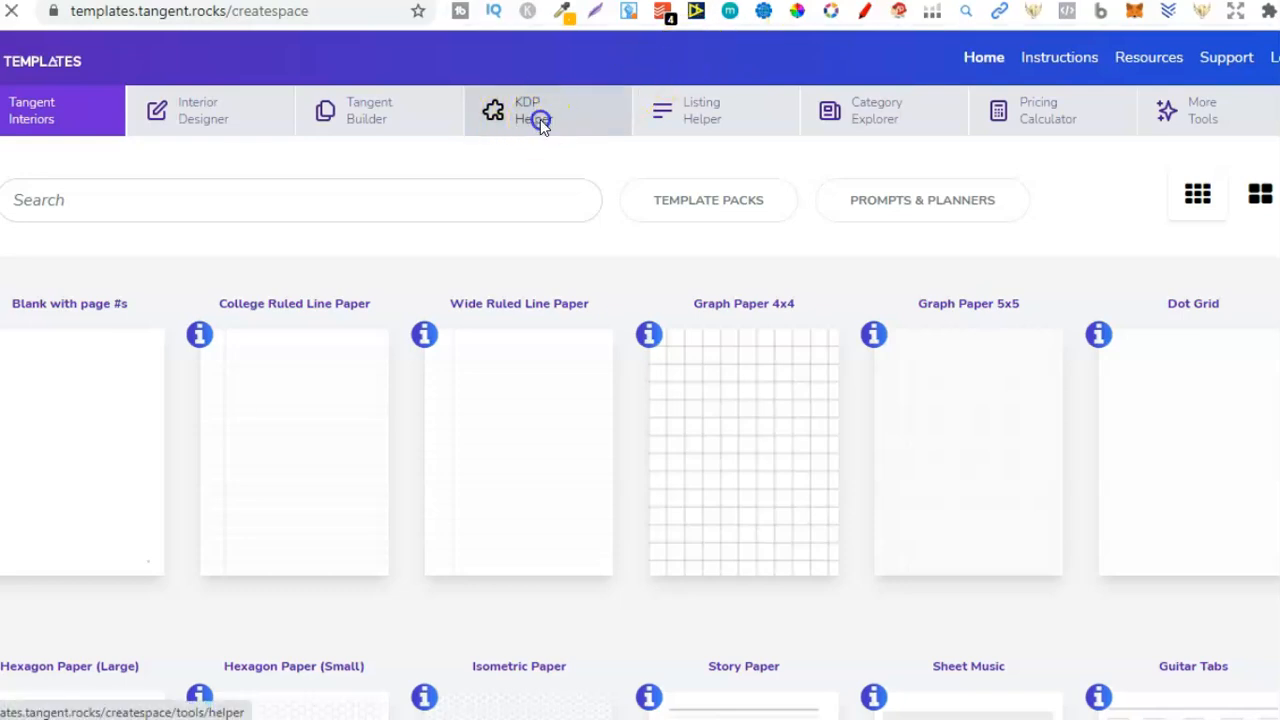
# Step: Open the KDP Helper tab in the Tangent Templates top bar
pyautogui.click(547, 110)
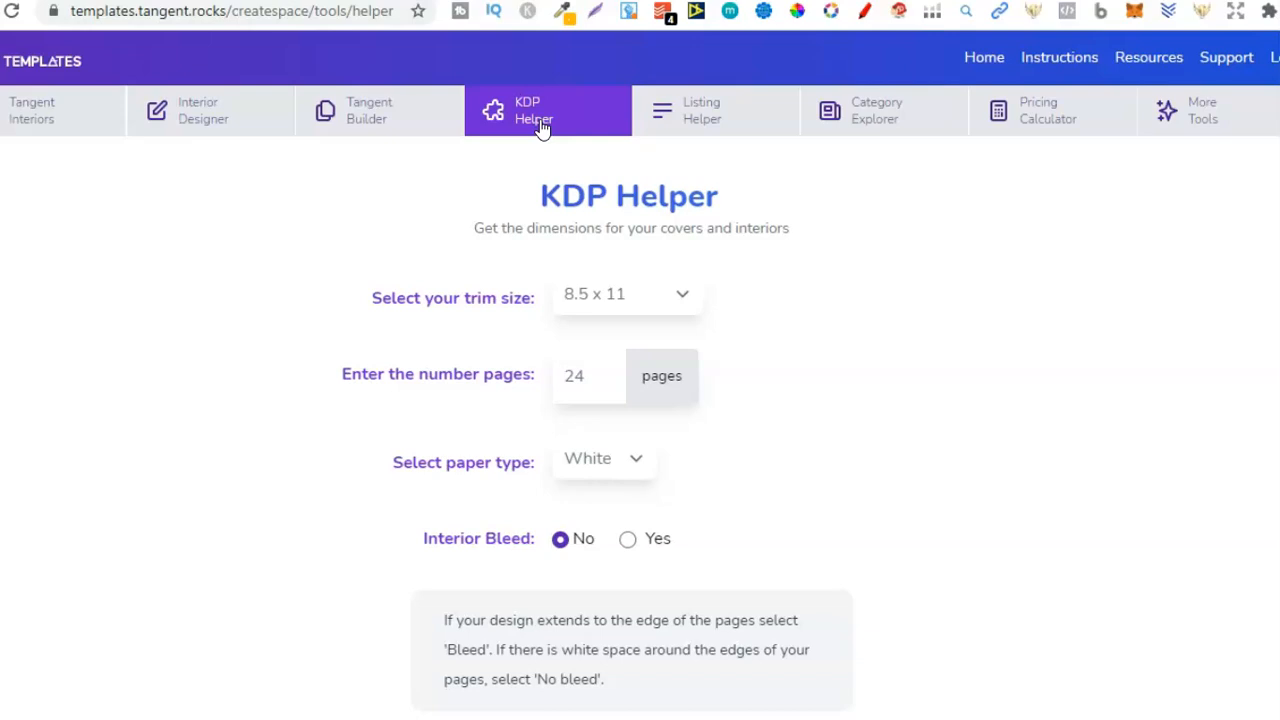
pyautogui.moveTo(888, 345)
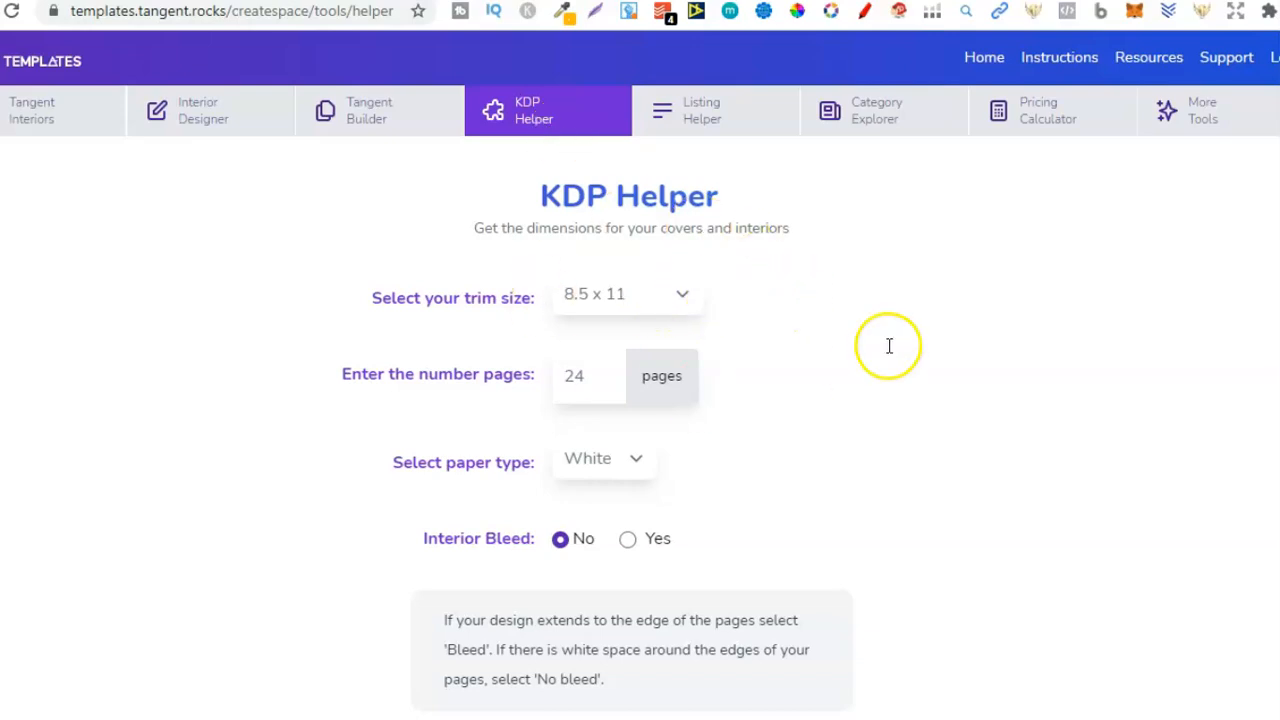
pyautogui.moveTo(483, 230)
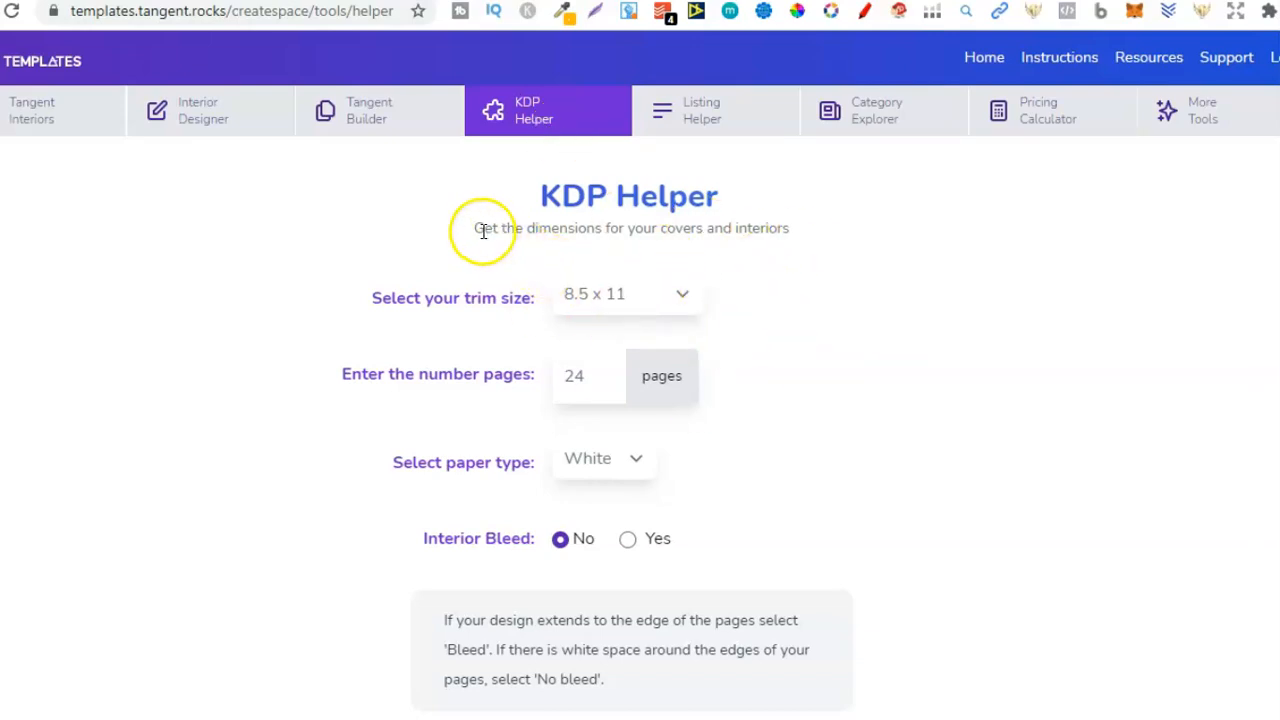
pyautogui.moveTo(767, 237)
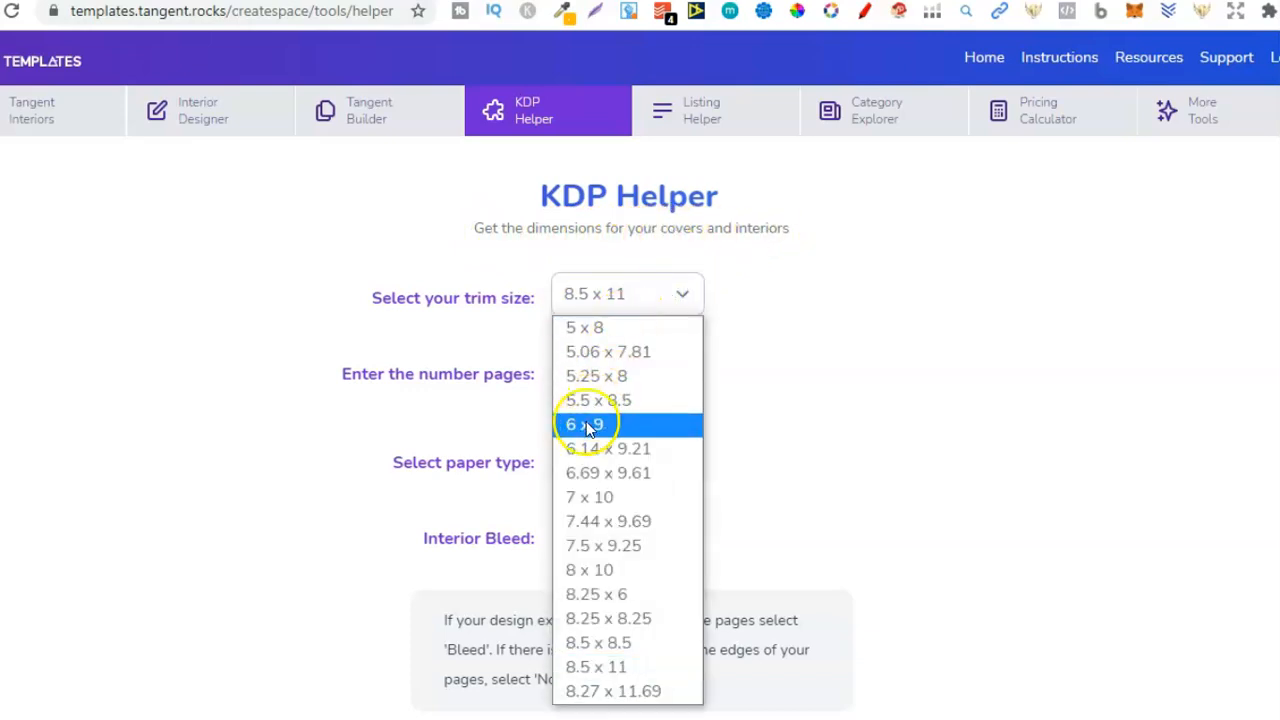
# Step: Set KDP Helper to a 6 x 9 trim, 100 pages, white paper and no interior bleed
pyautogui.click(585, 424)
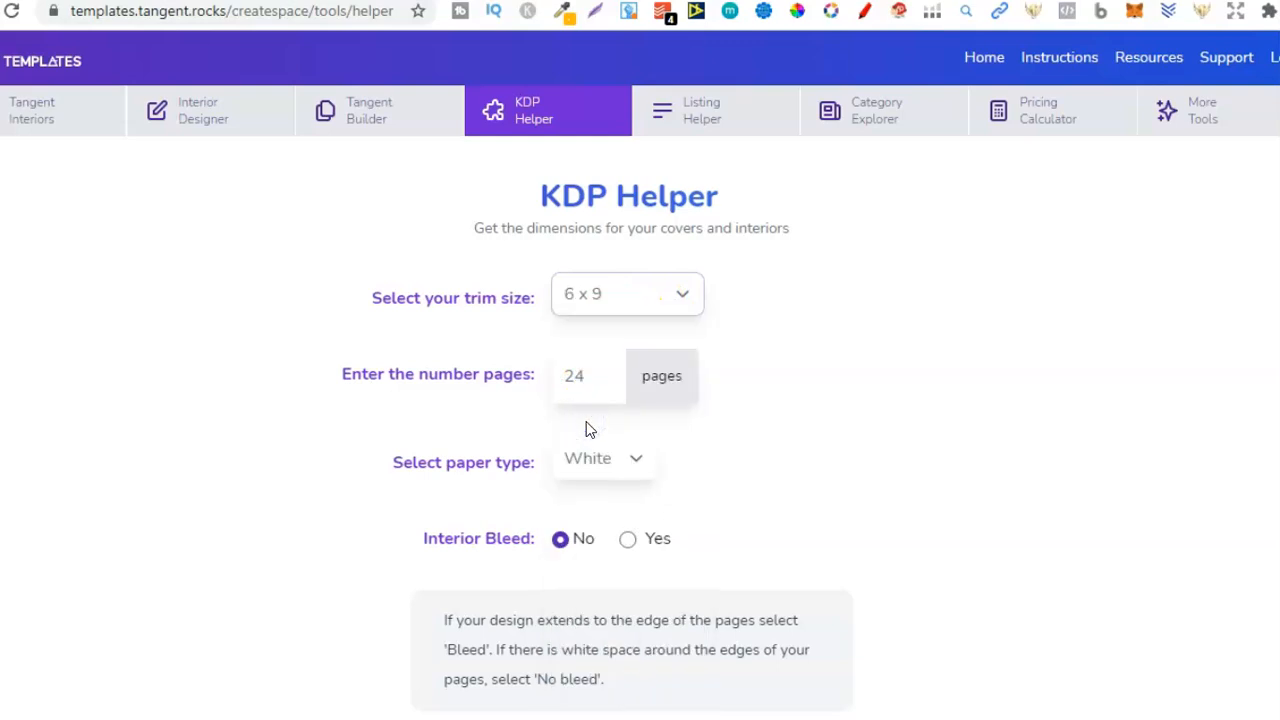
pyautogui.click(585, 375)
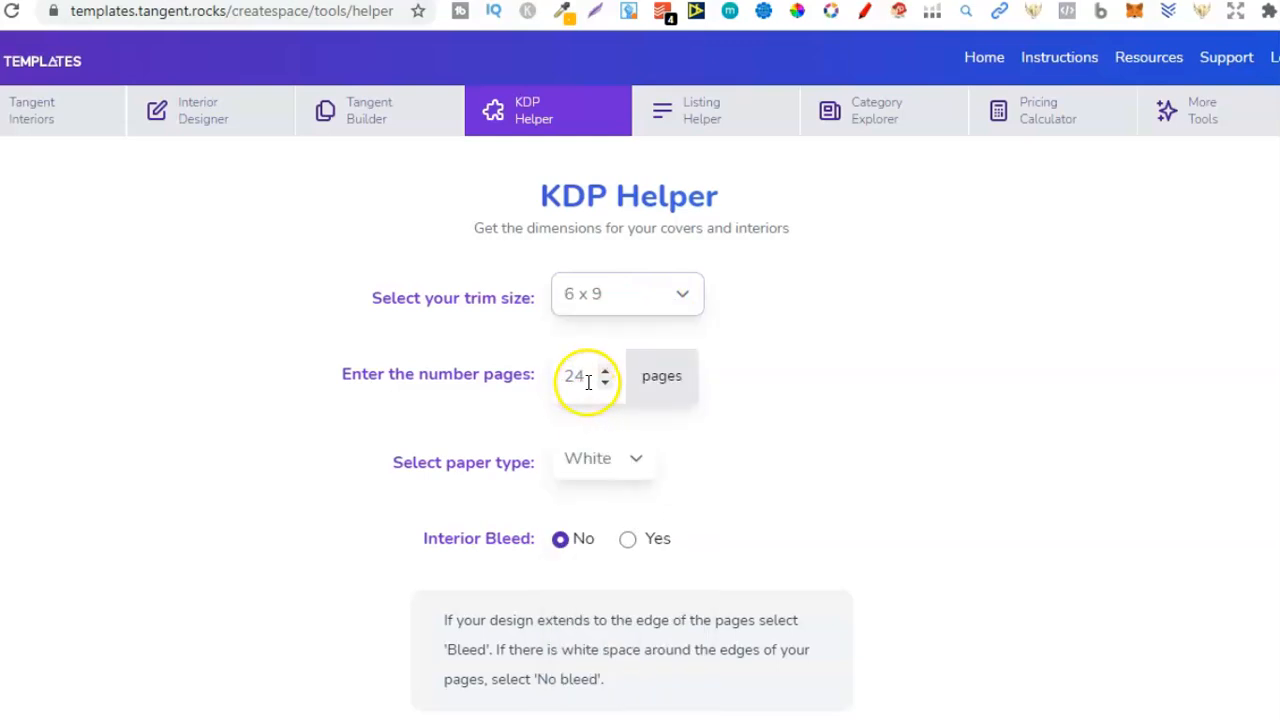
pyautogui.write('1')
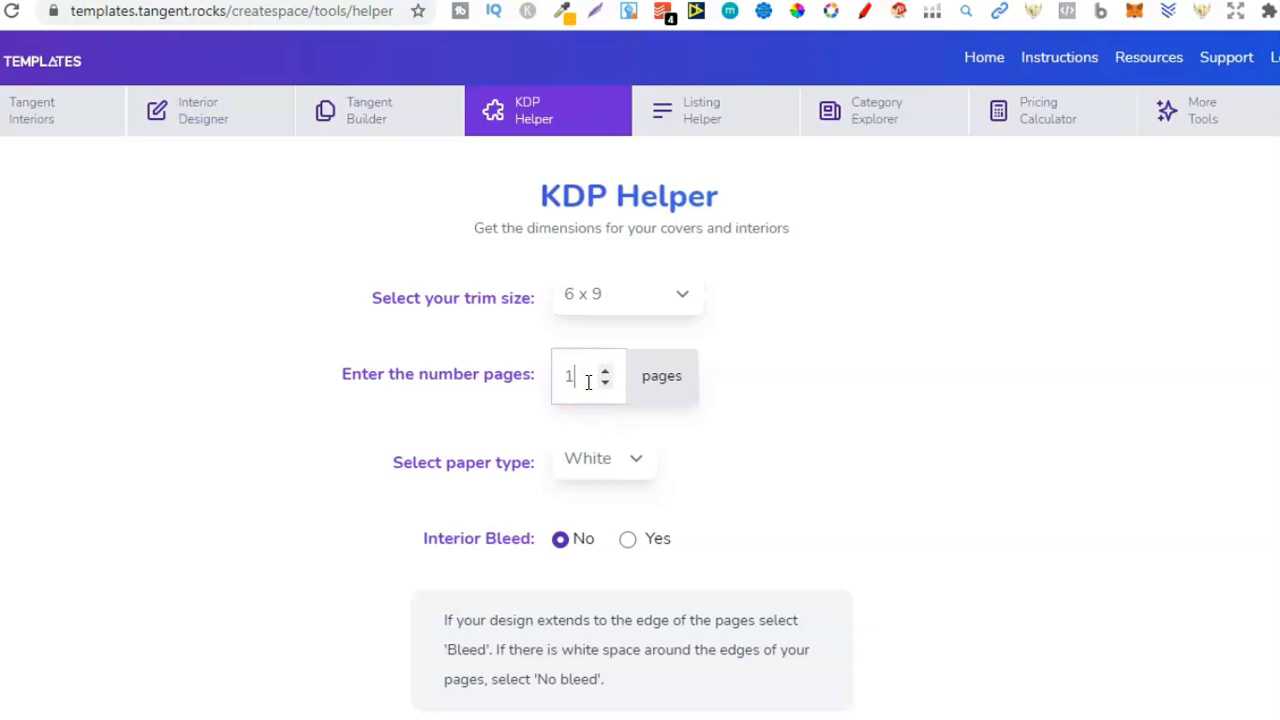
pyautogui.write('00')
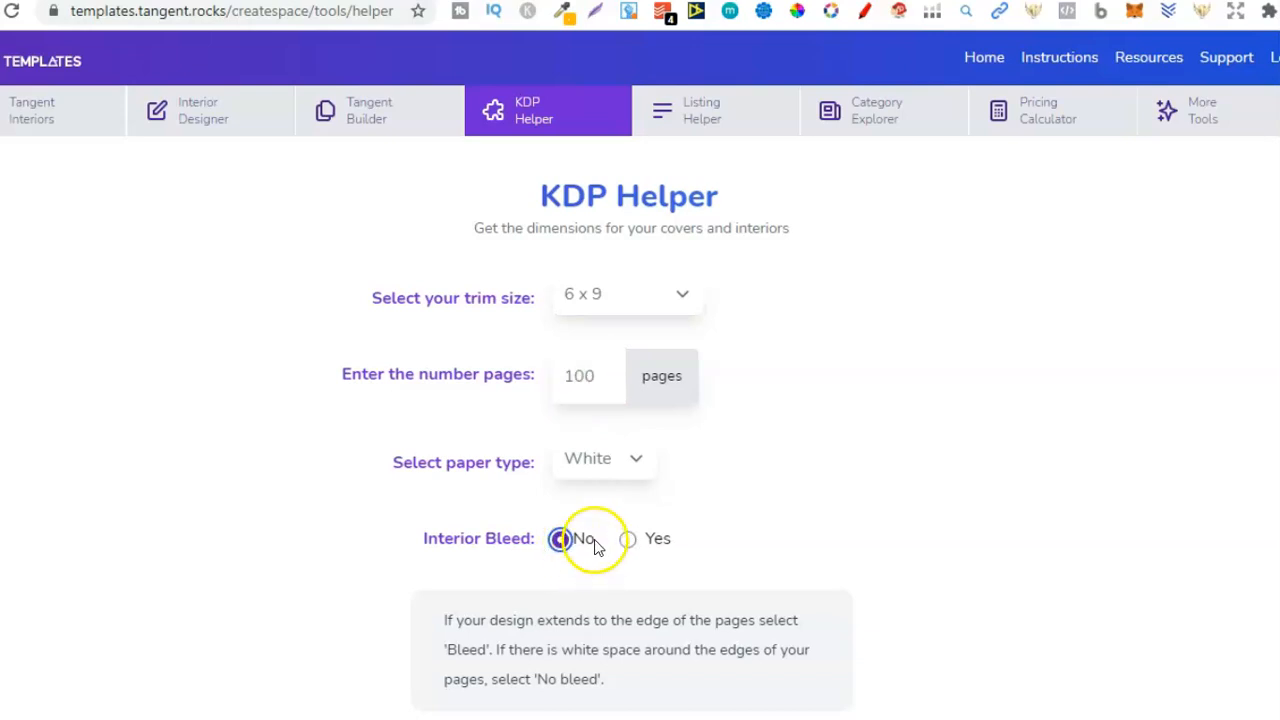
pyautogui.click(560, 539)
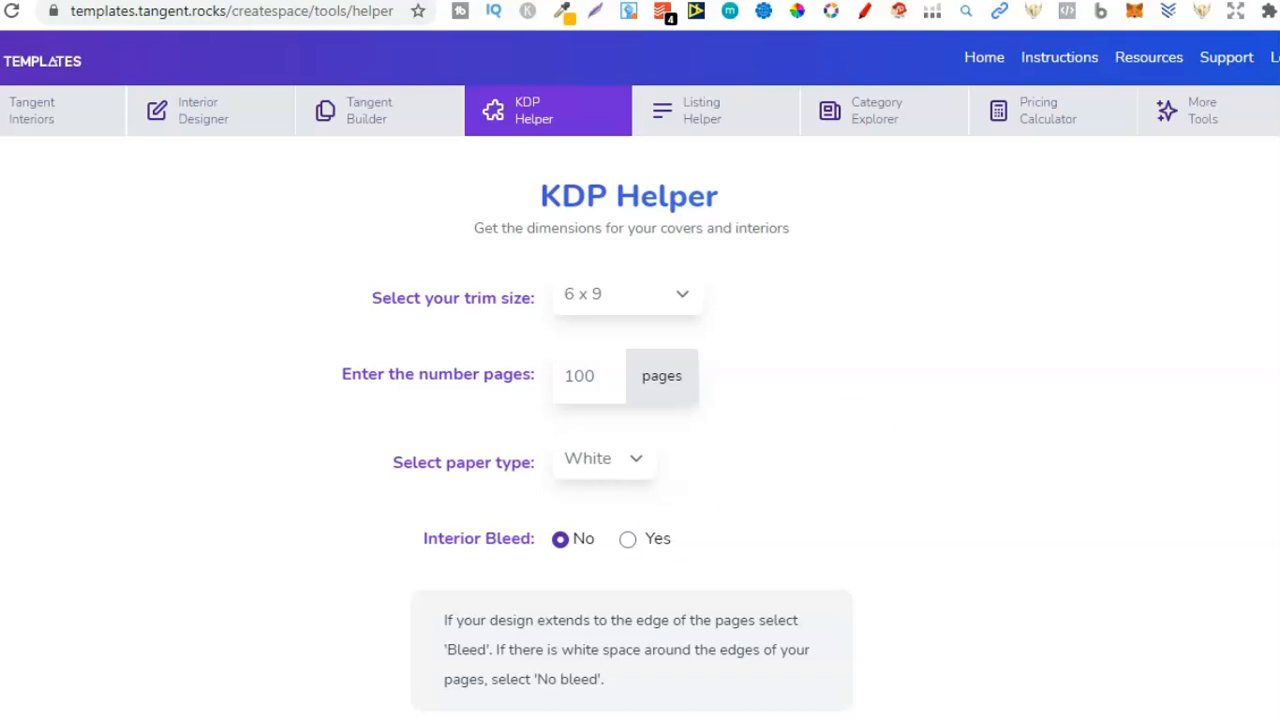
pyautogui.scroll(-3)
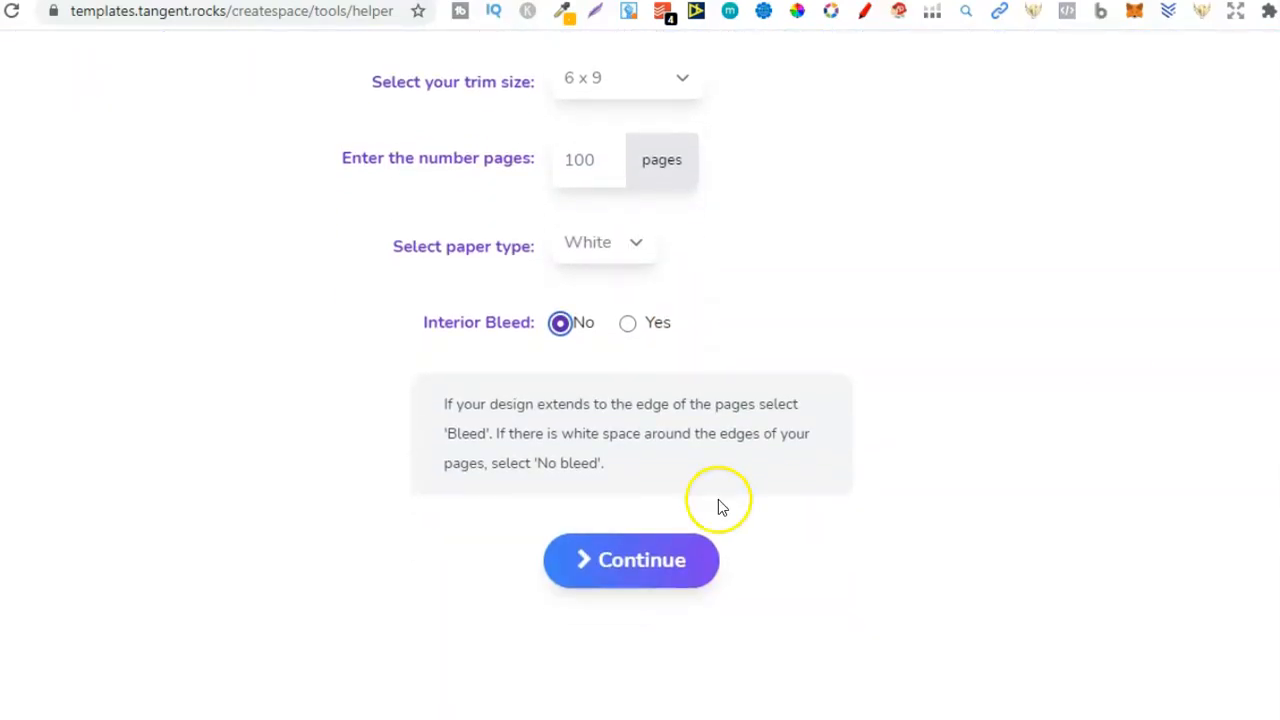
pyautogui.click(630, 560)
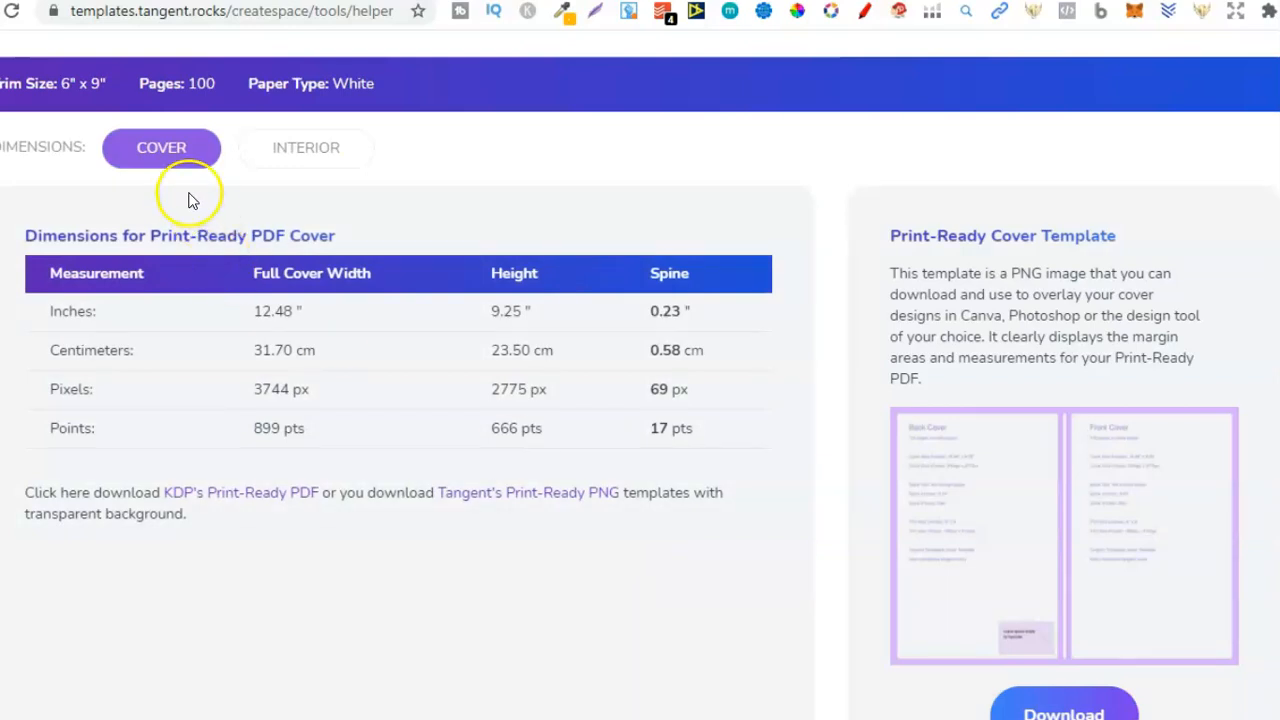
pyautogui.moveTo(563, 573)
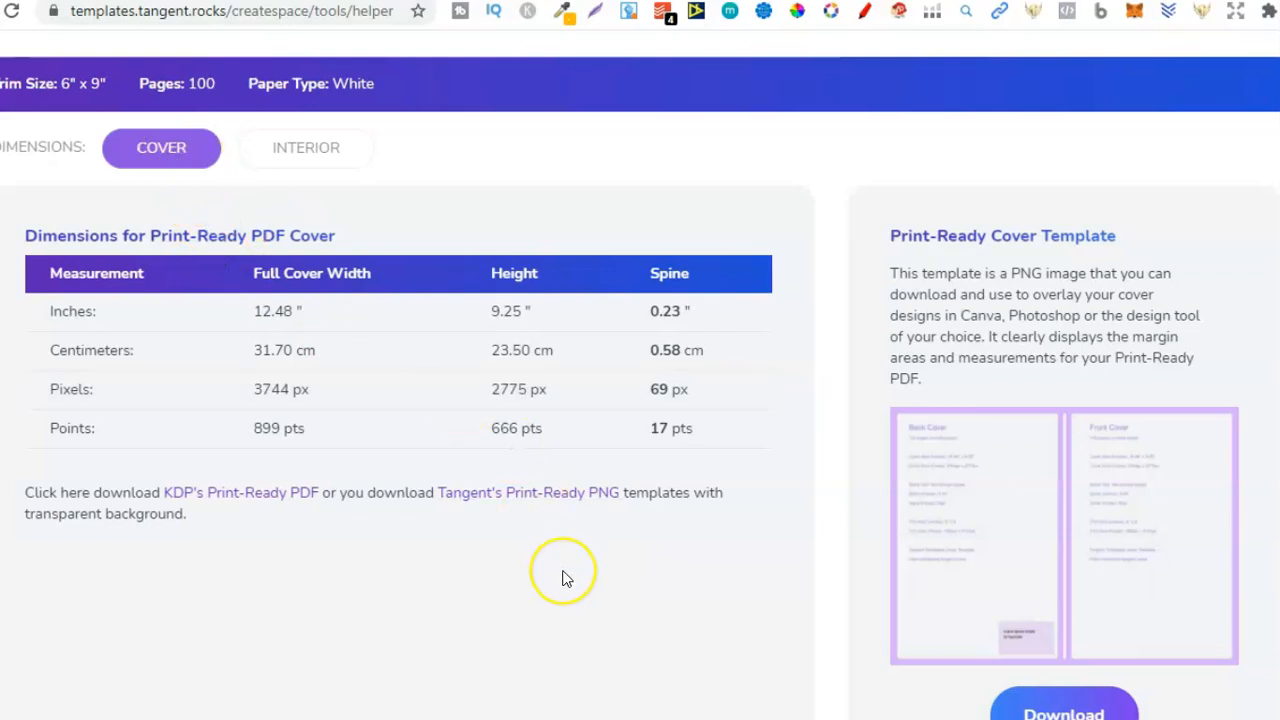
pyautogui.moveTo(306, 147)
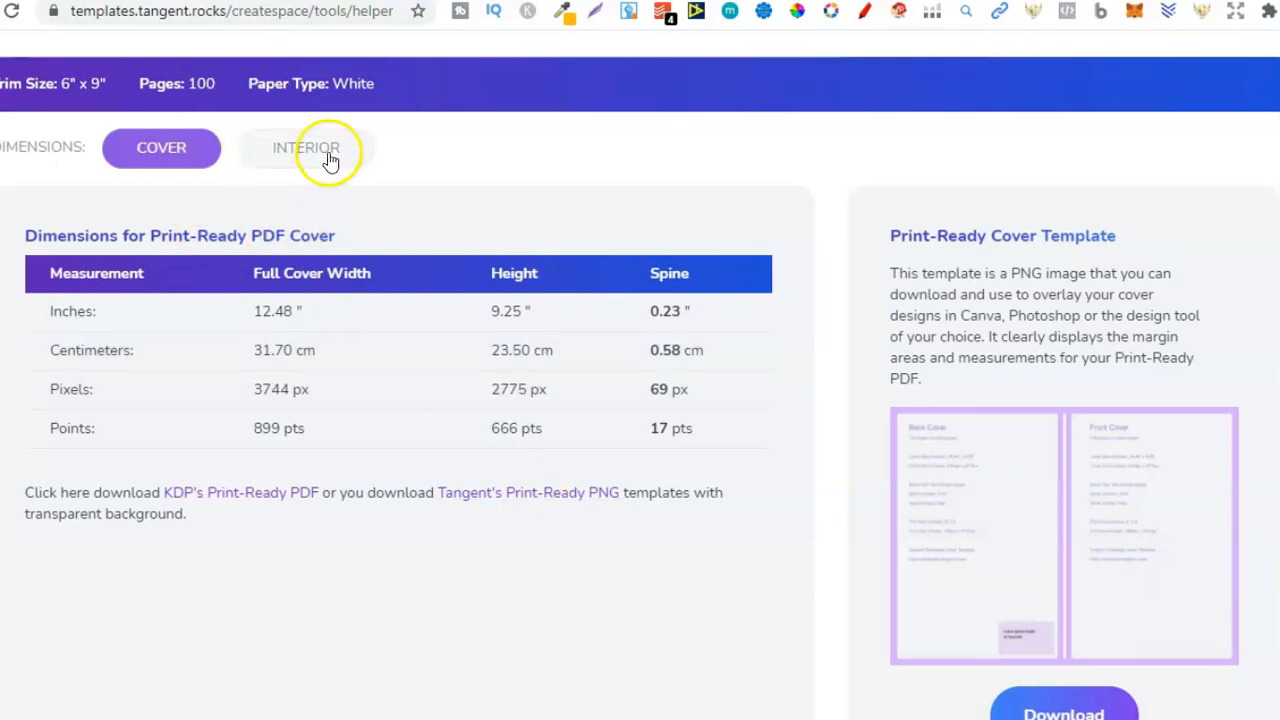
pyautogui.click(306, 147)
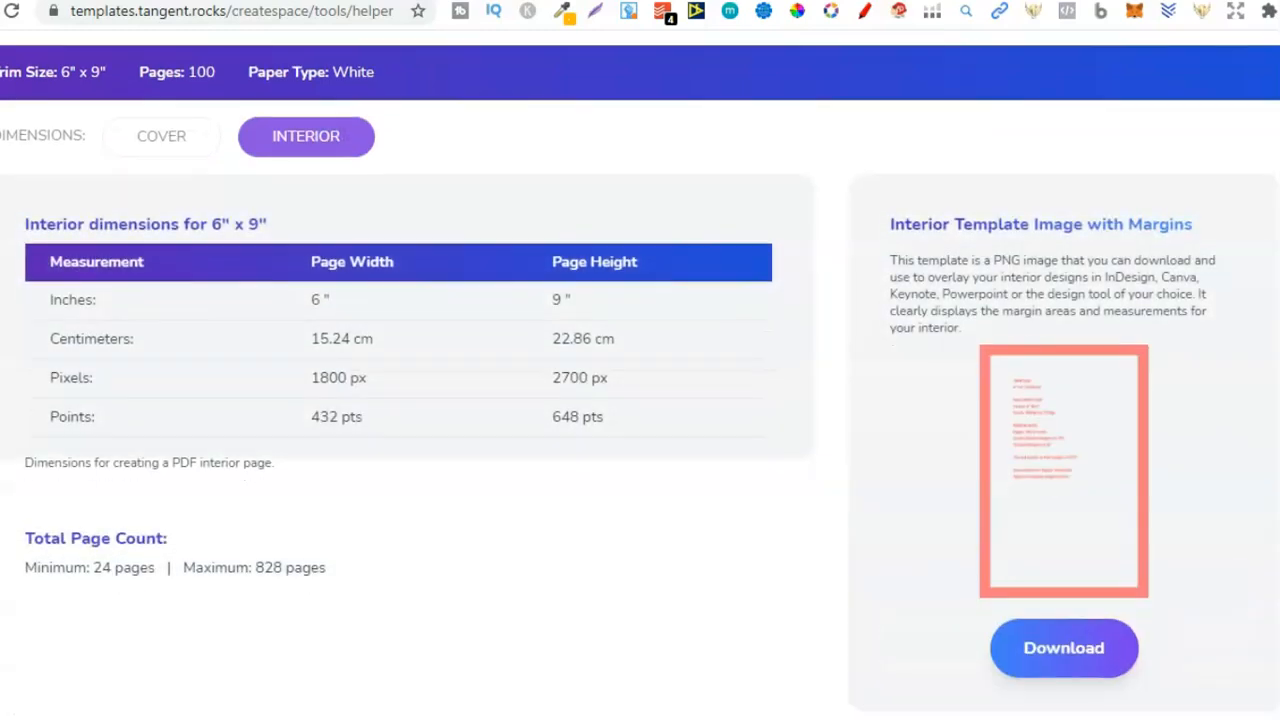
pyautogui.scroll(-3)
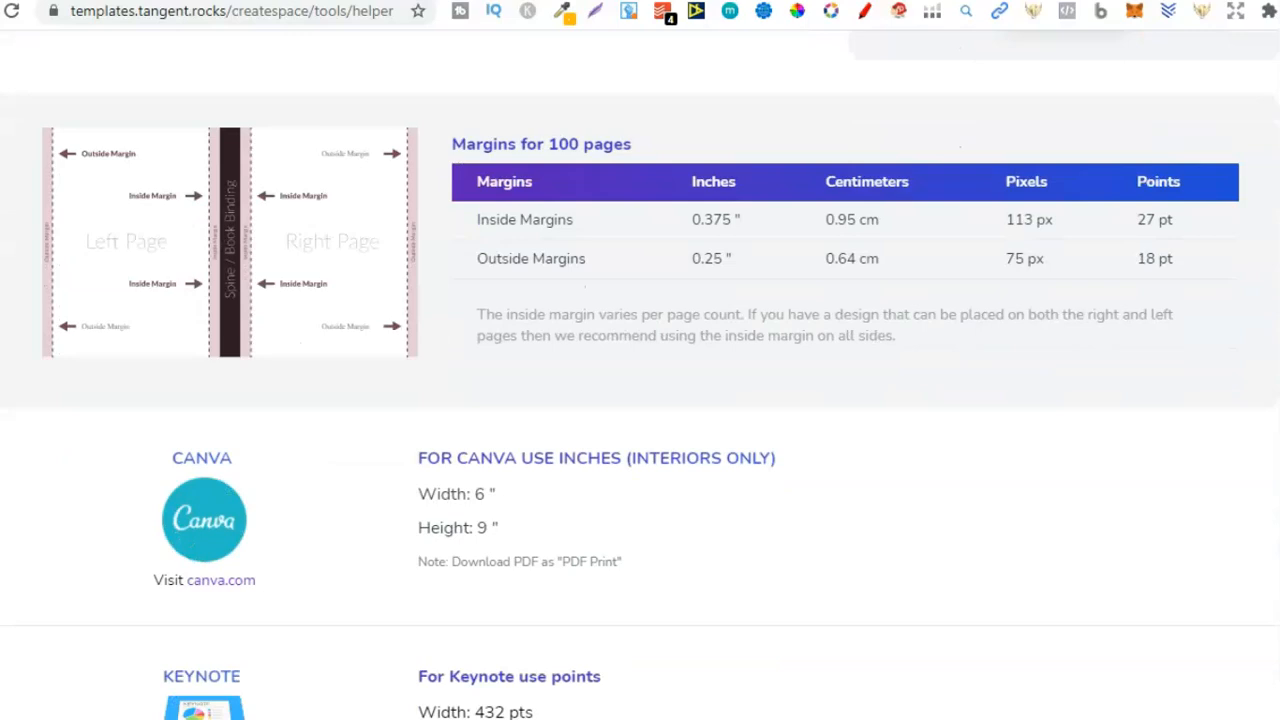
pyautogui.scroll(-3)
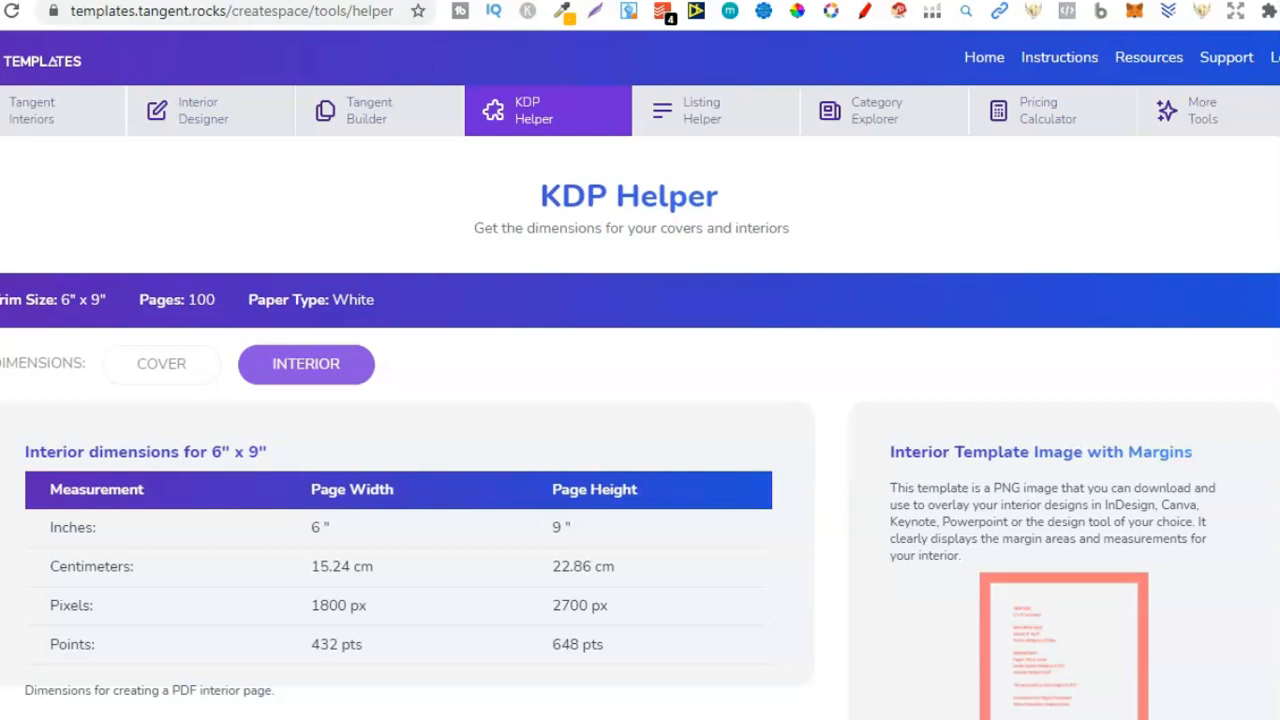
# Step: Rerun KDP Helper with 6 x 9 trim, 100 pages and interior bleed, giving a 12.48 x 9.25 cover
pyautogui.scroll(-3)
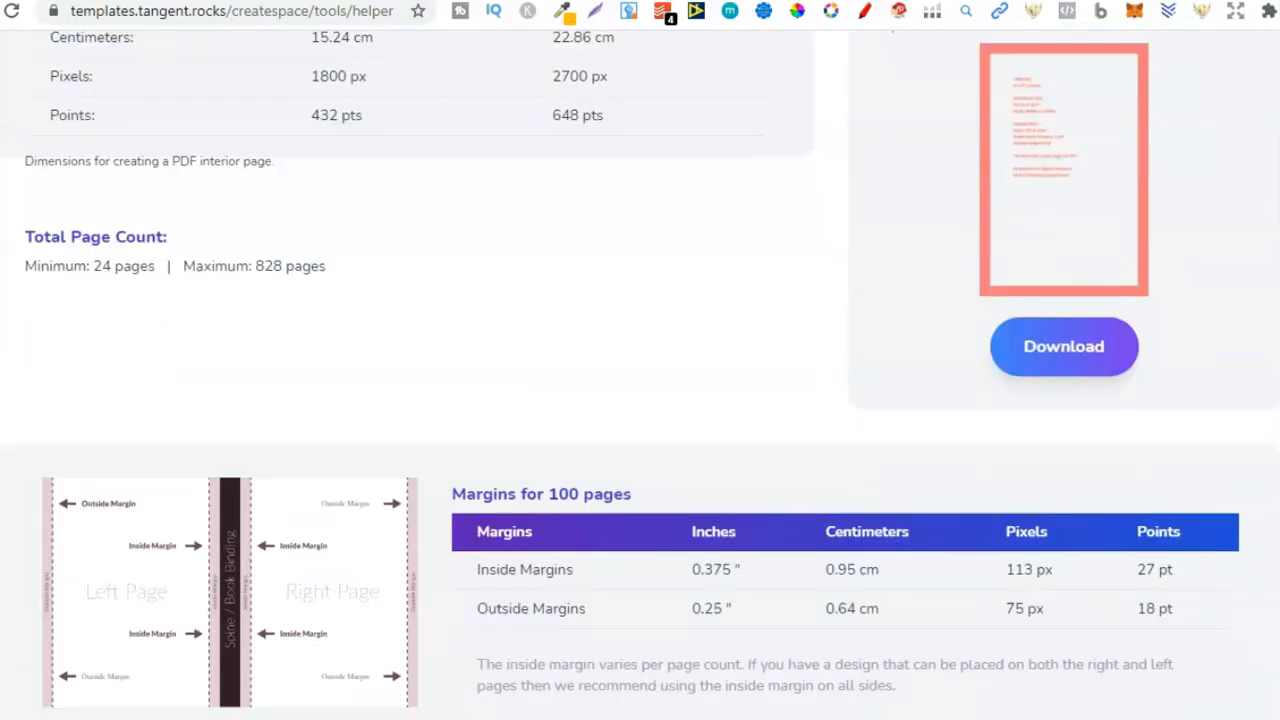
pyautogui.scroll(-3)
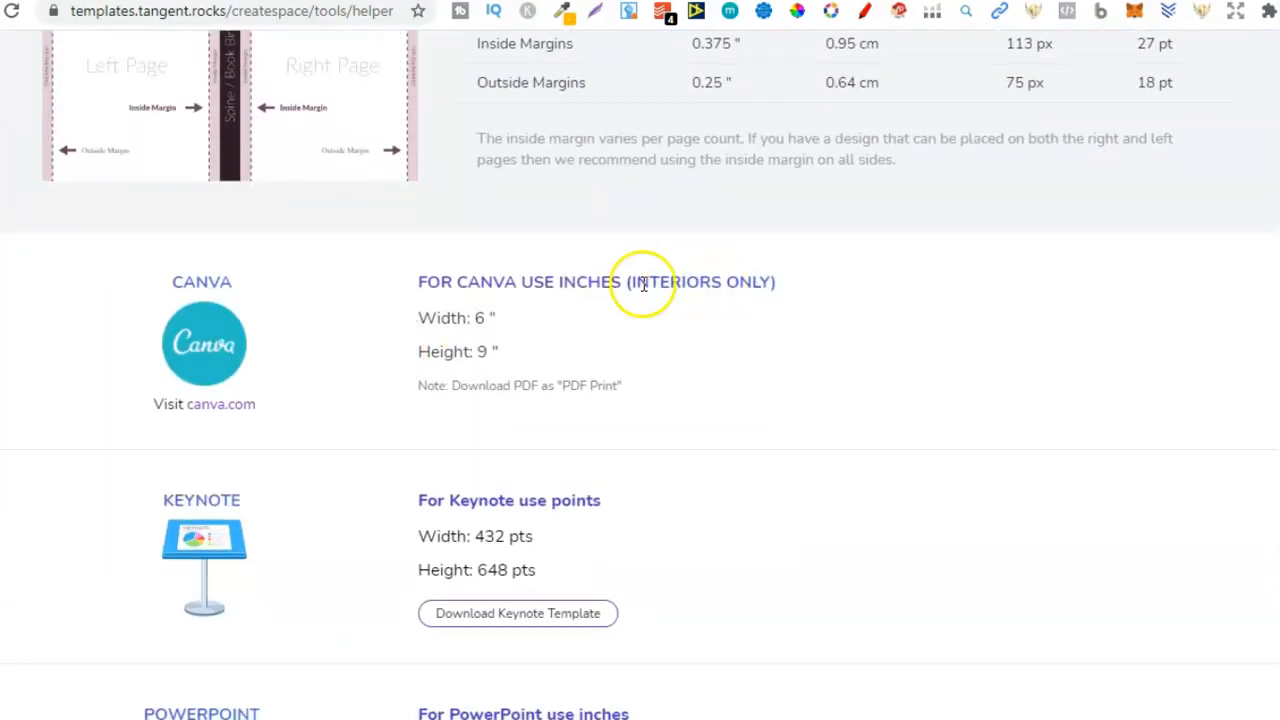
pyautogui.moveTo(507, 356)
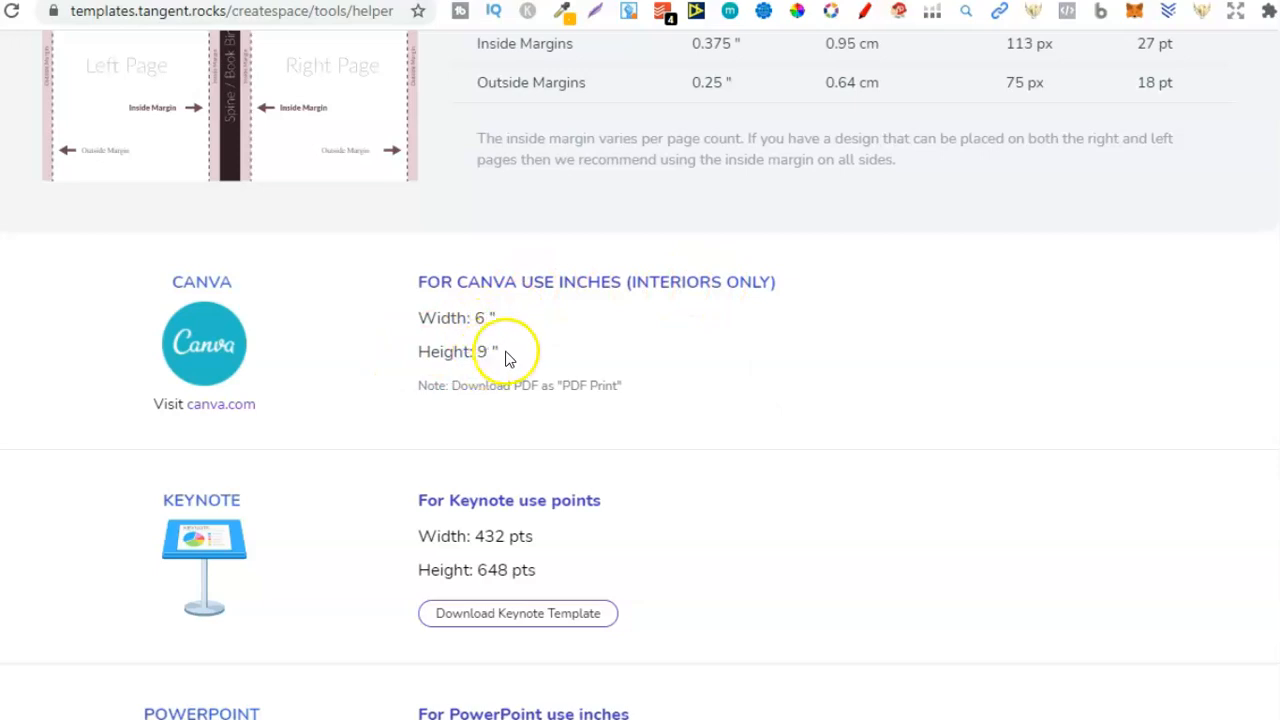
pyautogui.moveTo(538, 357)
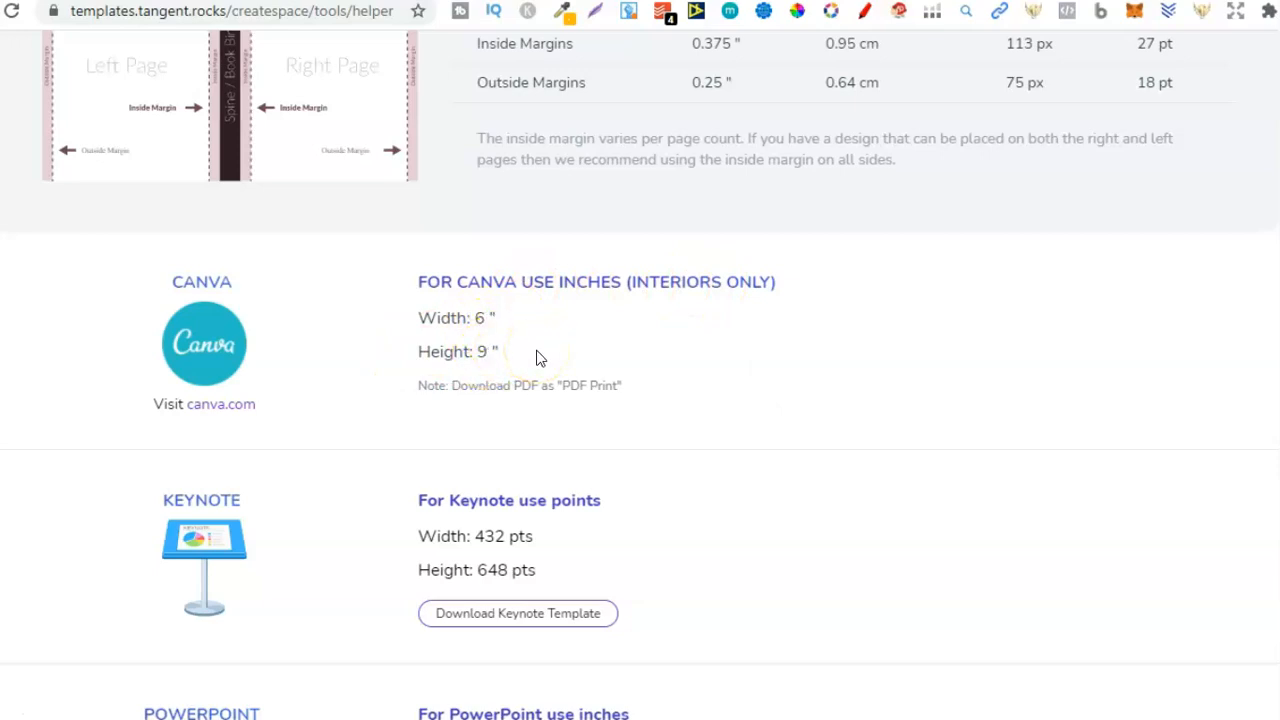
pyautogui.scroll(3)
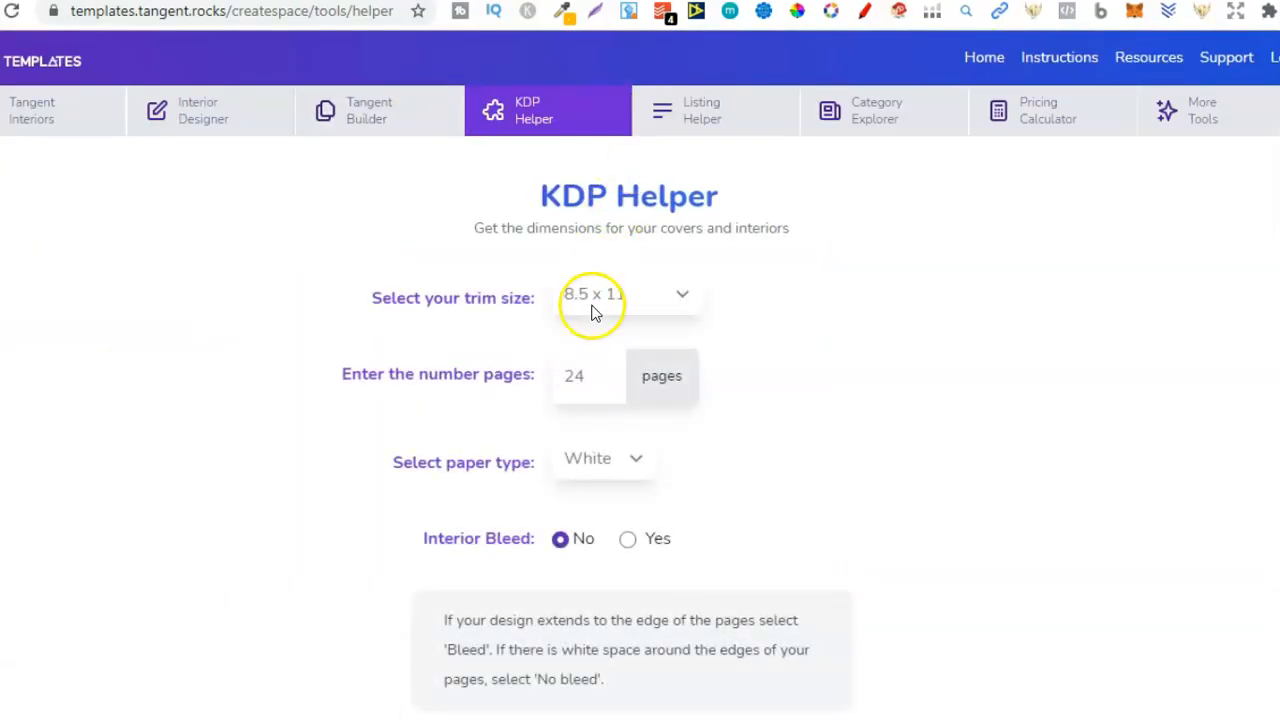
pyautogui.click(627, 293)
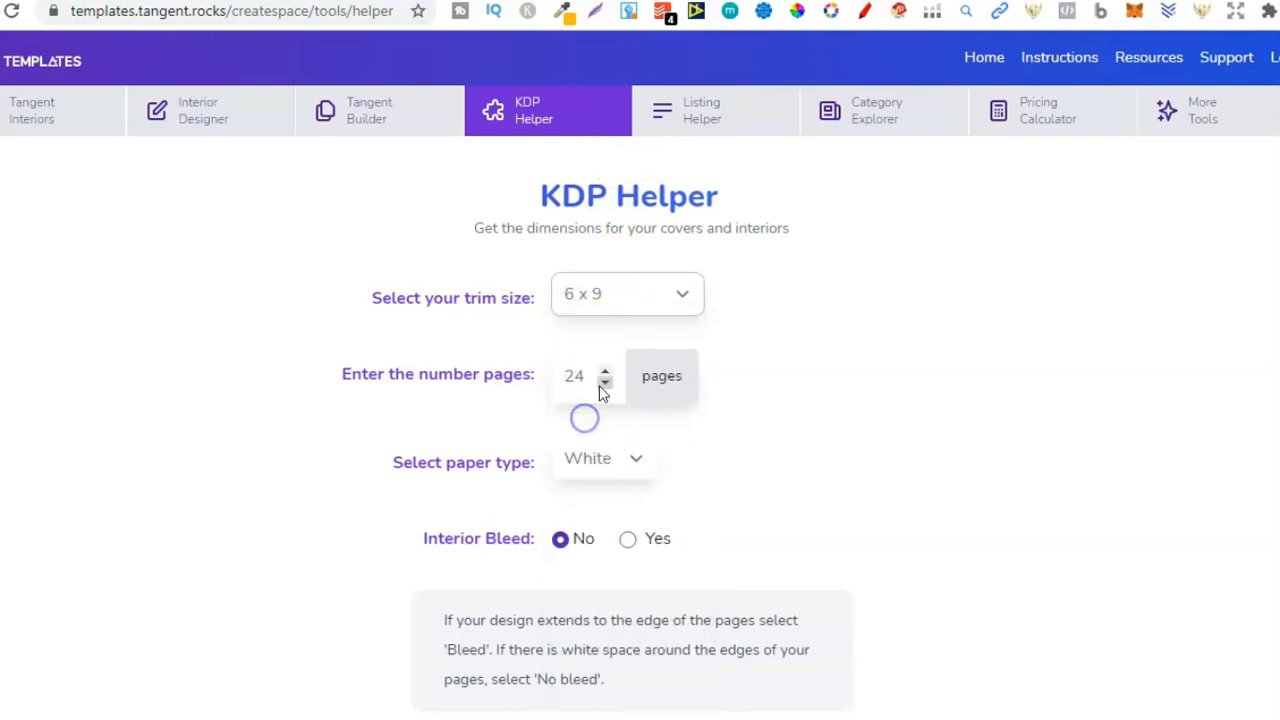
pyautogui.click(588, 375)
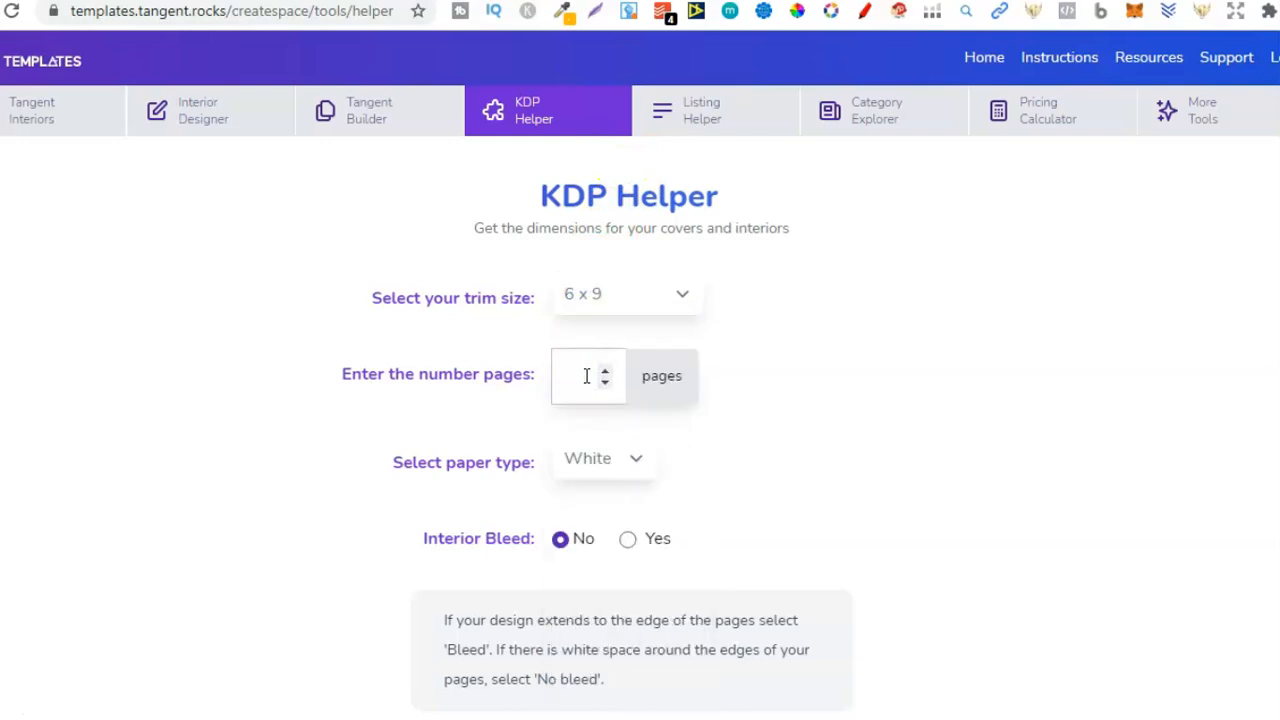
pyautogui.write('100')
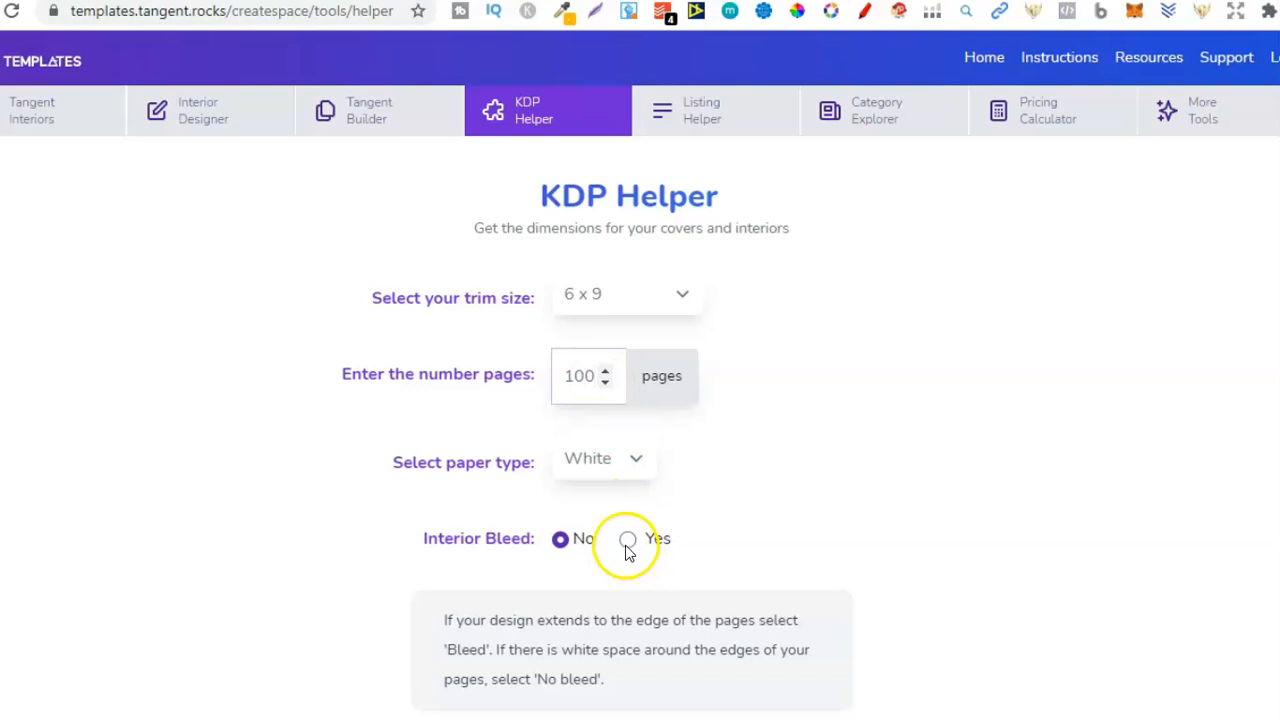
pyautogui.click(628, 538)
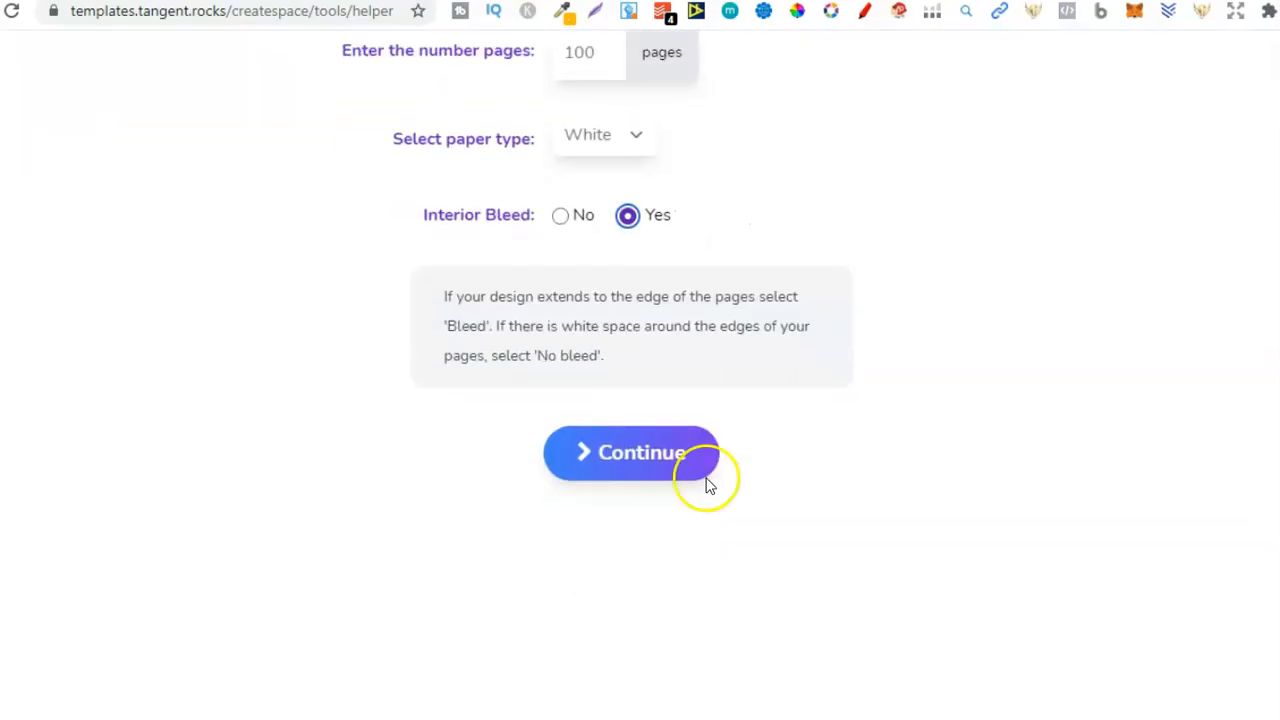
pyautogui.click(631, 452)
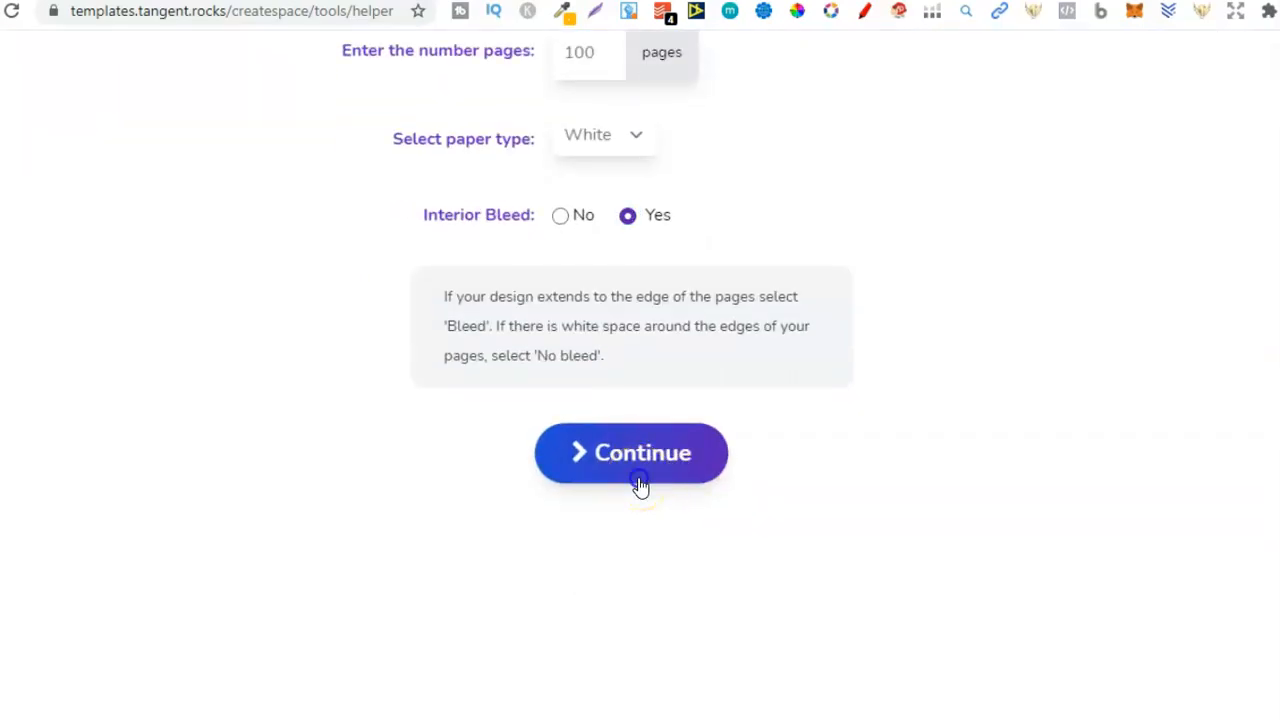
pyautogui.click(630, 452)
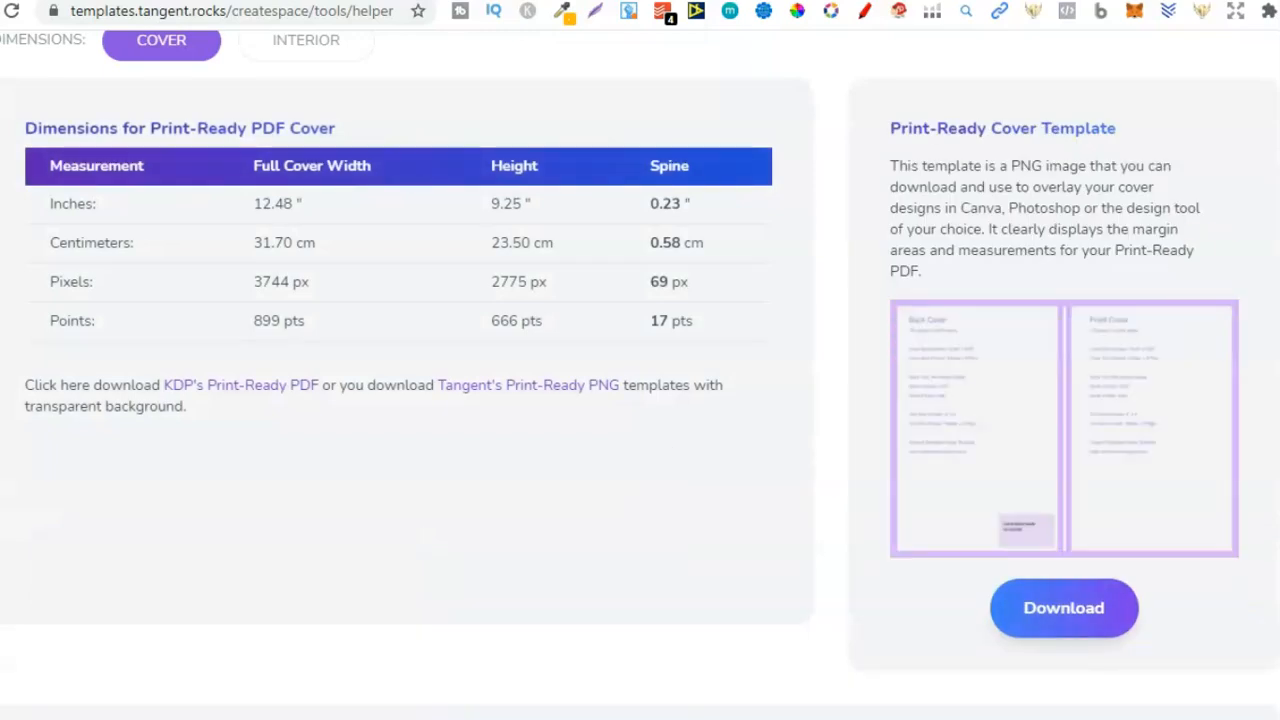
# Step: Show the Interior tab's Canva size with bleed and select the 6.125 x 9.25 values
pyautogui.scroll(-3)
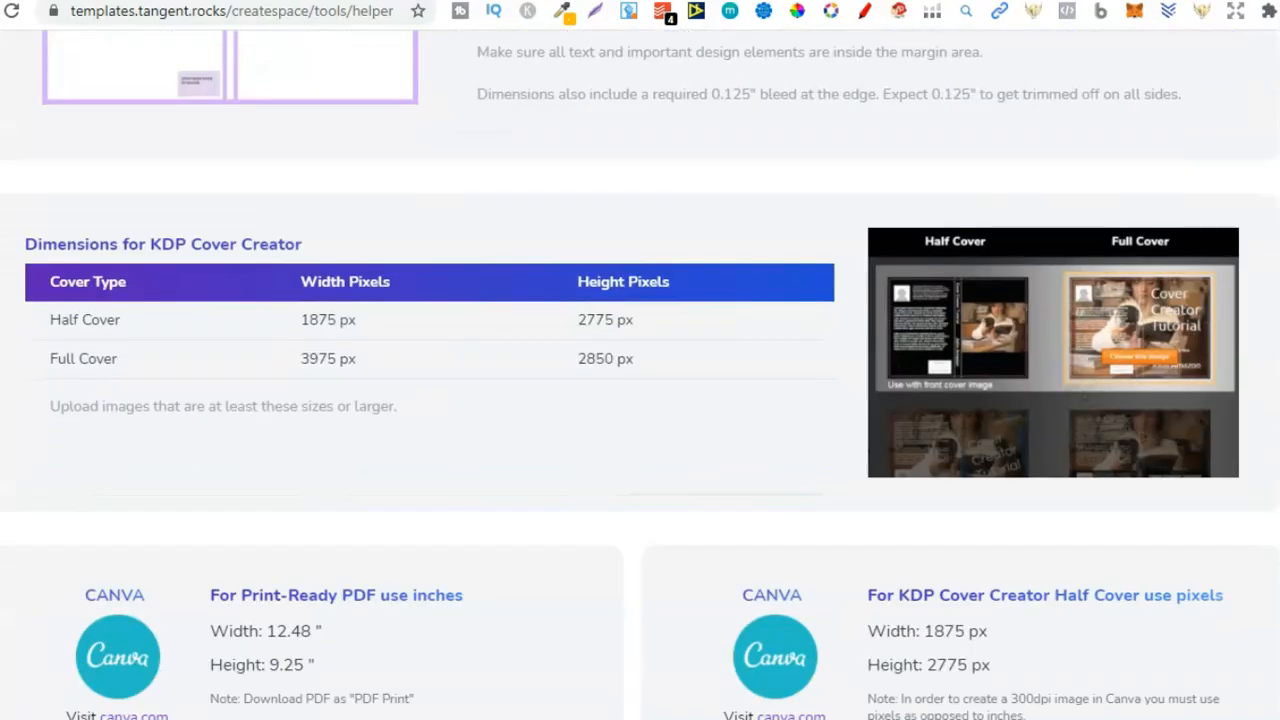
pyautogui.scroll(-3)
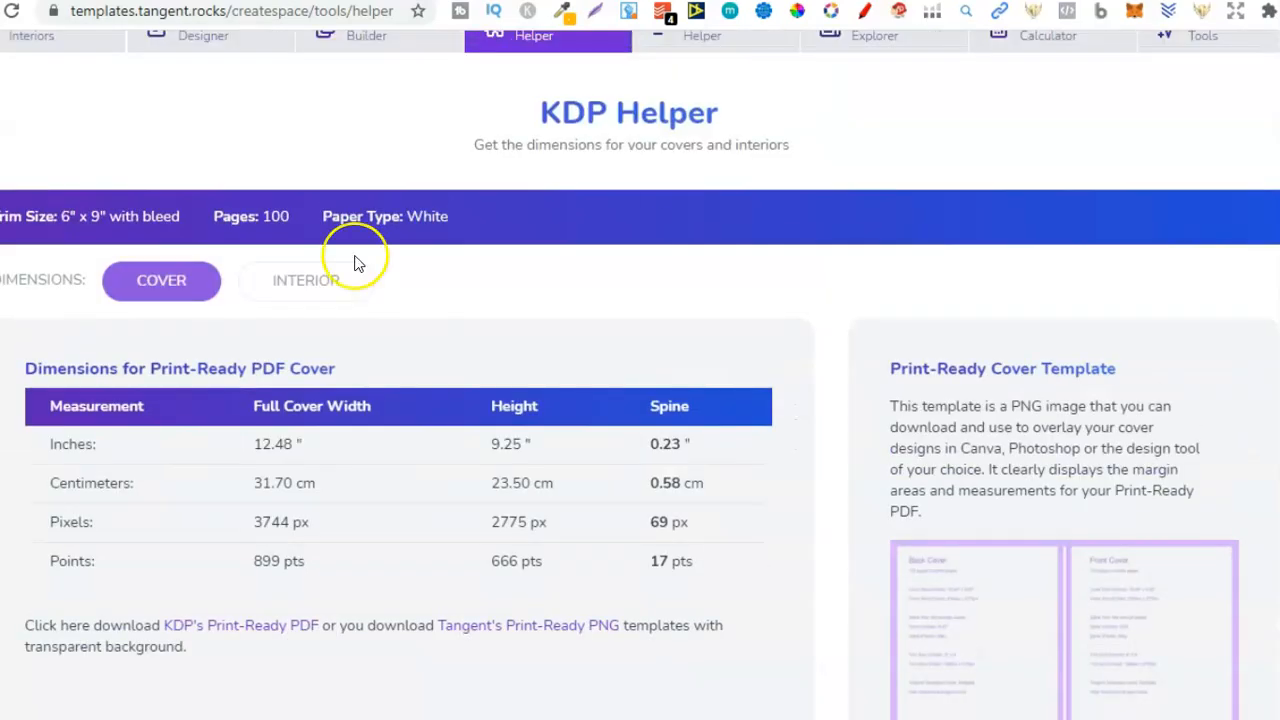
pyautogui.click(306, 280)
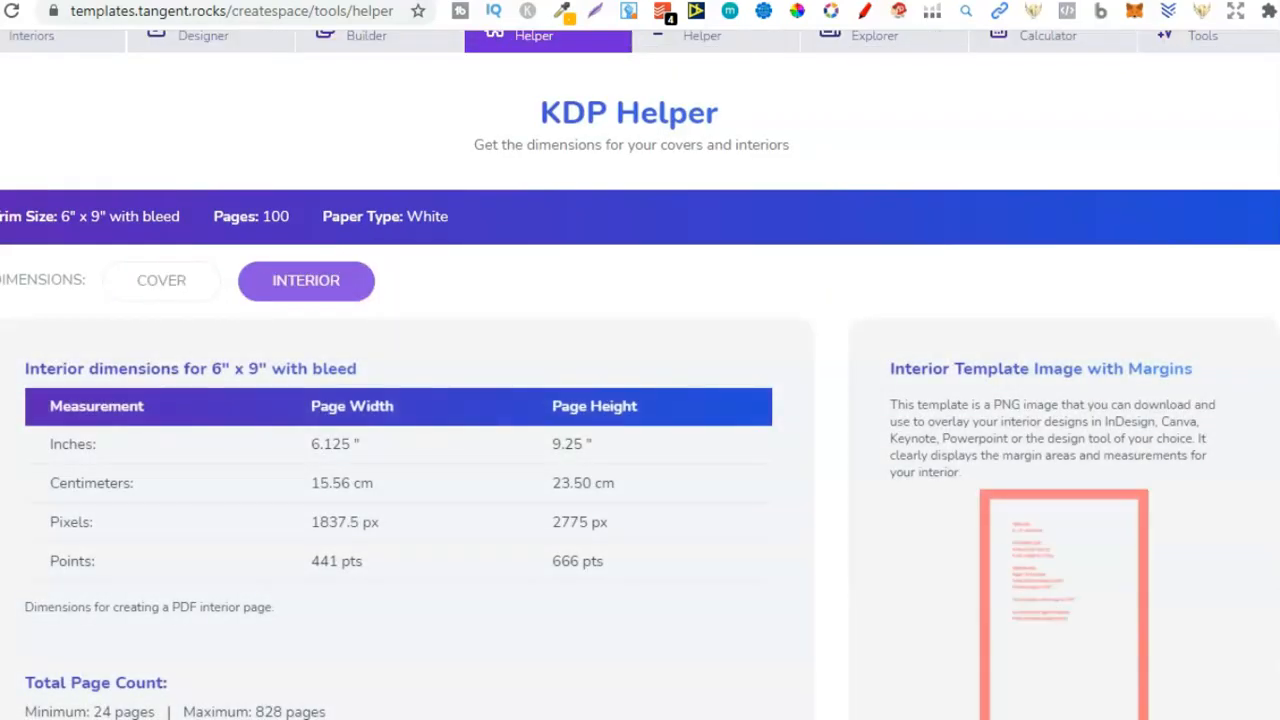
pyautogui.scroll(-3)
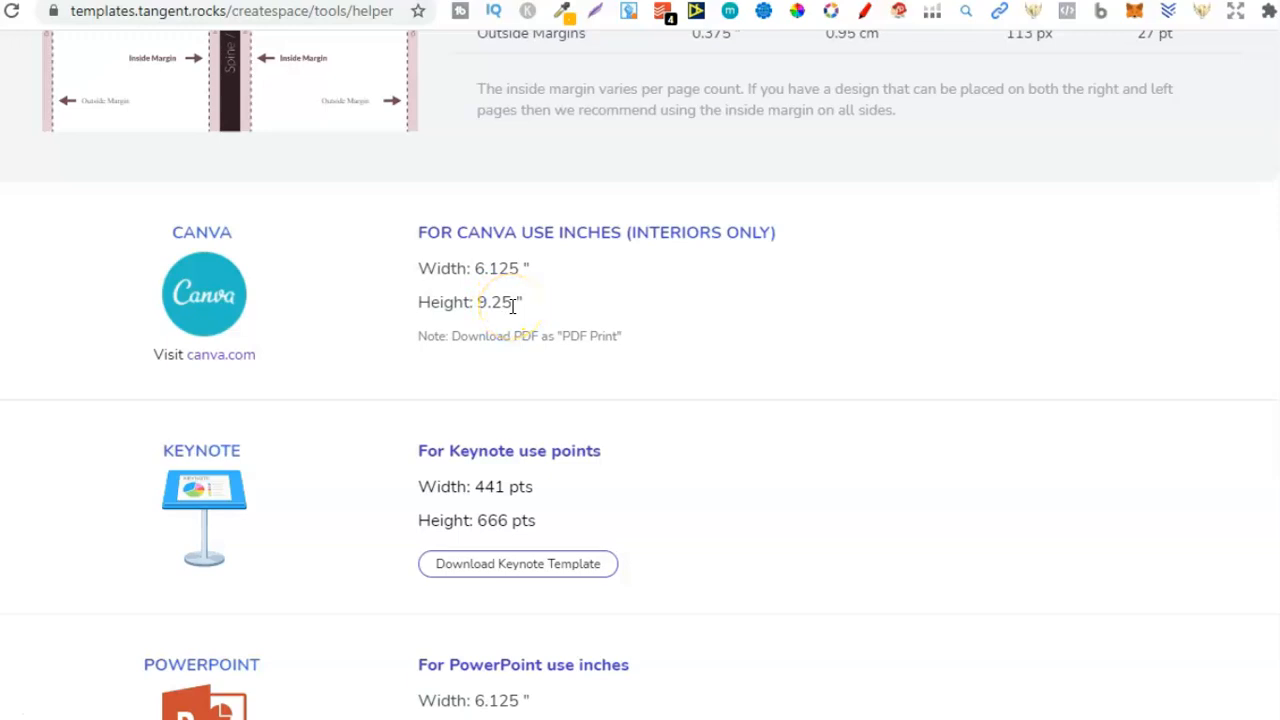
pyautogui.doubleClick(495, 301)
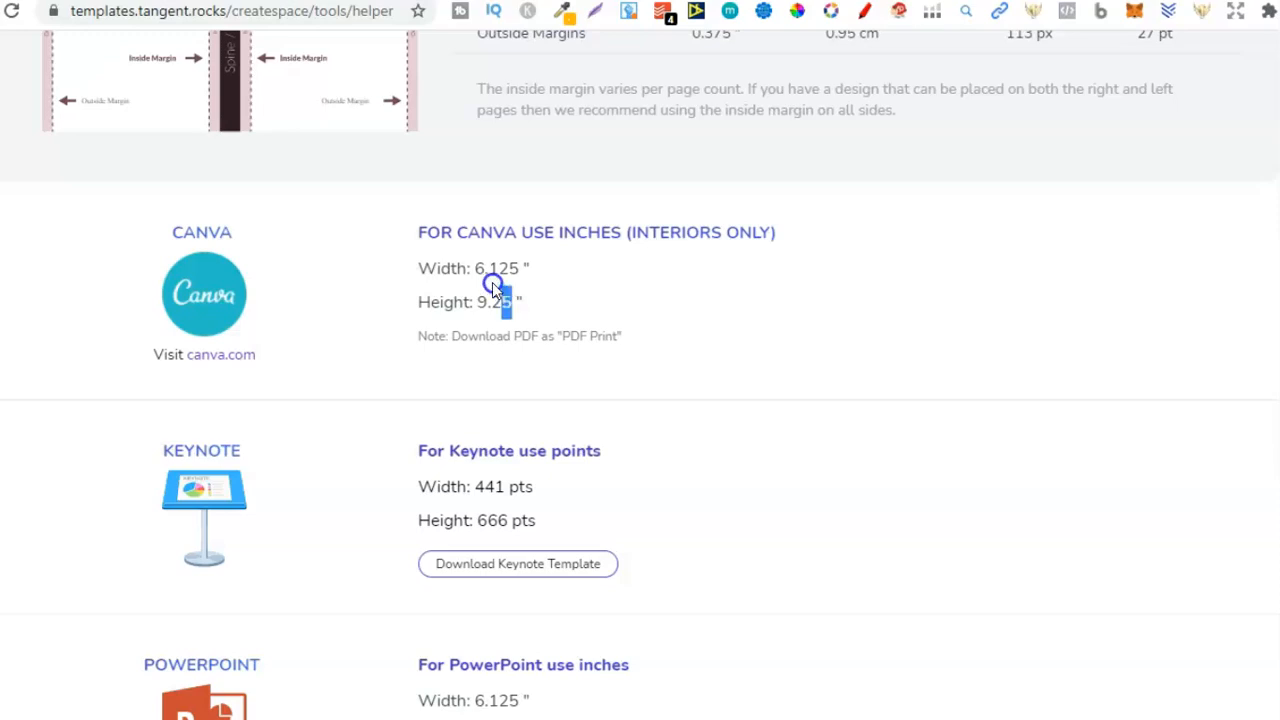
pyautogui.moveTo(530, 268); pyautogui.dragTo(490, 302)
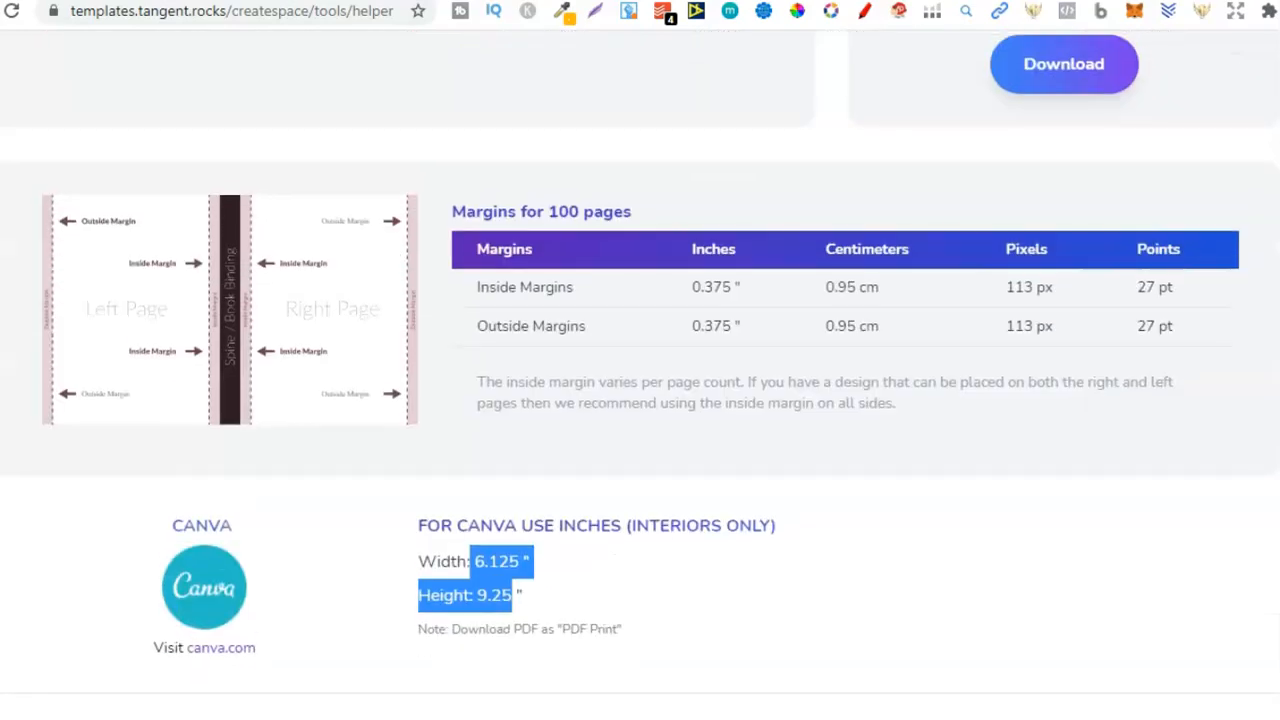
pyautogui.scroll(-3)
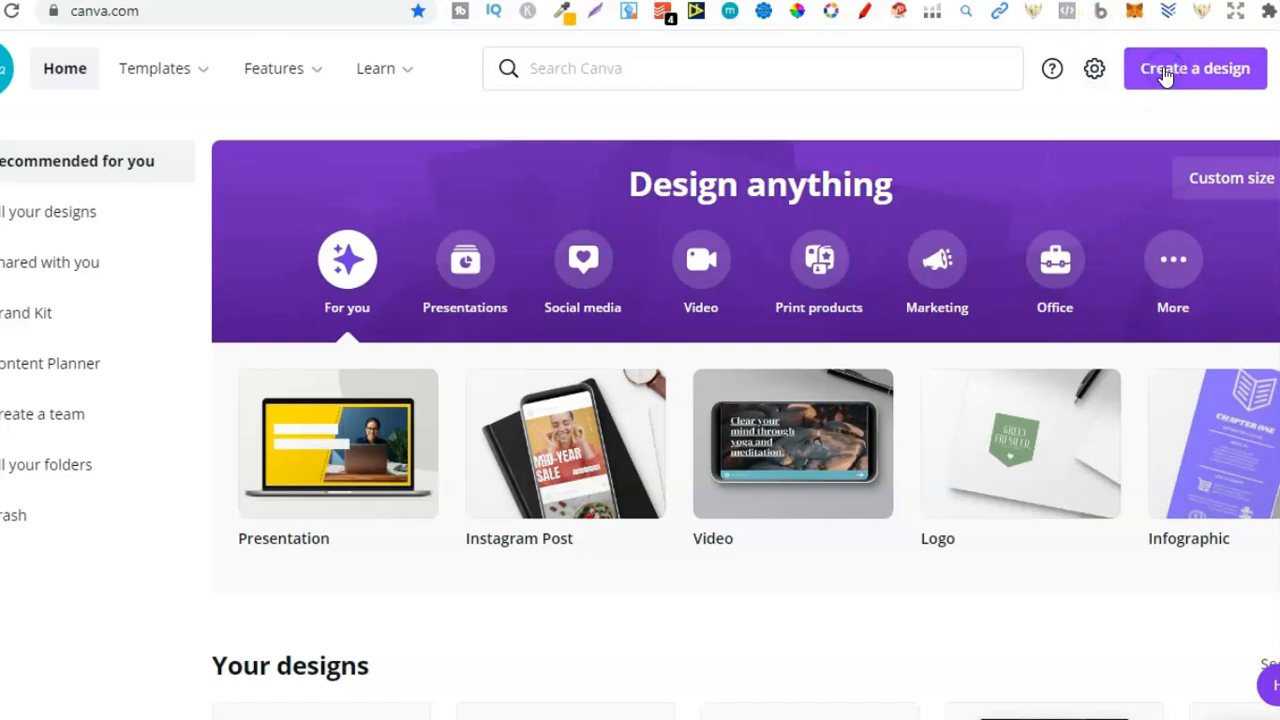
# Step: Create a custom-size Canva design of 6 x 9 inches
pyautogui.click(1194, 68)
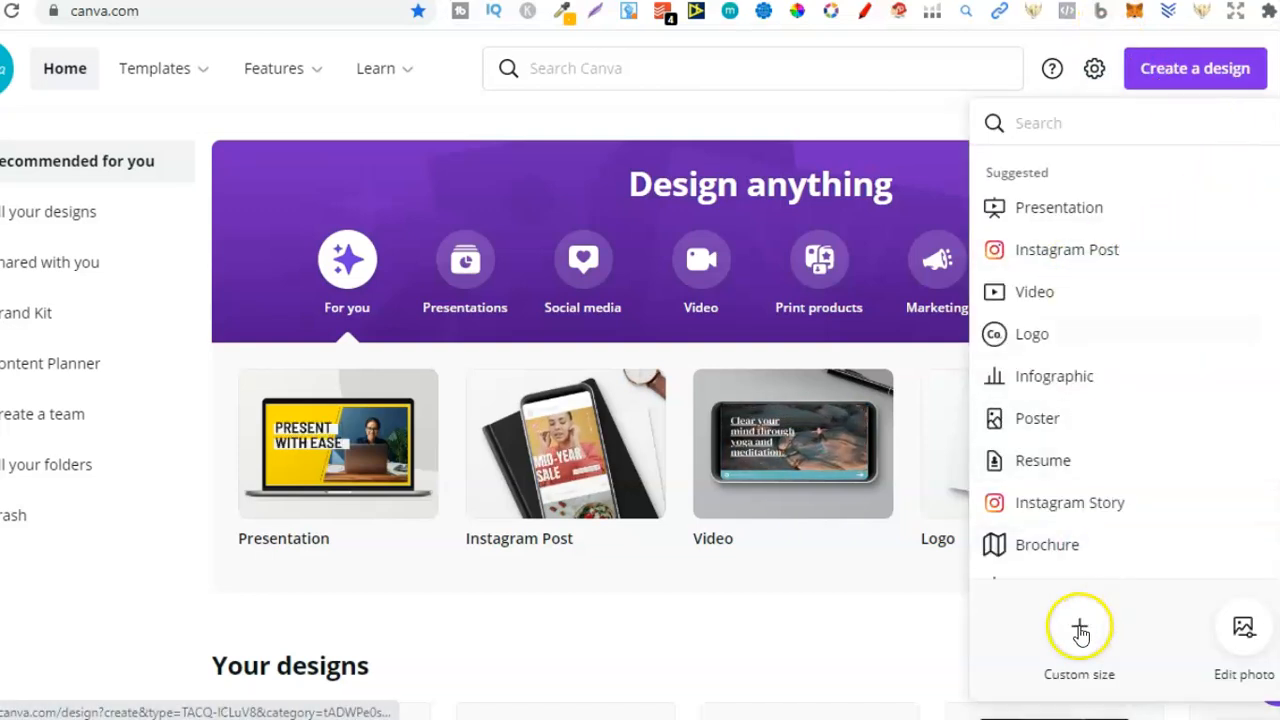
pyautogui.click(1079, 640)
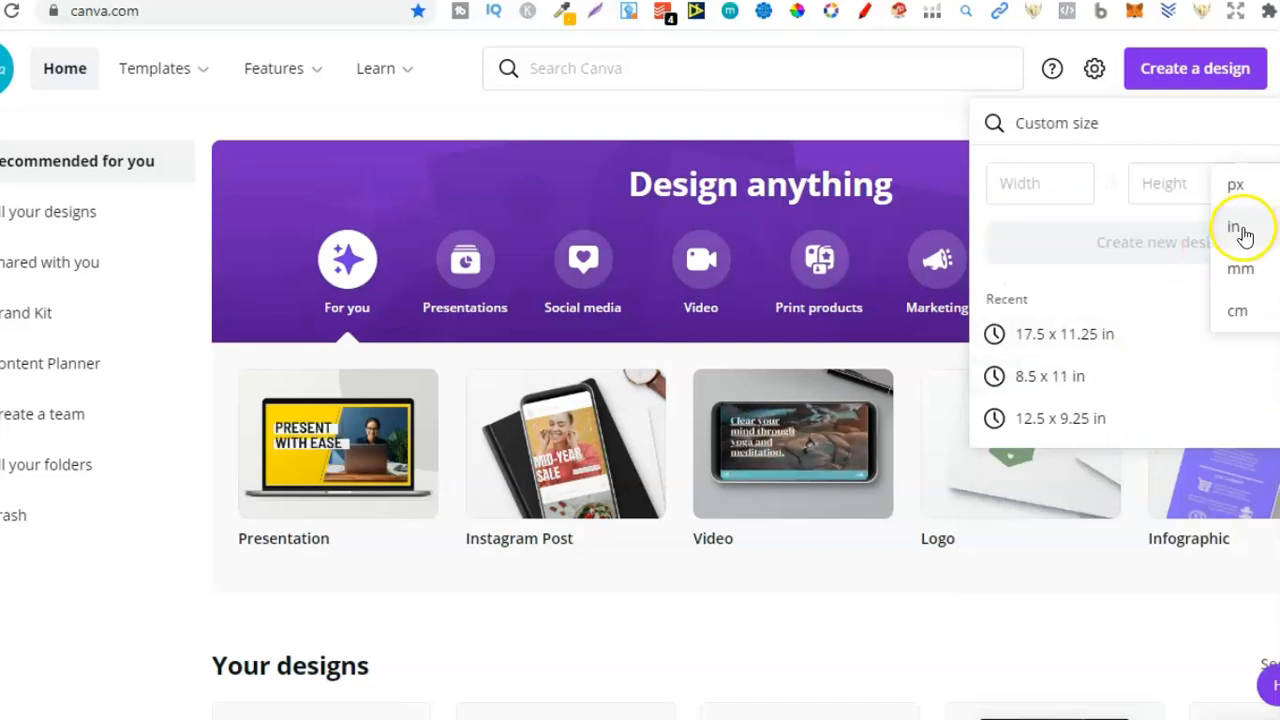
pyautogui.write('6')
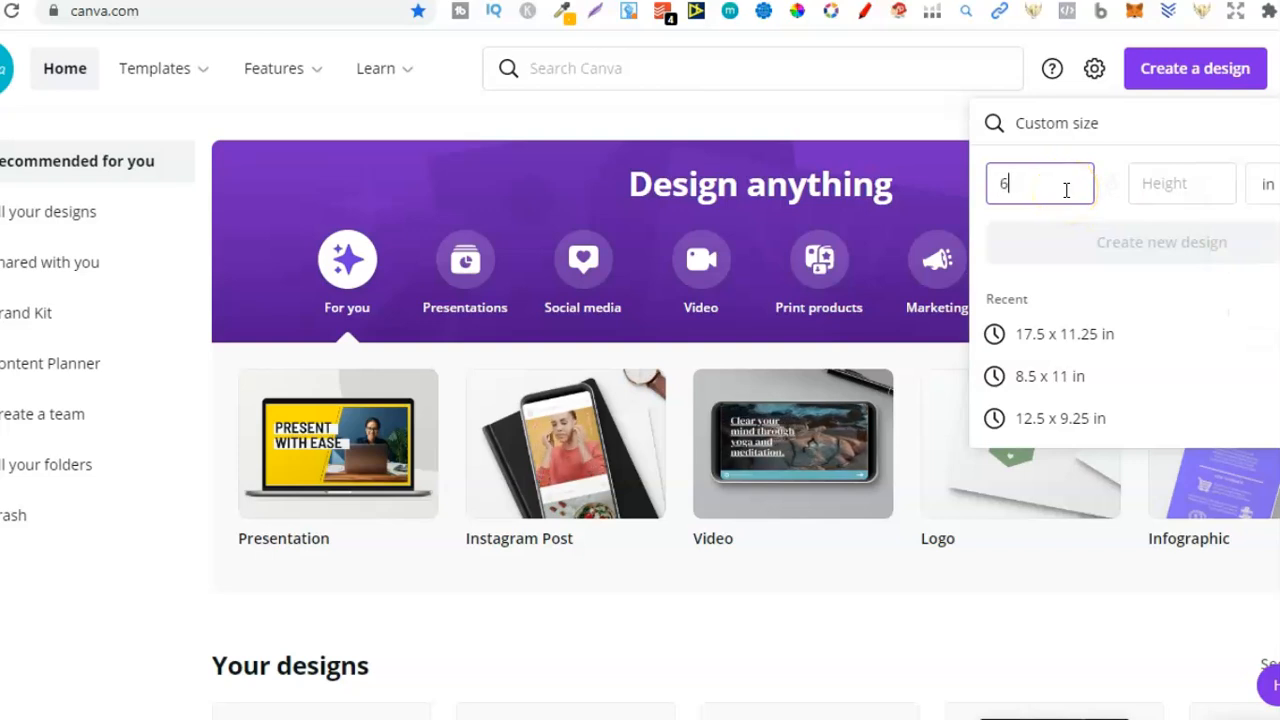
pyautogui.click(1181, 183)
pyautogui.write('9')
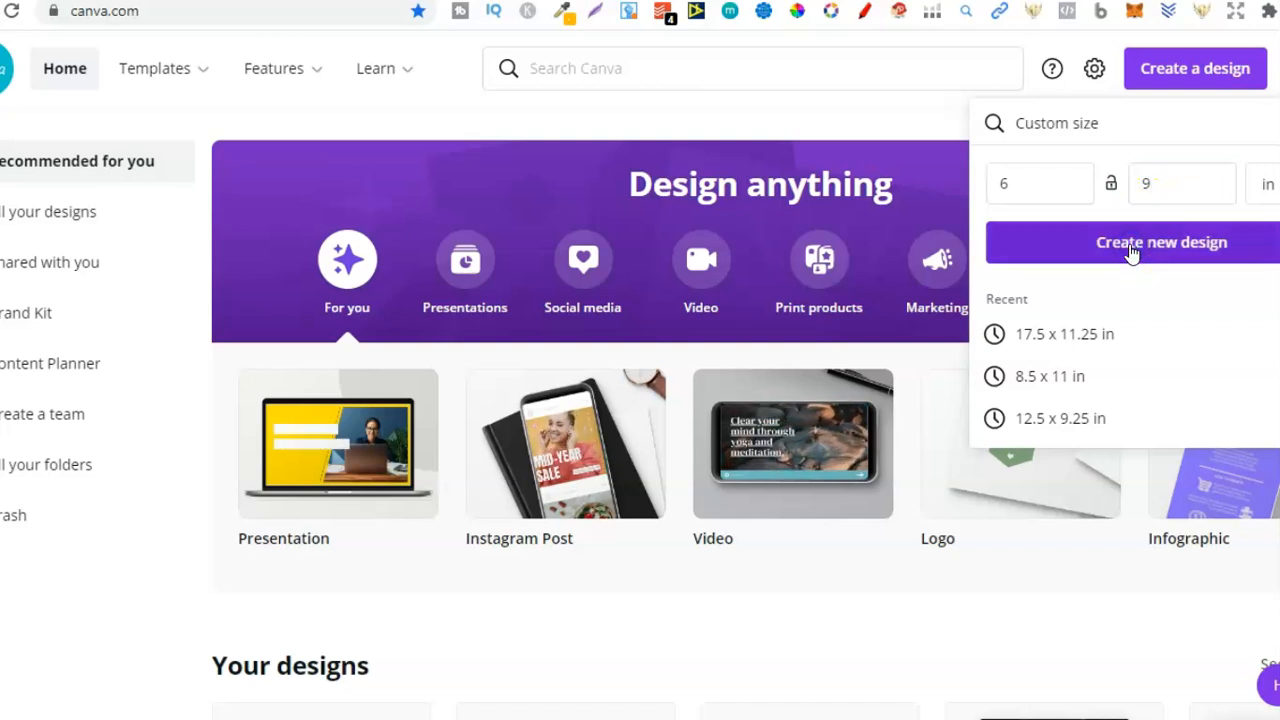
pyautogui.click(1130, 242)
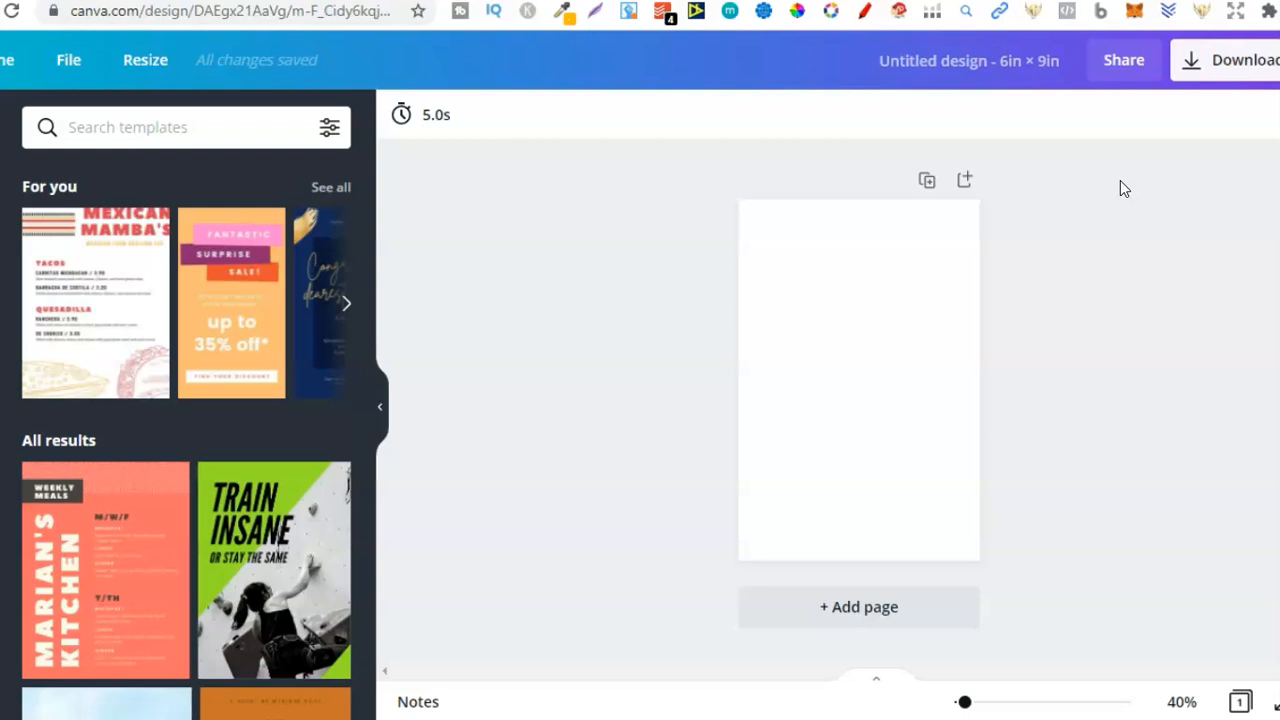
# Step: Search Elements for 'lines' and add a plain straight line to the page
pyautogui.click(858, 337)
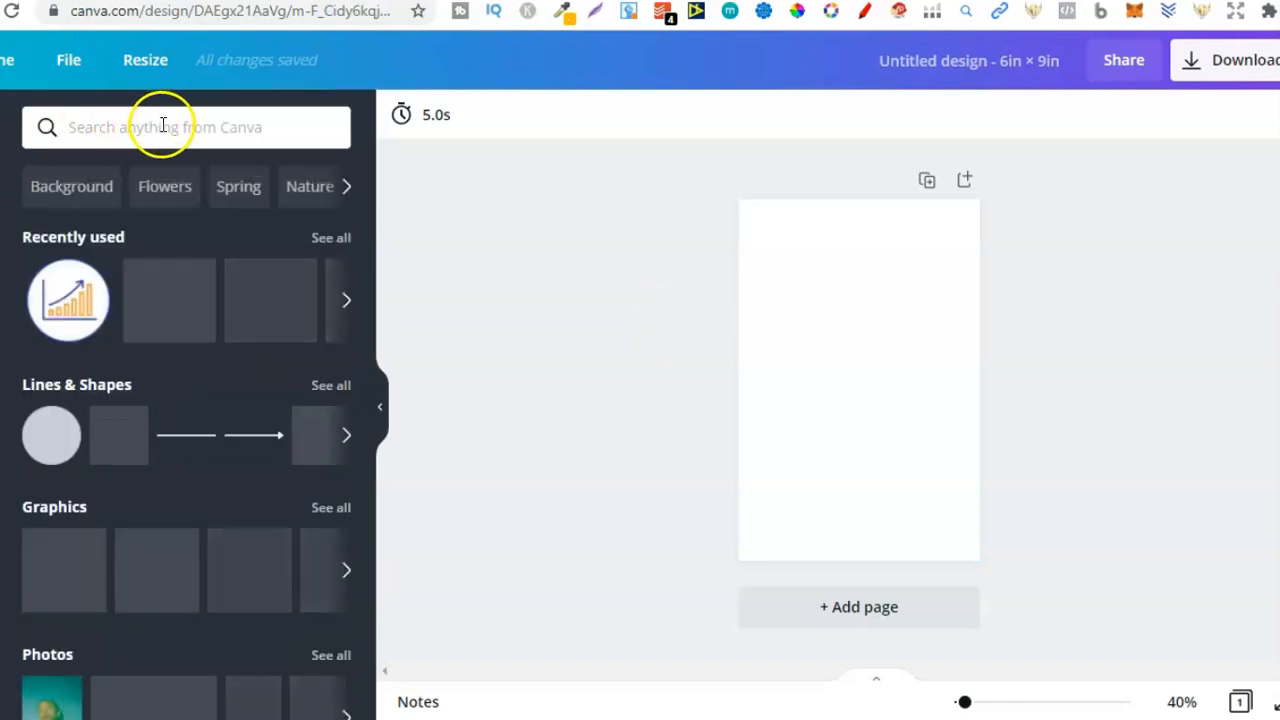
pyautogui.write('lines')
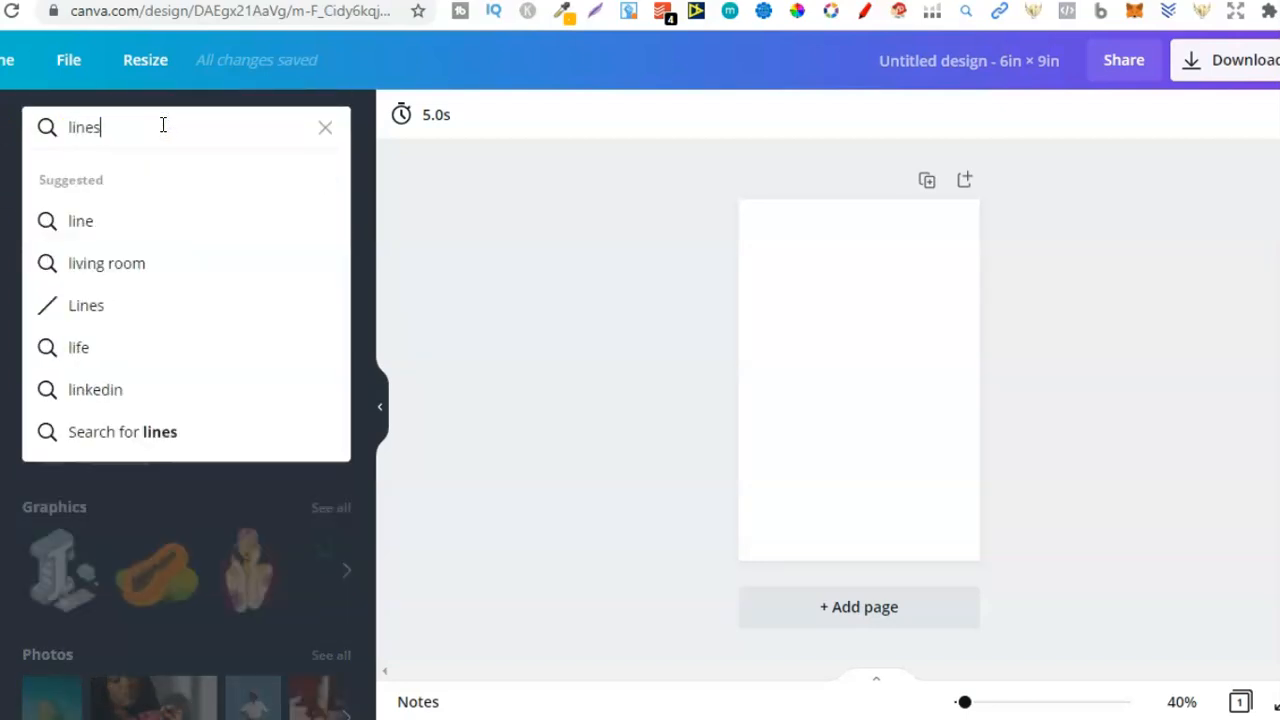
pyautogui.click(80, 220)
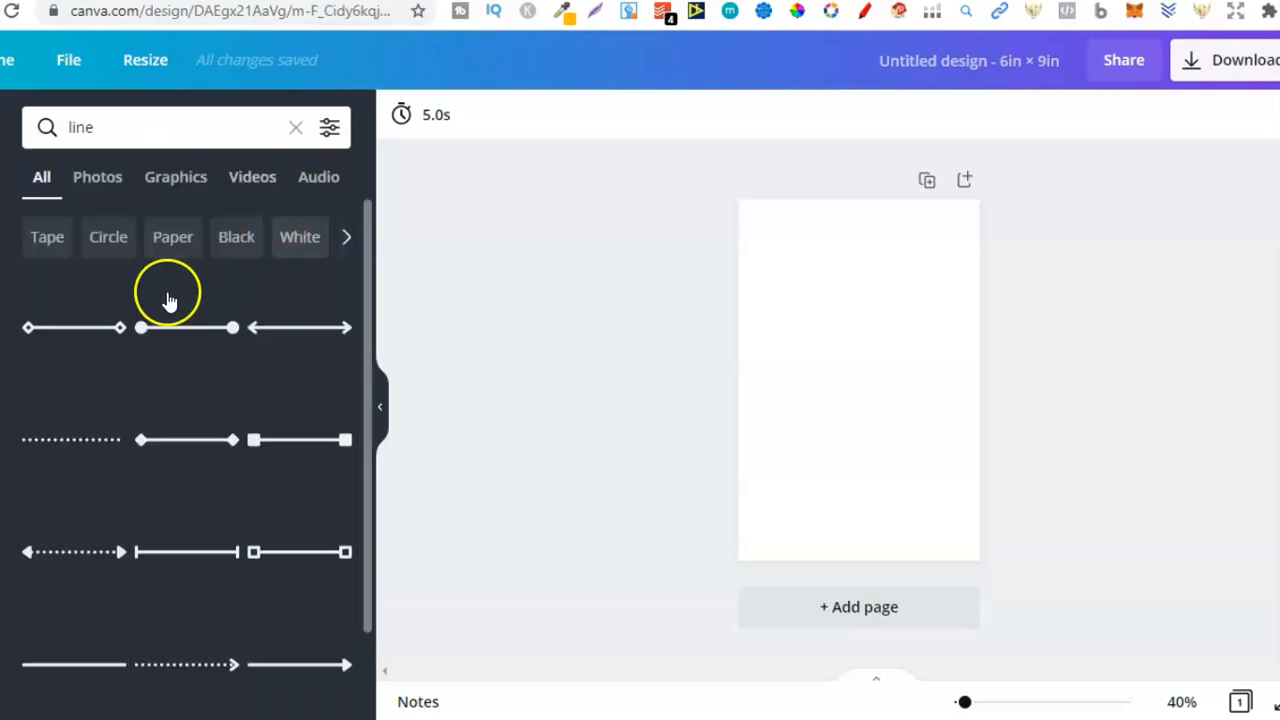
pyautogui.moveTo(202, 610)
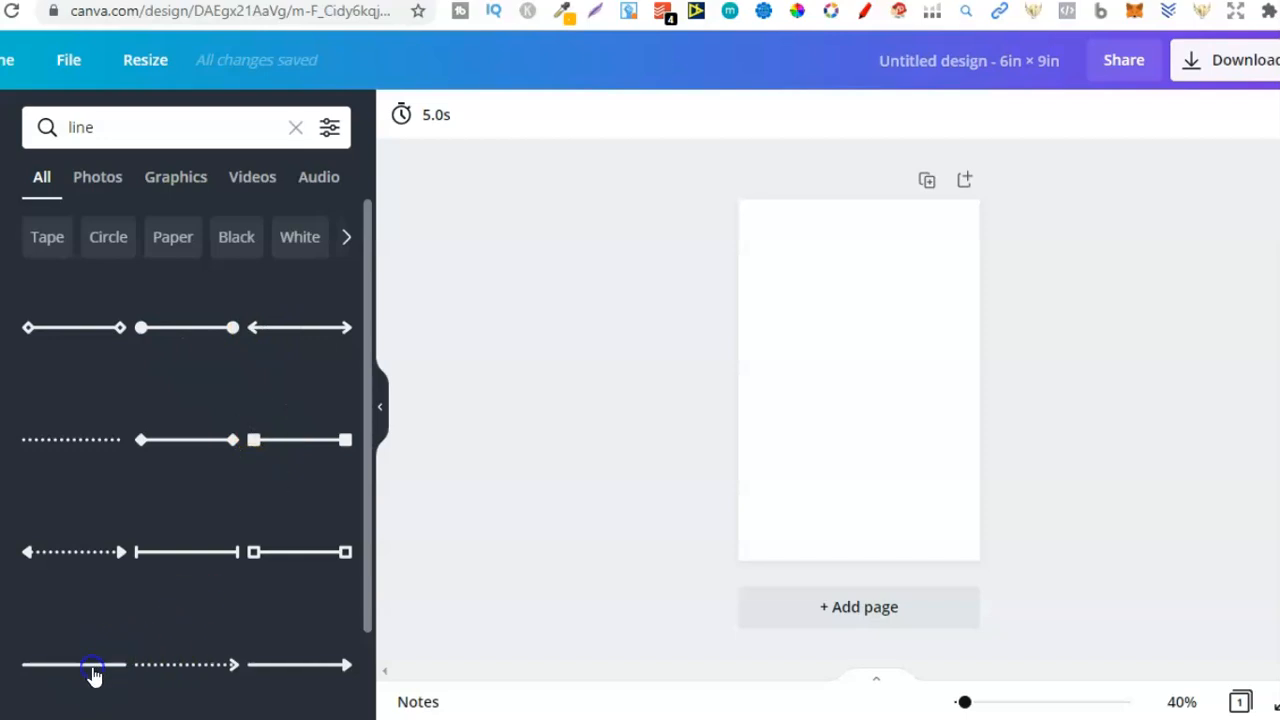
pyautogui.click(90, 664)
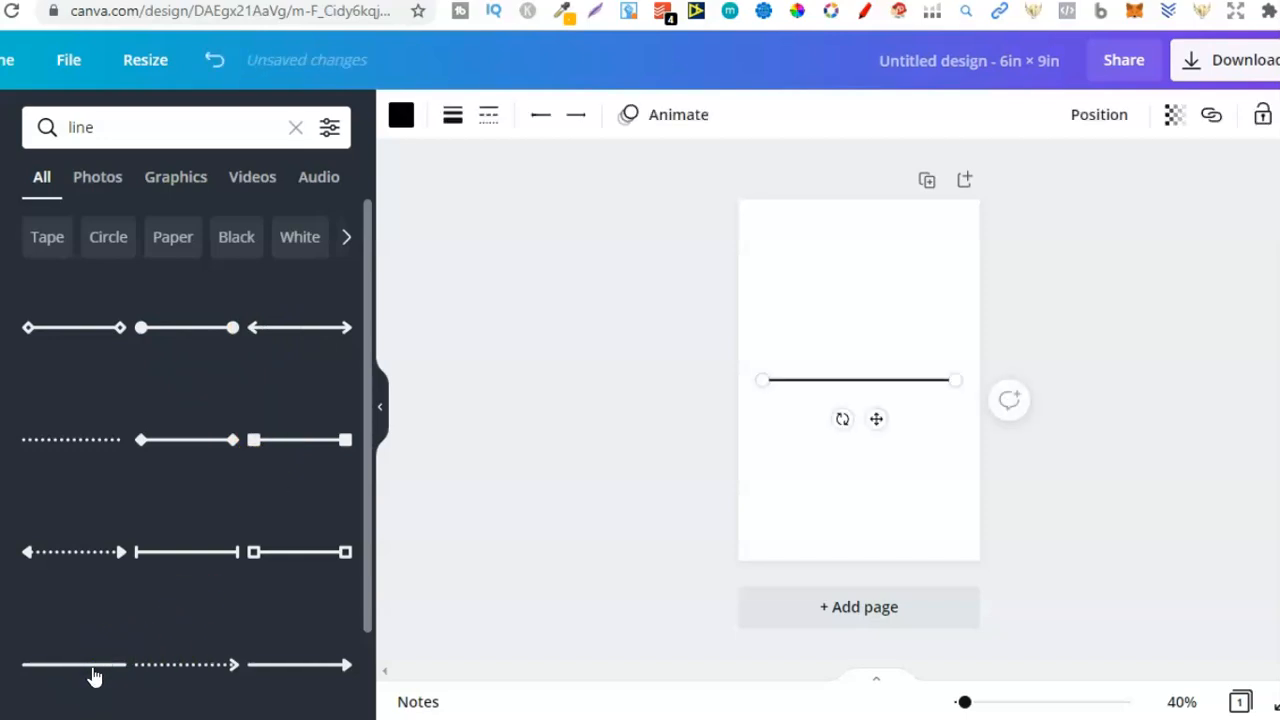
pyautogui.moveTo(488, 114)
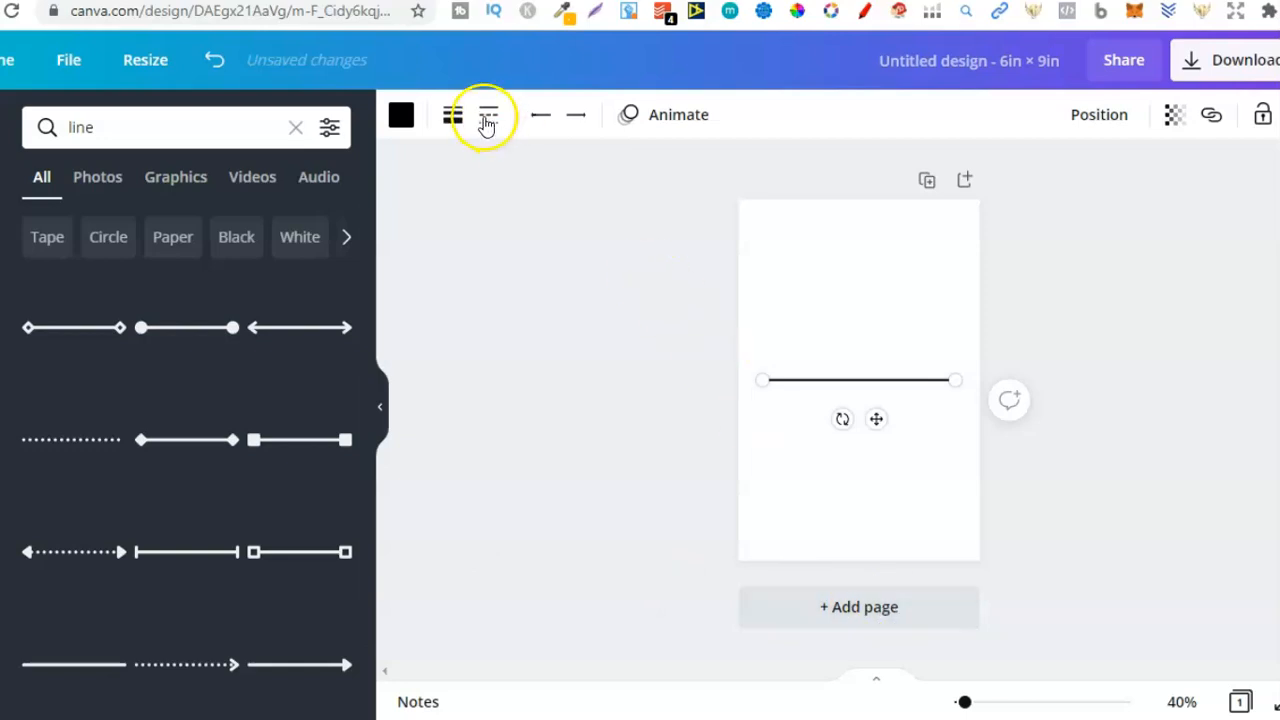
# Step: Set the line's weight to 3 in the line style options
pyautogui.click(488, 114)
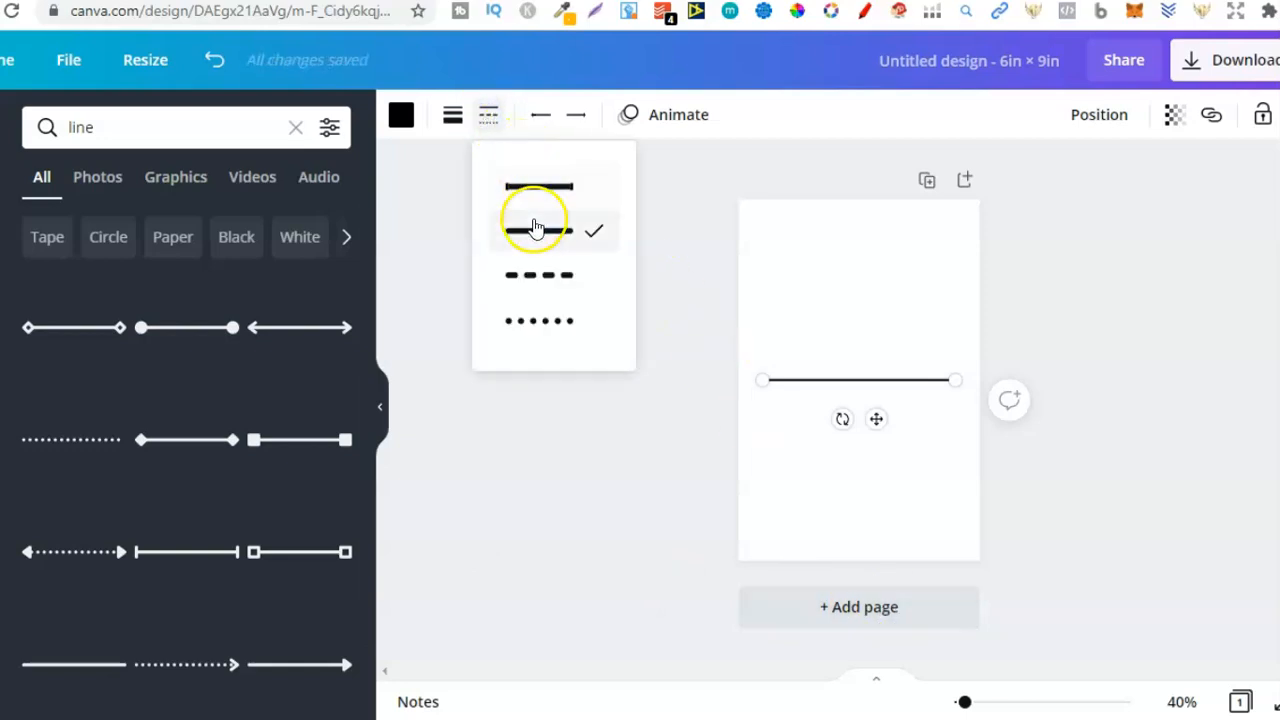
pyautogui.click(540, 114)
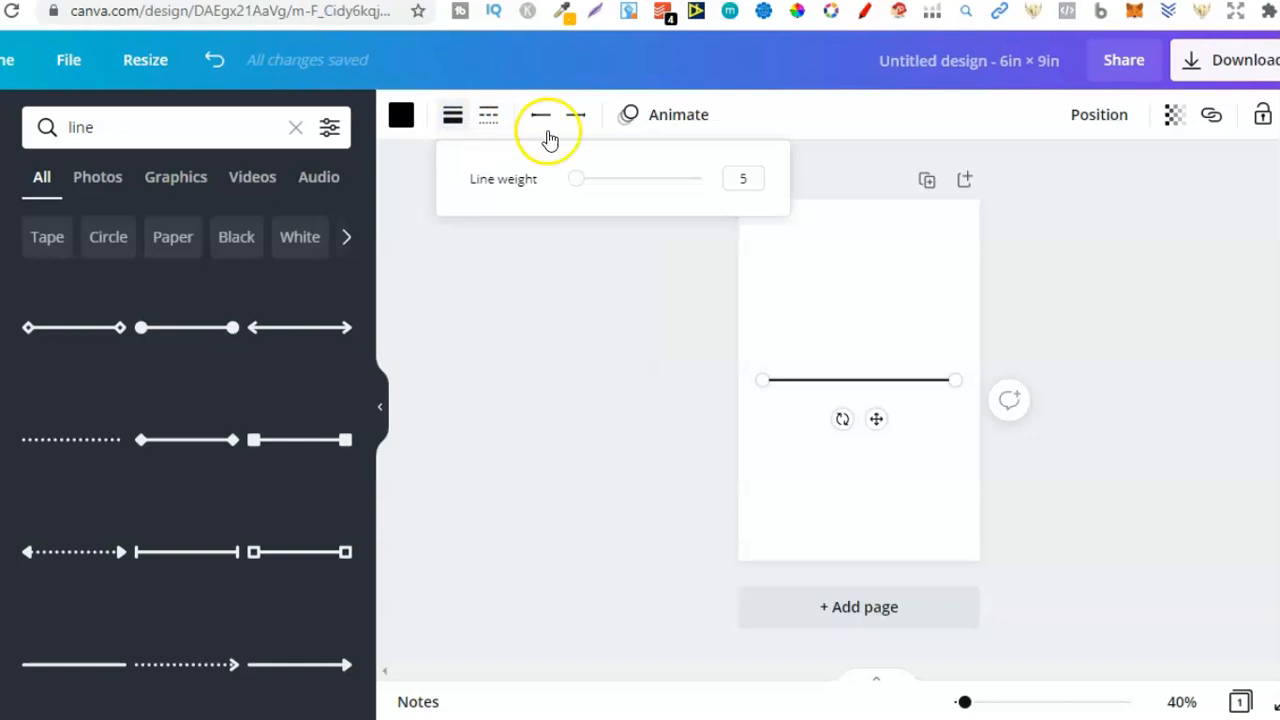
pyautogui.click(743, 178)
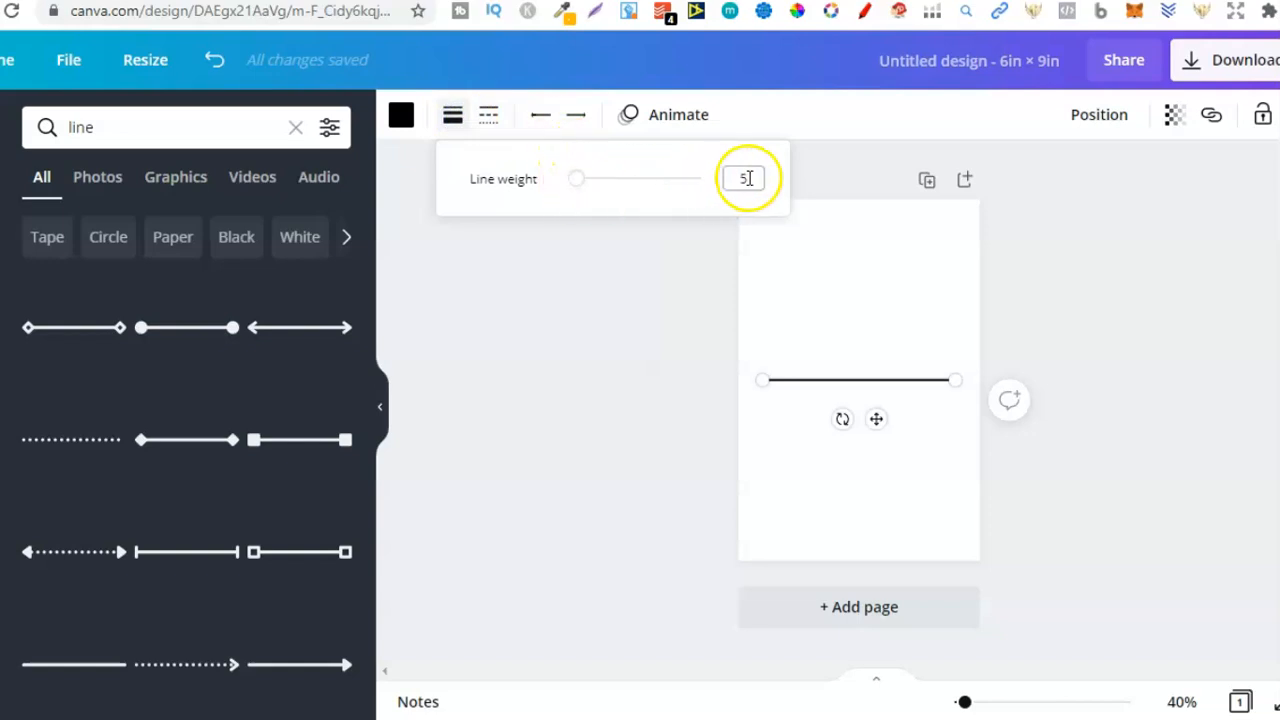
pyautogui.write('3')
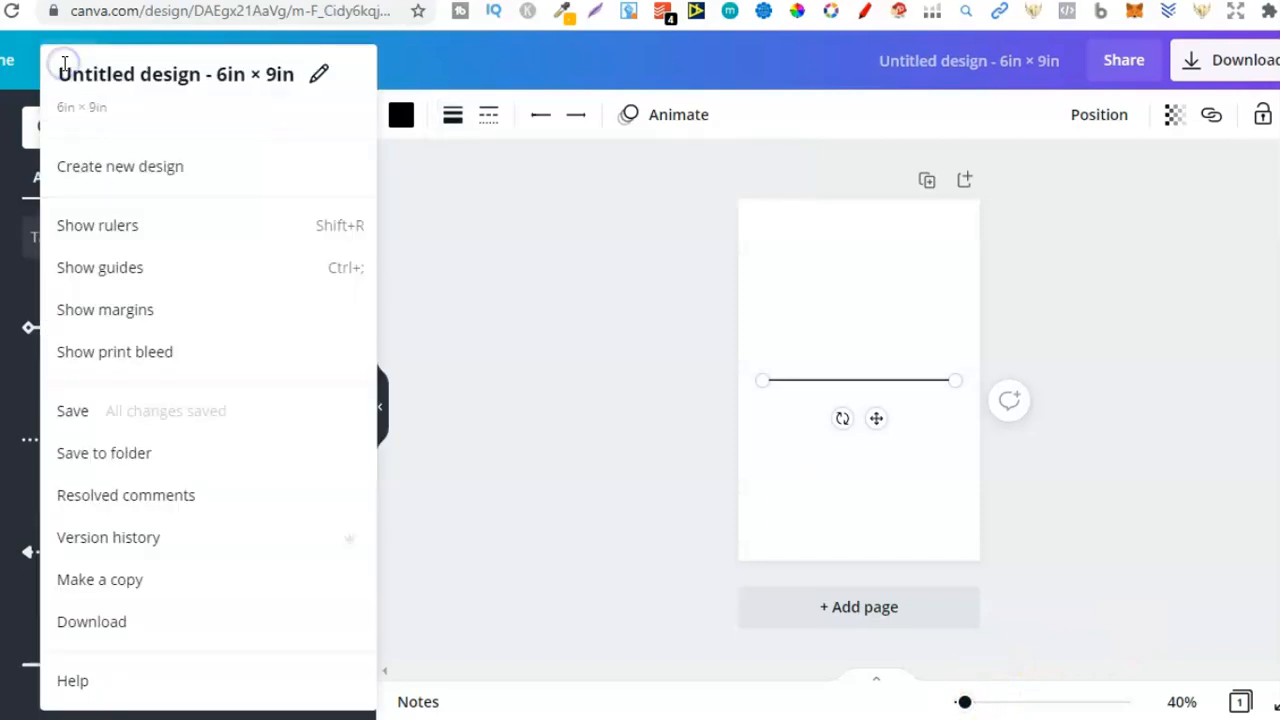
pyautogui.moveTo(118, 310)
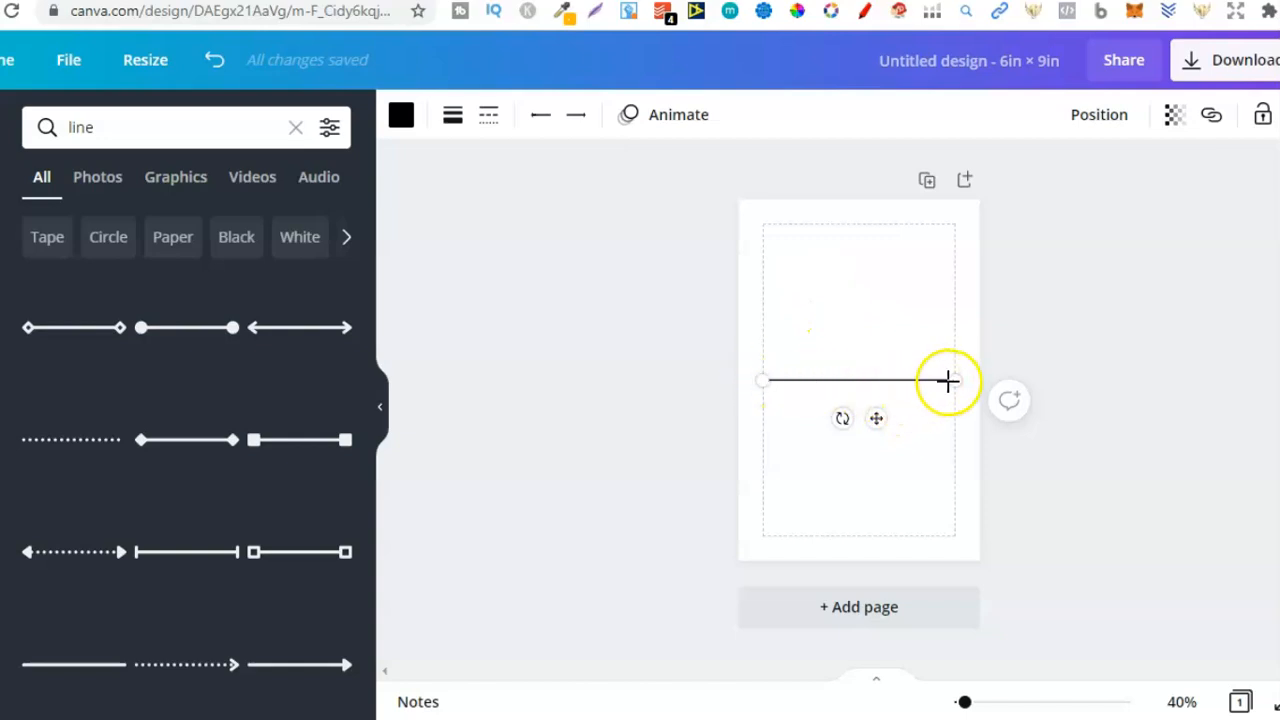
# Step: Stretch the line across the page width and place it near the top margin
pyautogui.moveTo(945, 380); pyautogui.dragTo(958, 381)
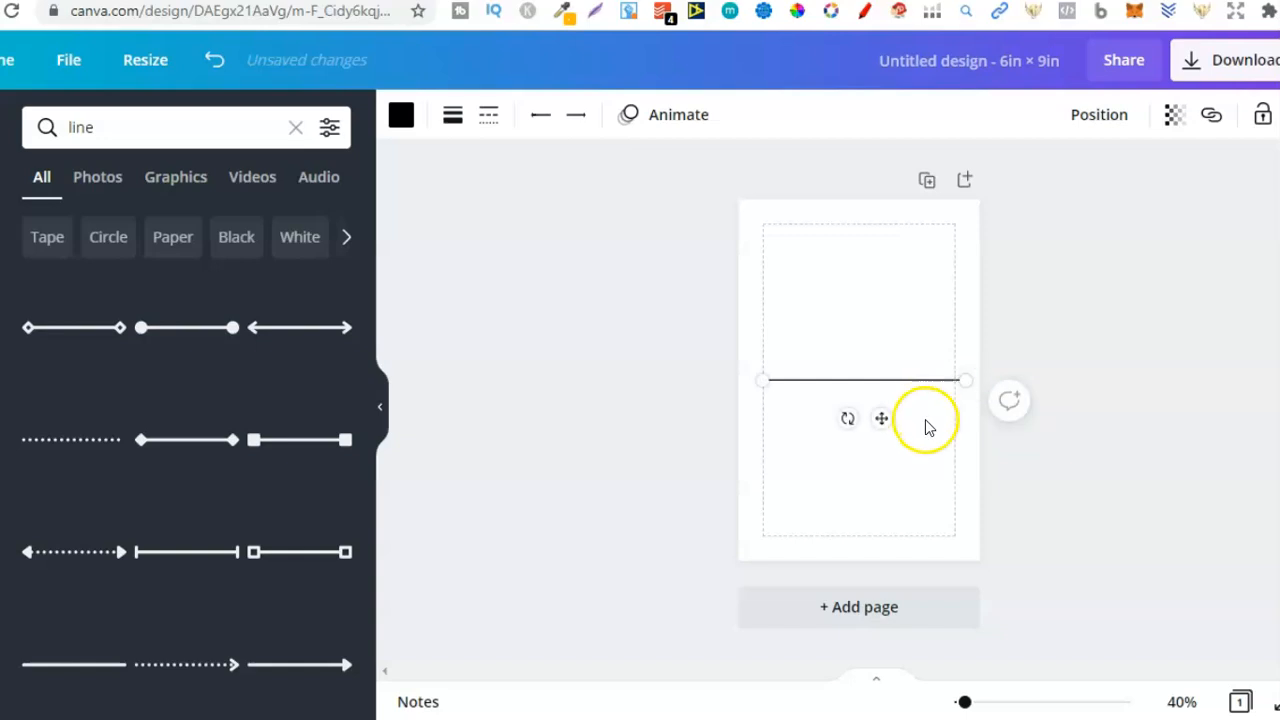
pyautogui.moveTo(945, 388)
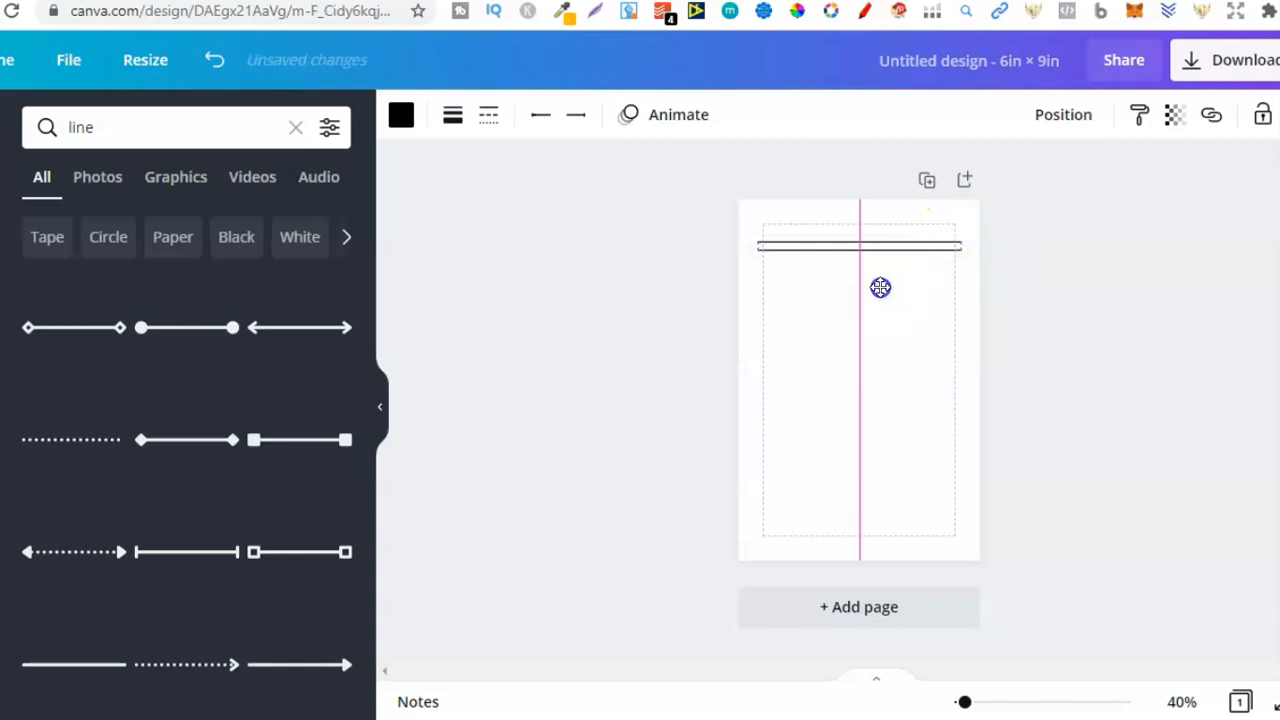
pyautogui.click(880, 287)
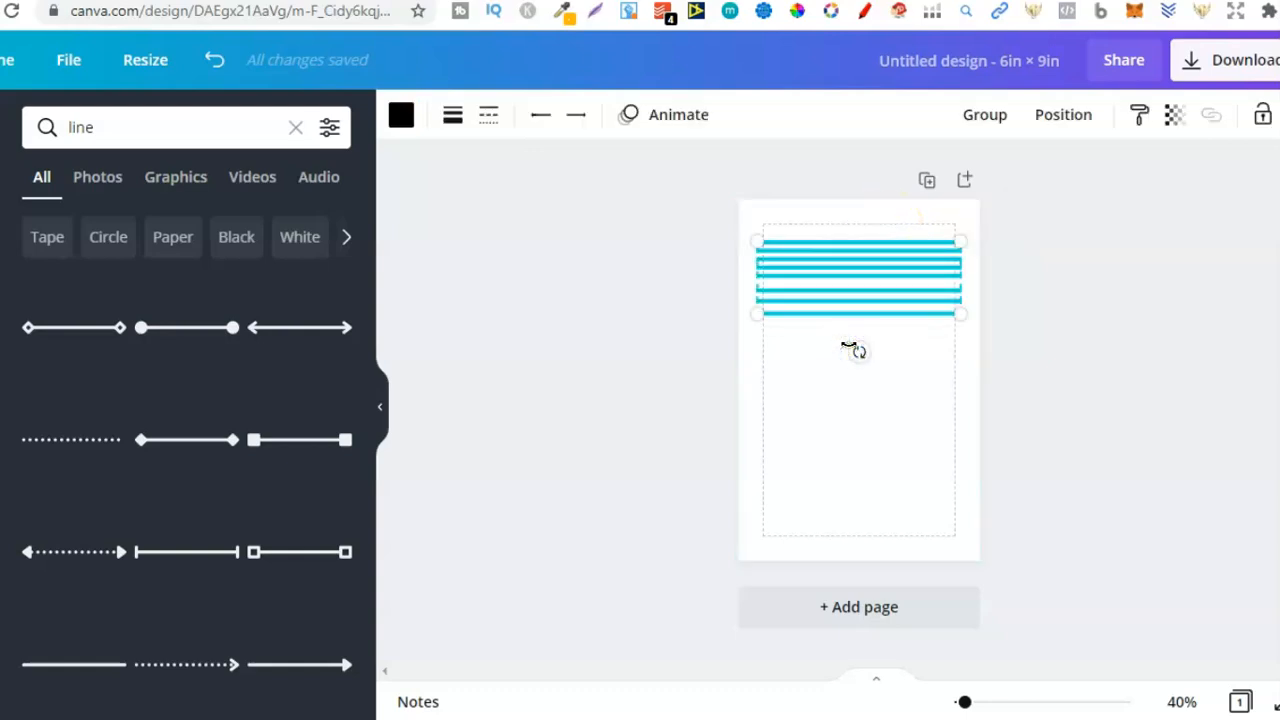
pyautogui.moveTo(1125, 192)
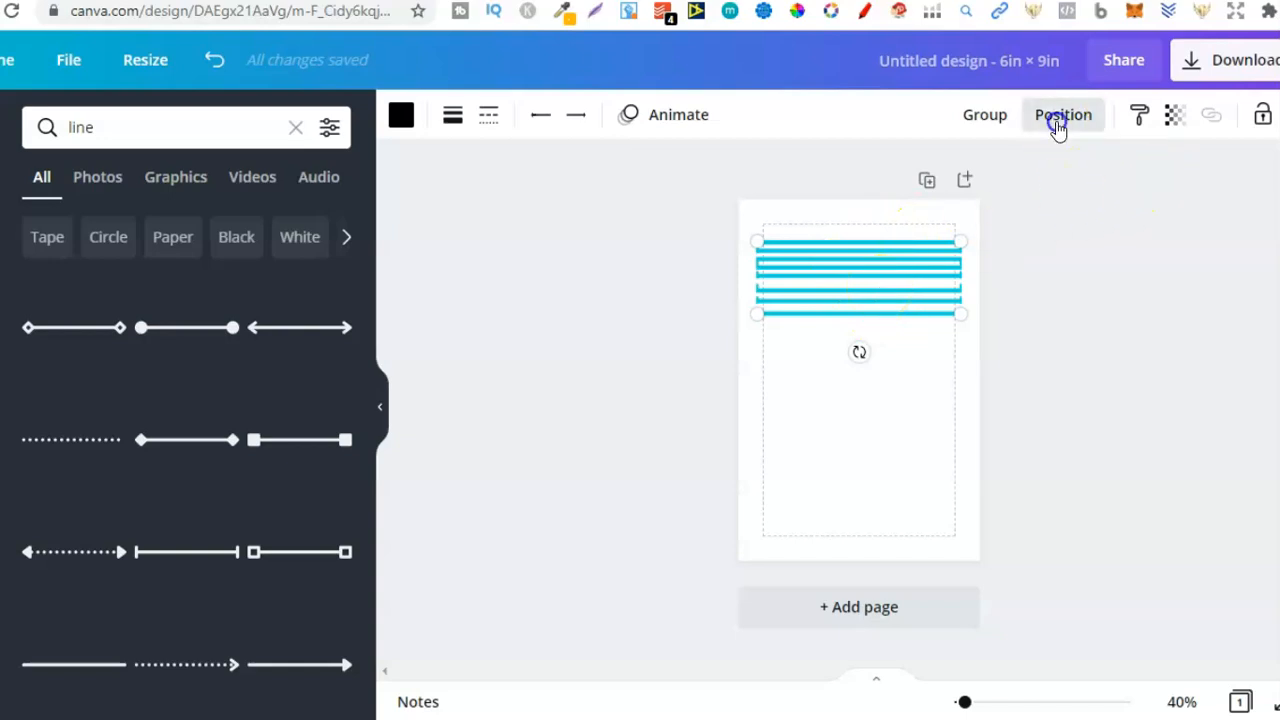
# Step: Space the lines evenly, move a copied set down, then tidy all lines to fill the page
pyautogui.click(1063, 114)
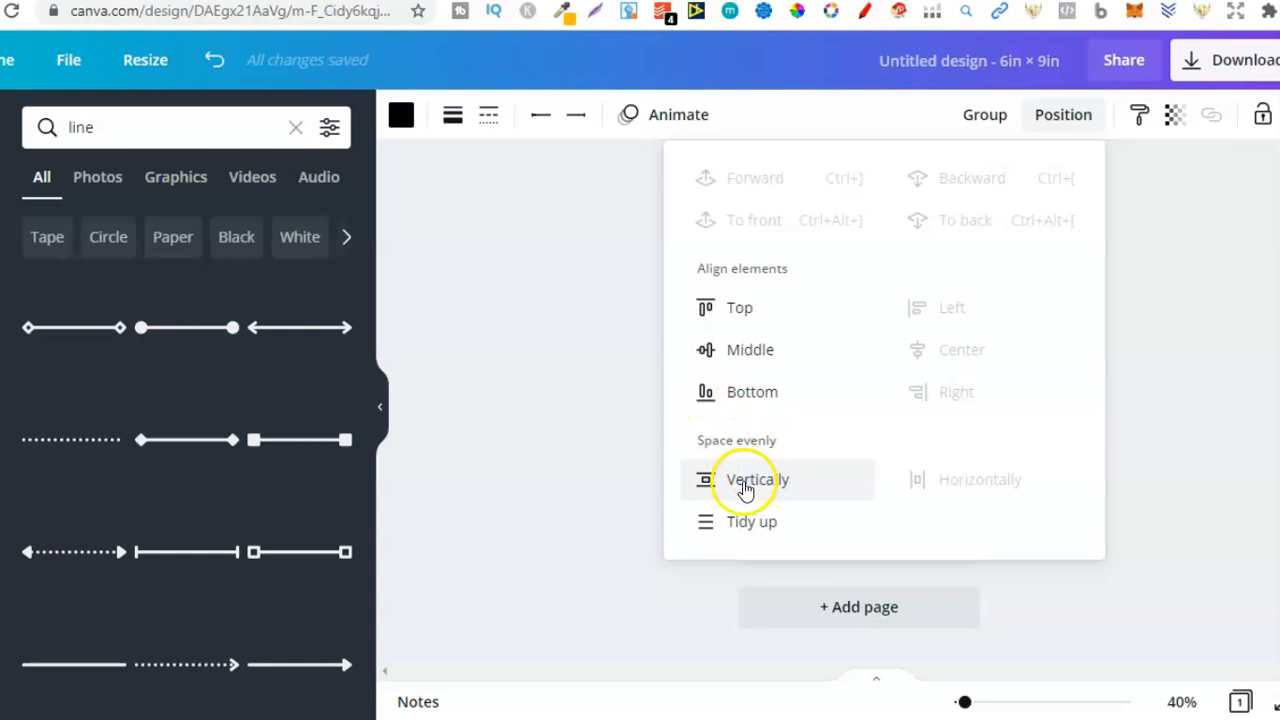
pyautogui.click(757, 479)
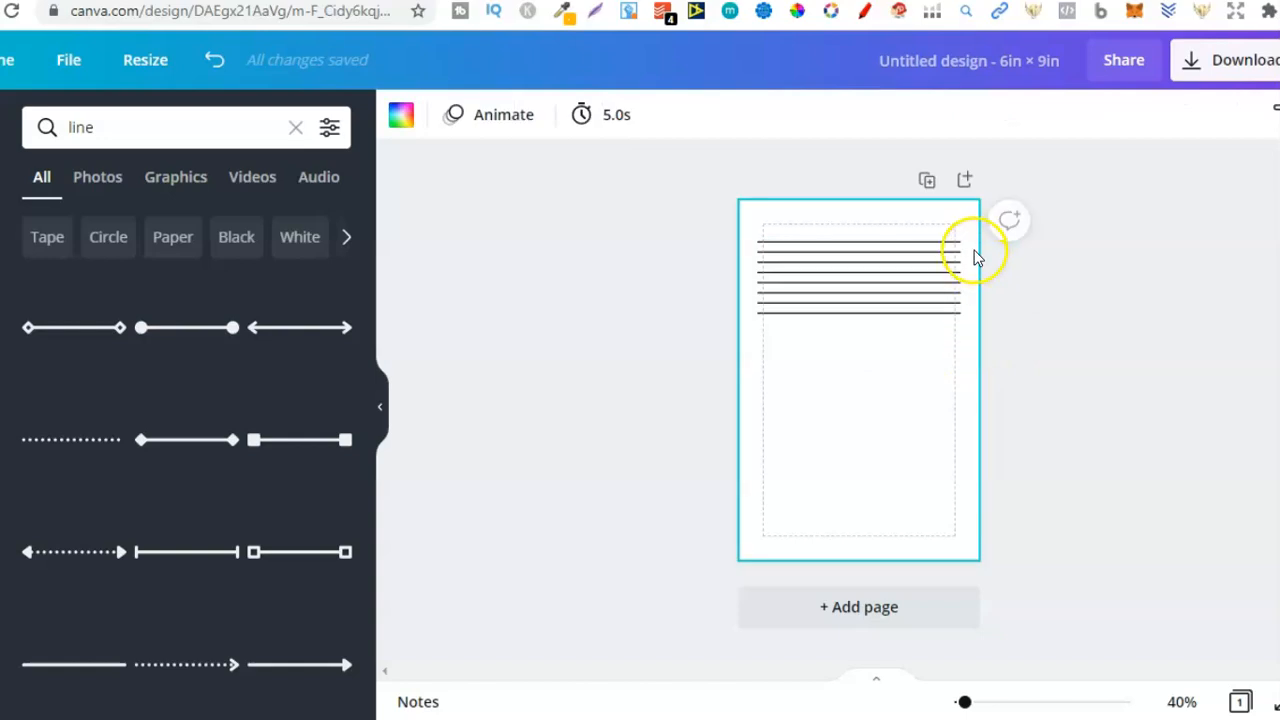
pyautogui.moveTo(955, 355)
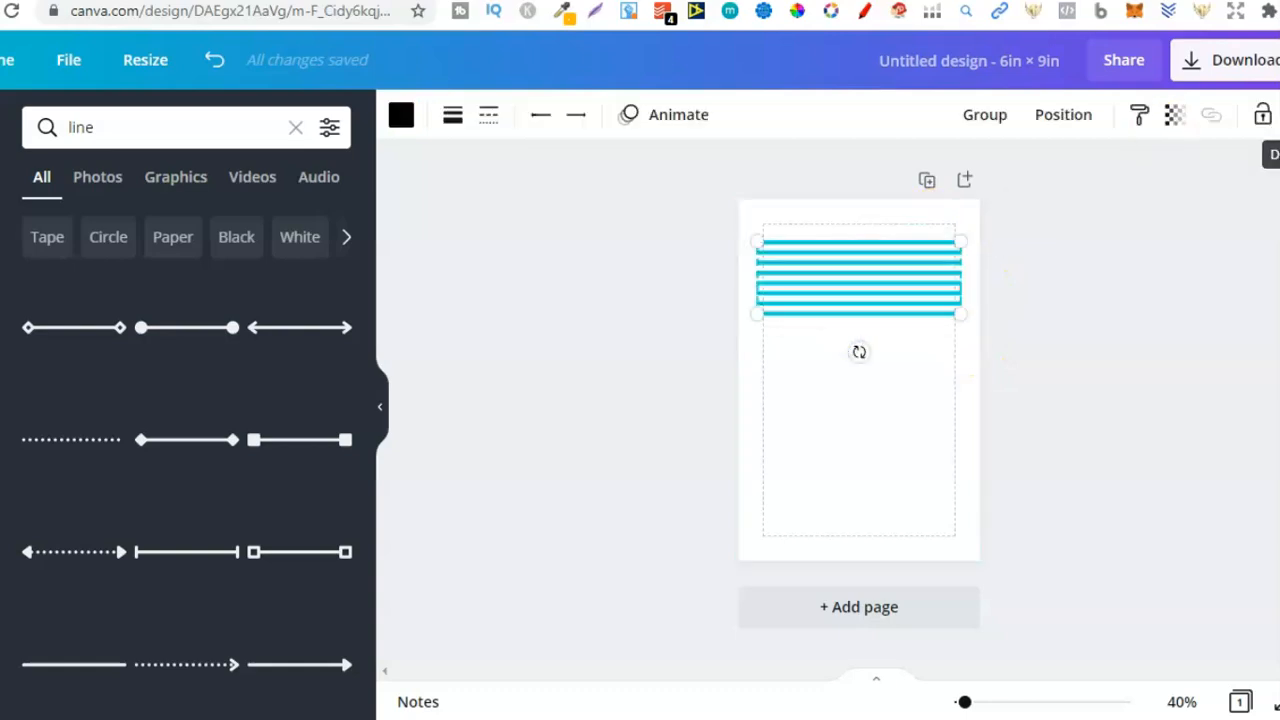
pyautogui.moveTo(858, 277); pyautogui.dragTo(873, 377)
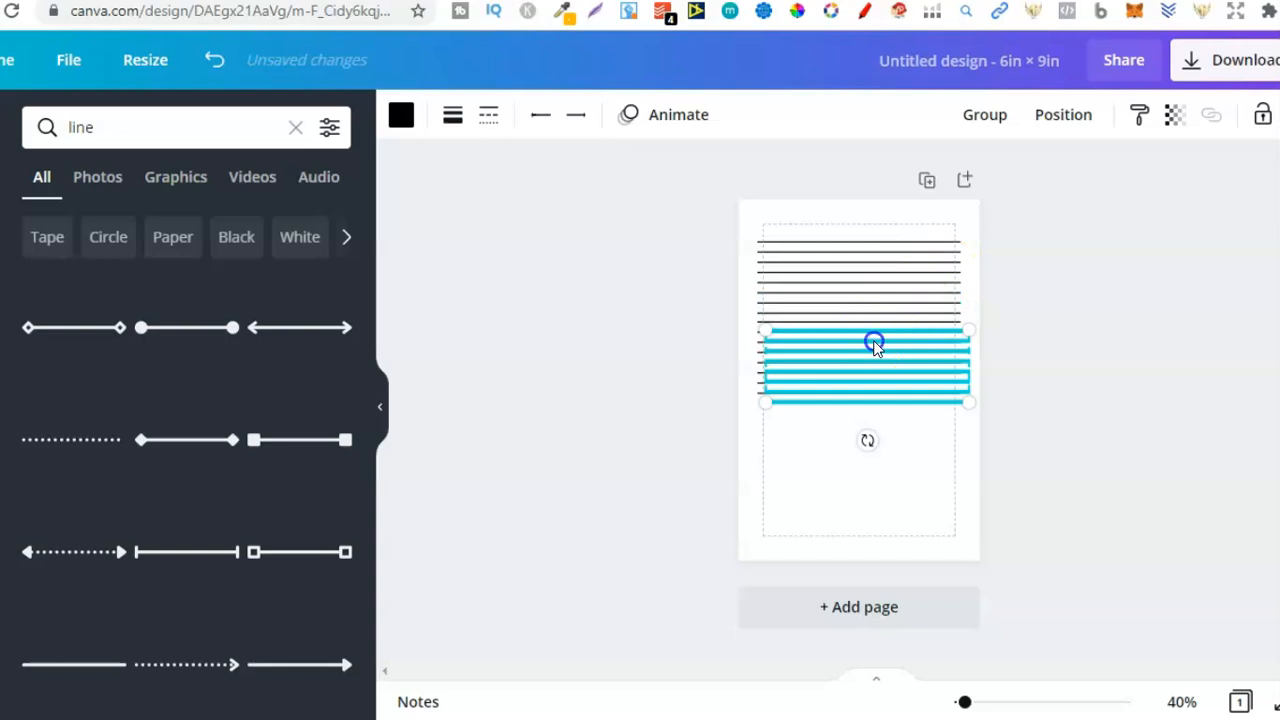
pyautogui.moveTo(875, 345); pyautogui.dragTo(863, 415)
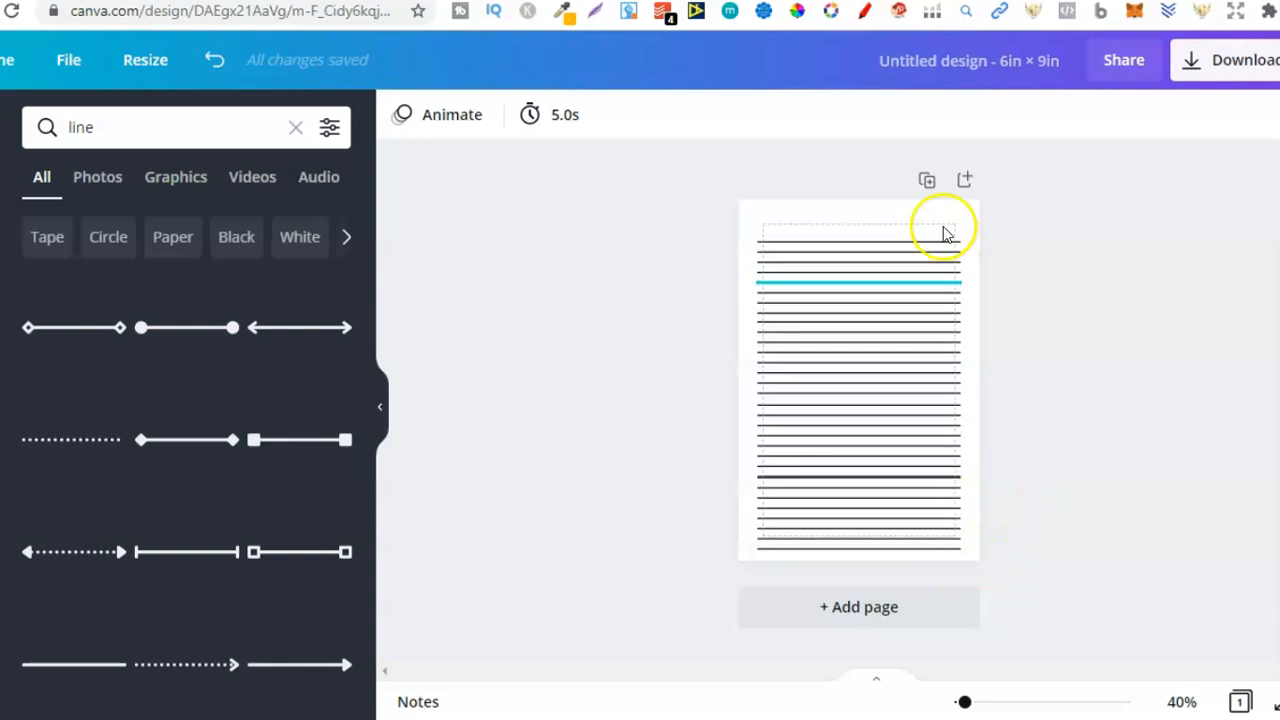
pyautogui.click(858, 380)
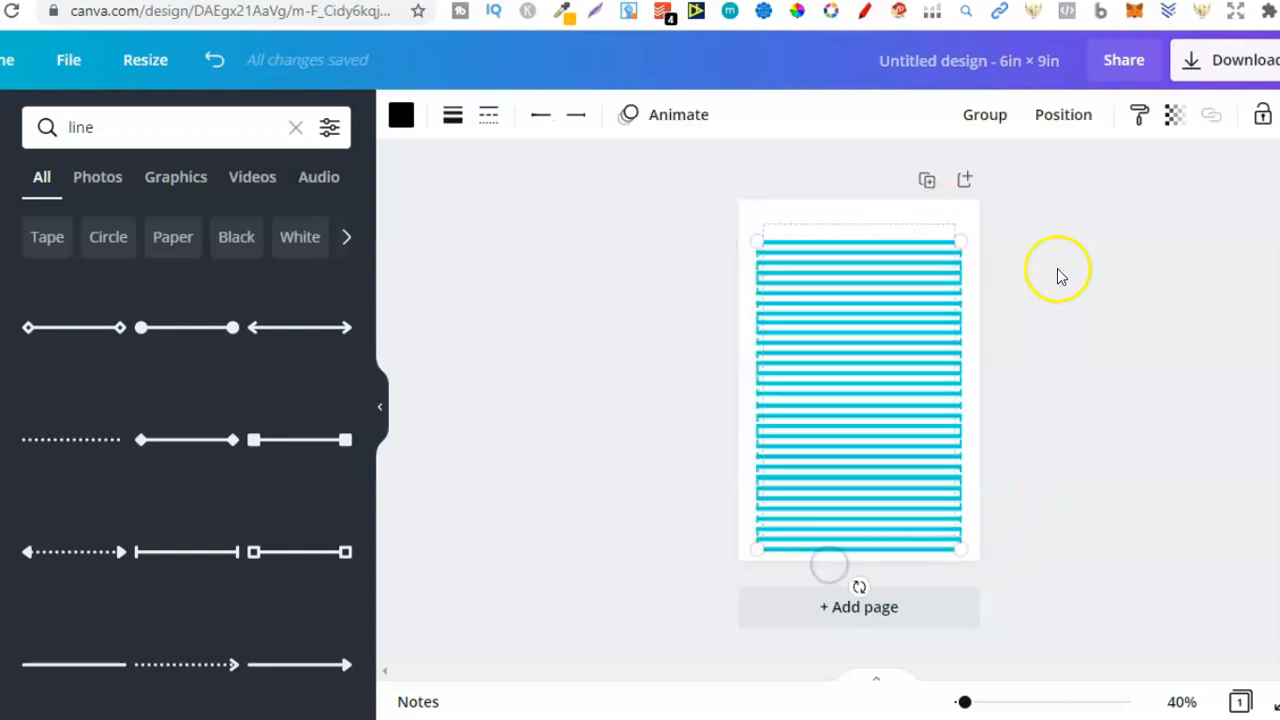
pyautogui.click(1063, 114)
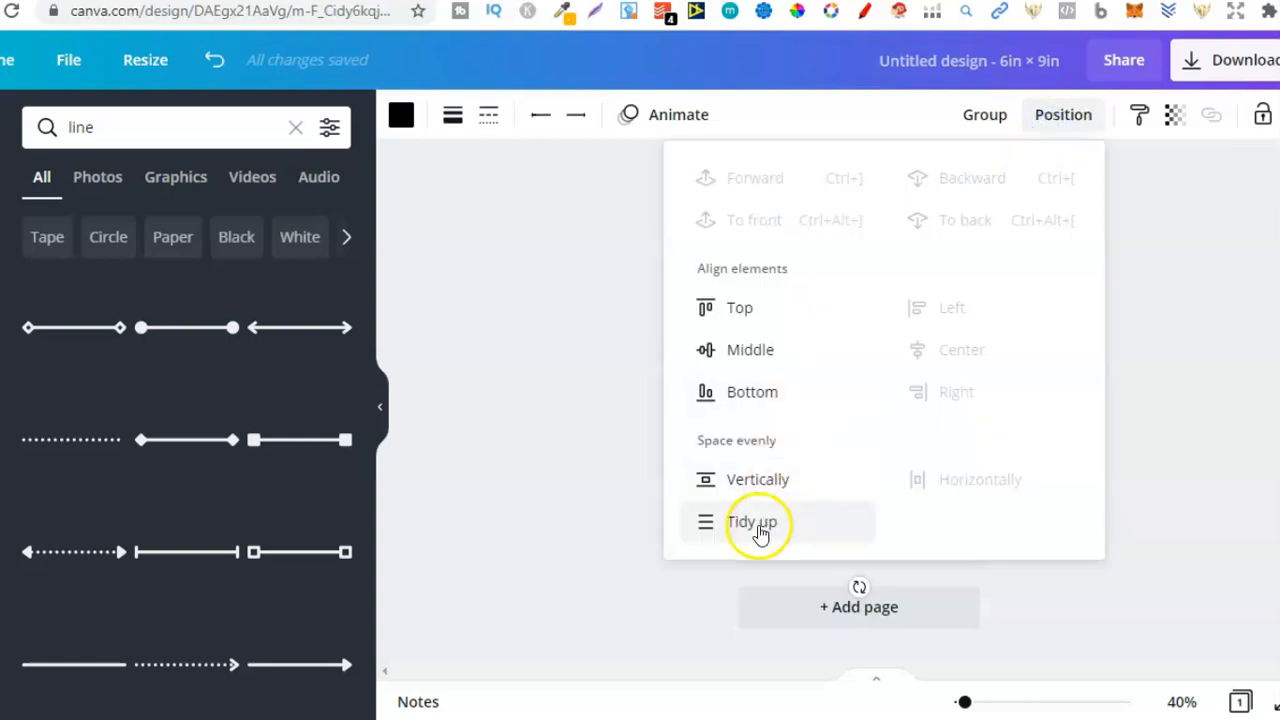
pyautogui.click(751, 521)
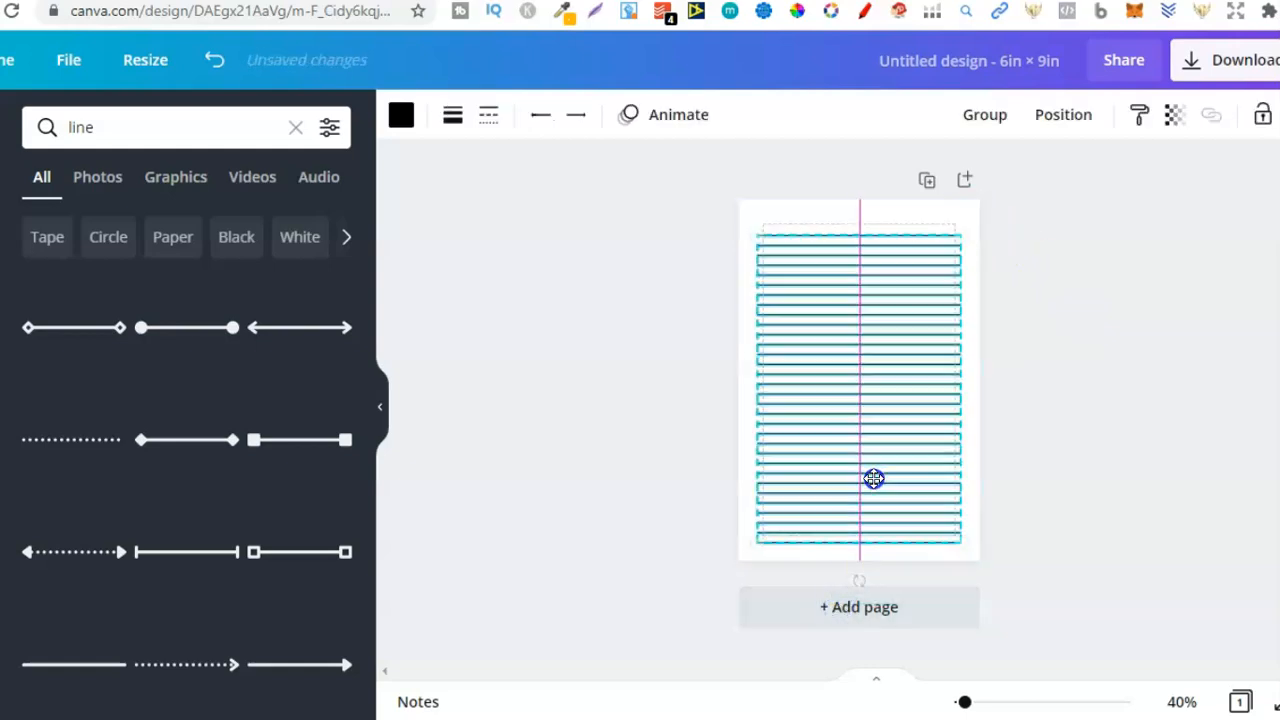
# Step: Center the ruled lines and place a short header line above them at top left
pyautogui.click(873, 483)
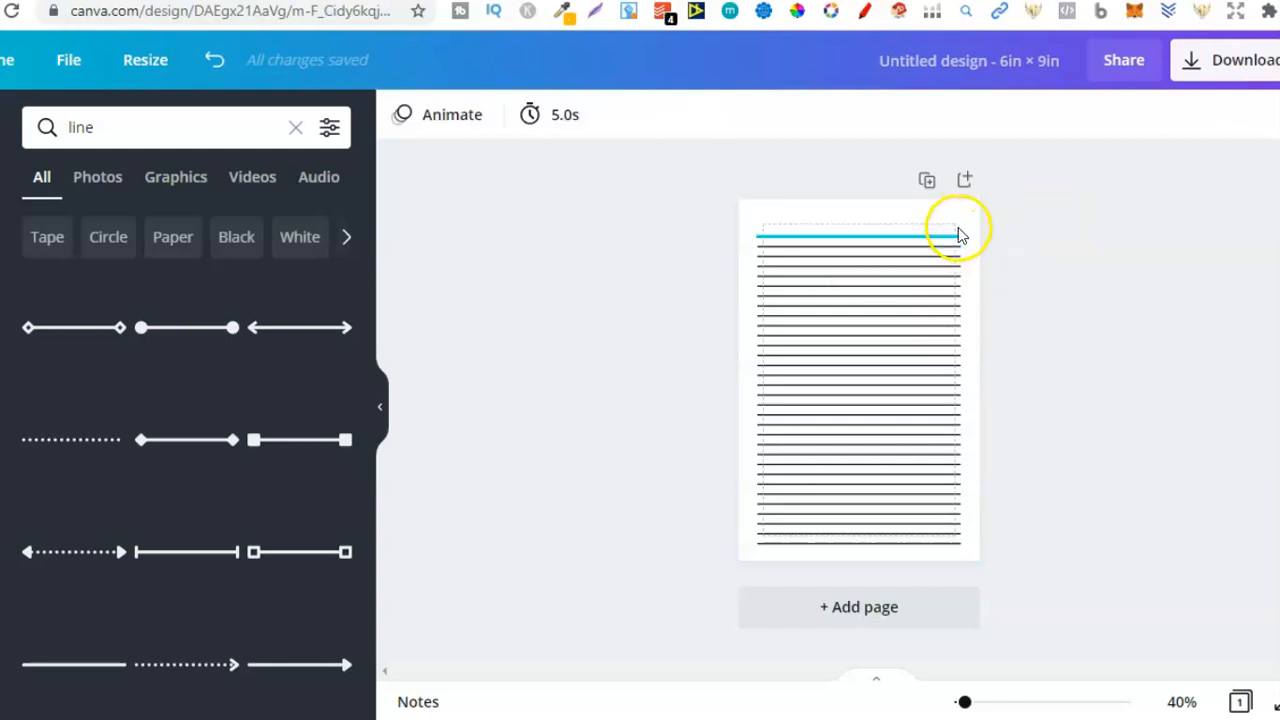
pyautogui.click(858, 238)
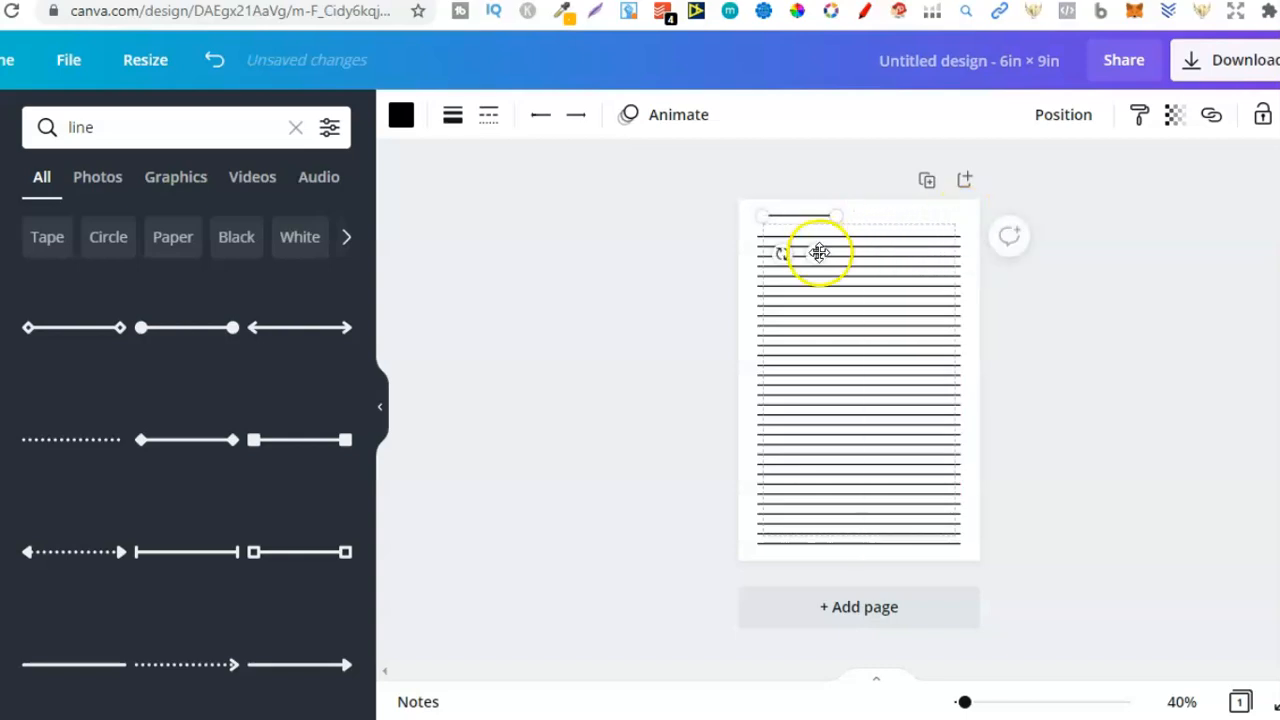
pyautogui.click(818, 252)
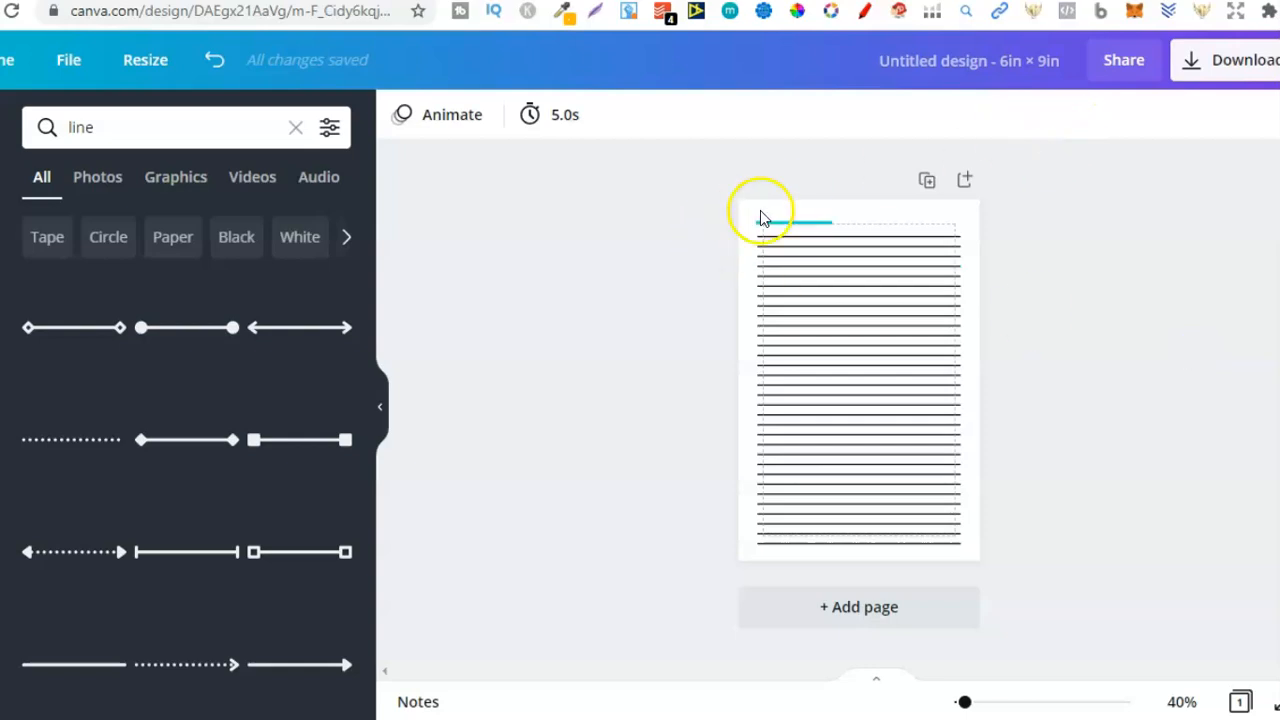
pyautogui.click(780, 222)
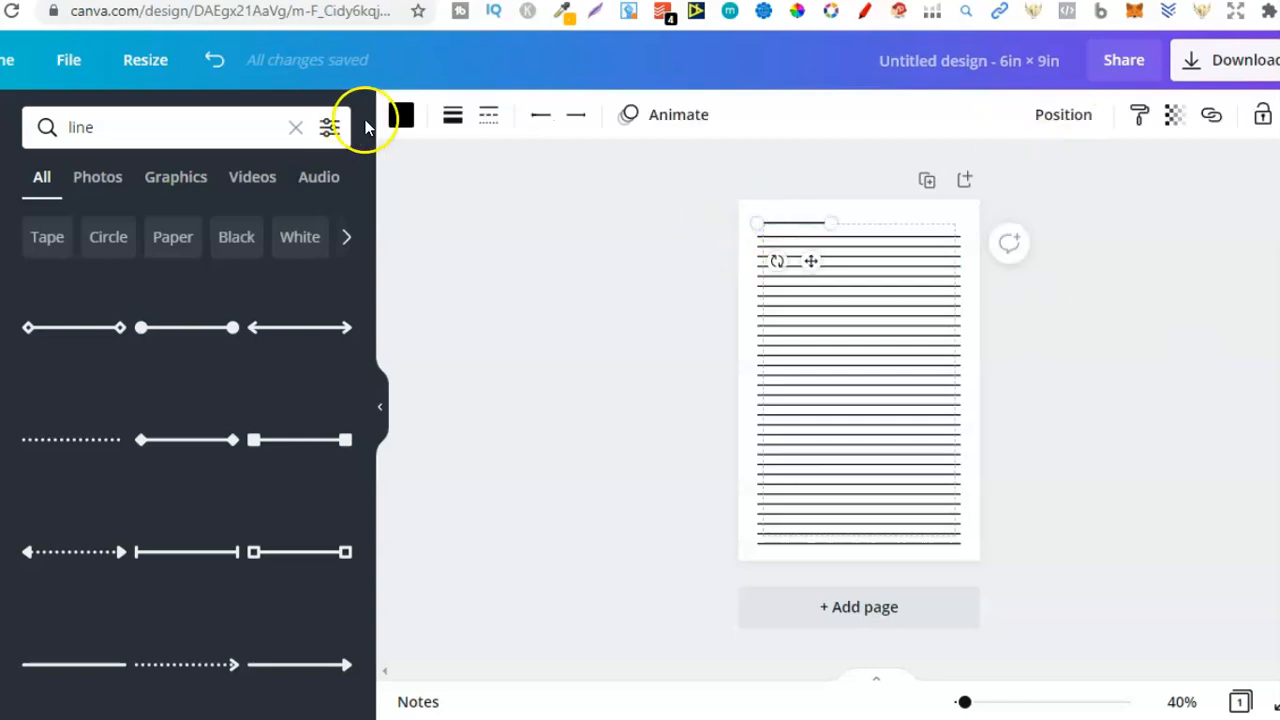
pyautogui.click(400, 114)
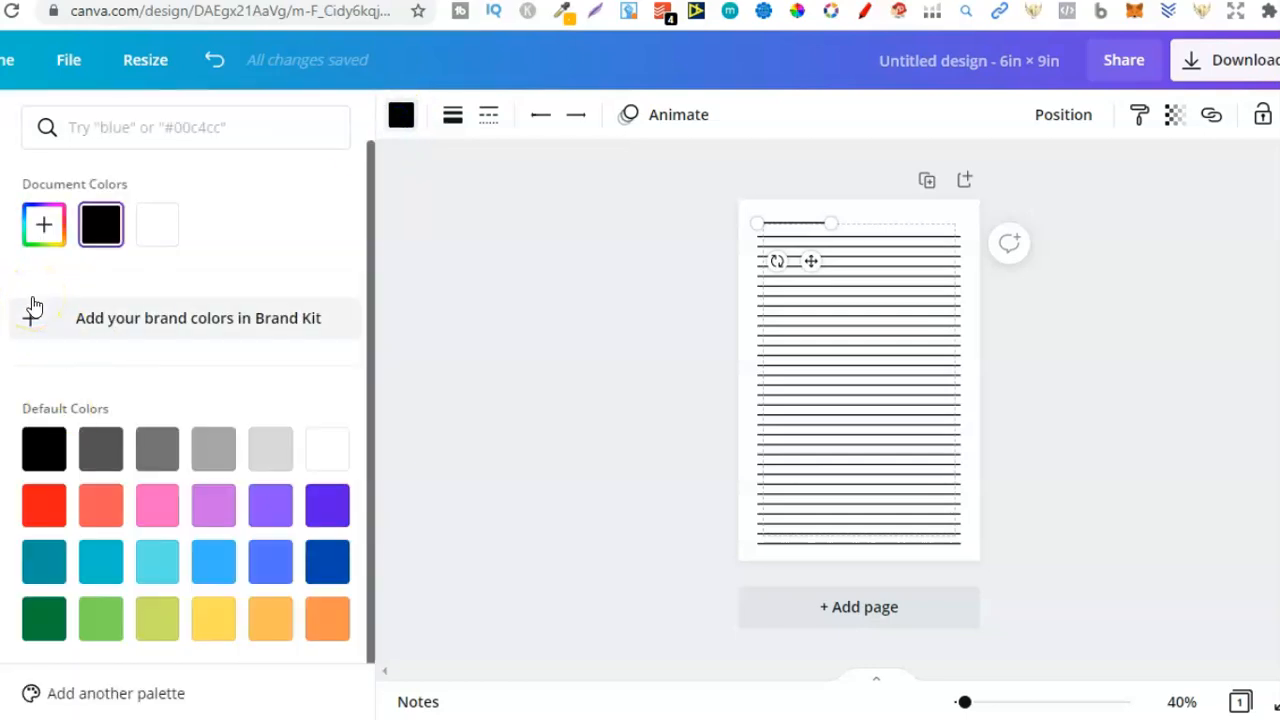
pyautogui.write('line')
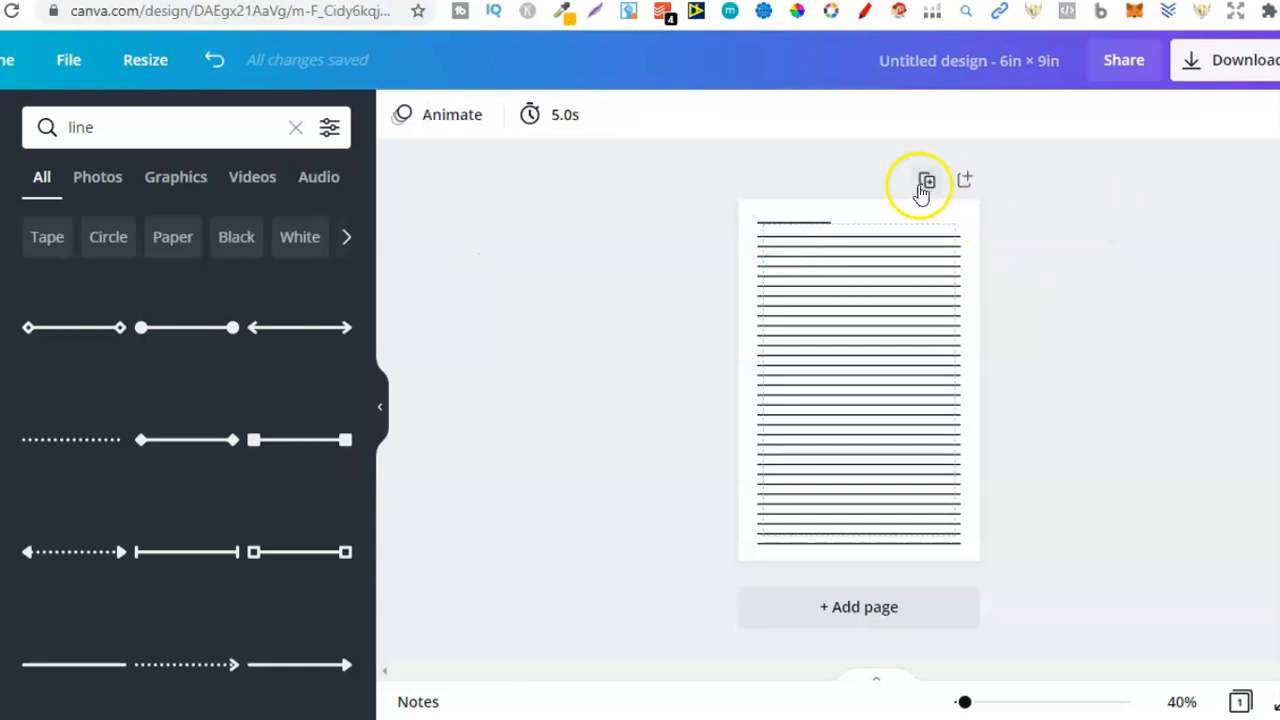
# Step: Duplicate the lined page and move page 2's short header line to the top right
pyautogui.click(924, 181)
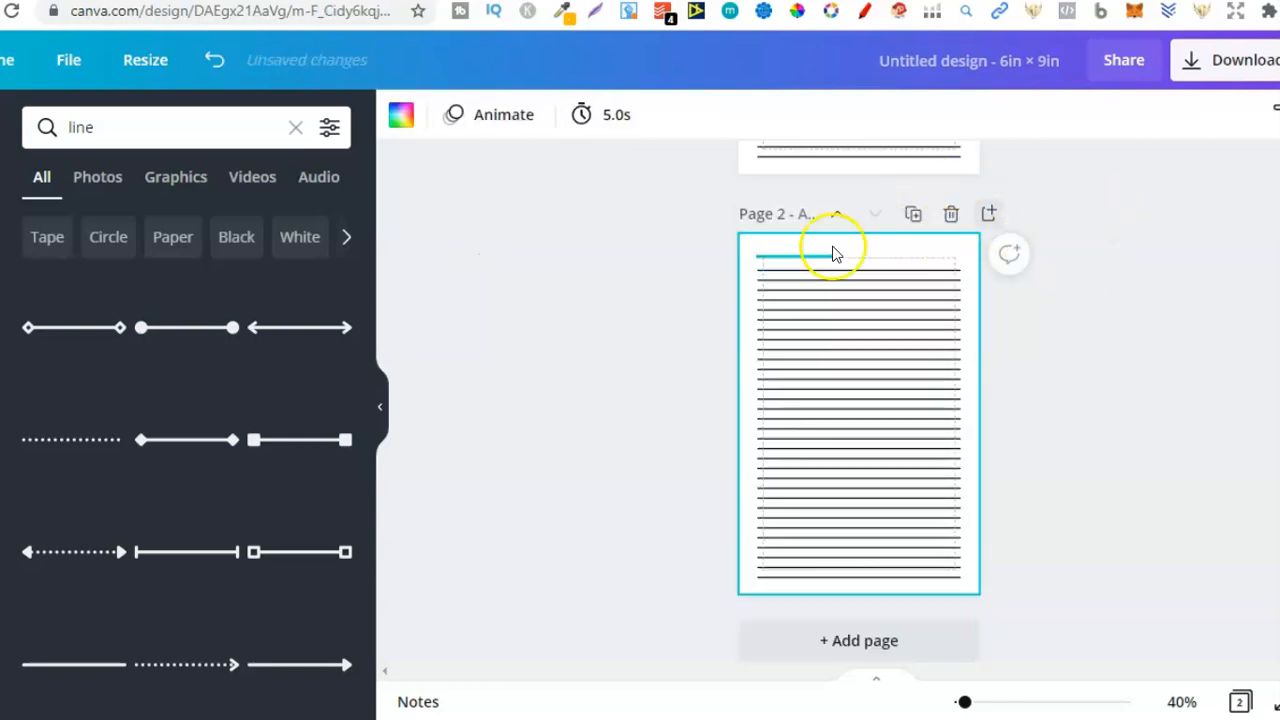
pyautogui.click(812, 258)
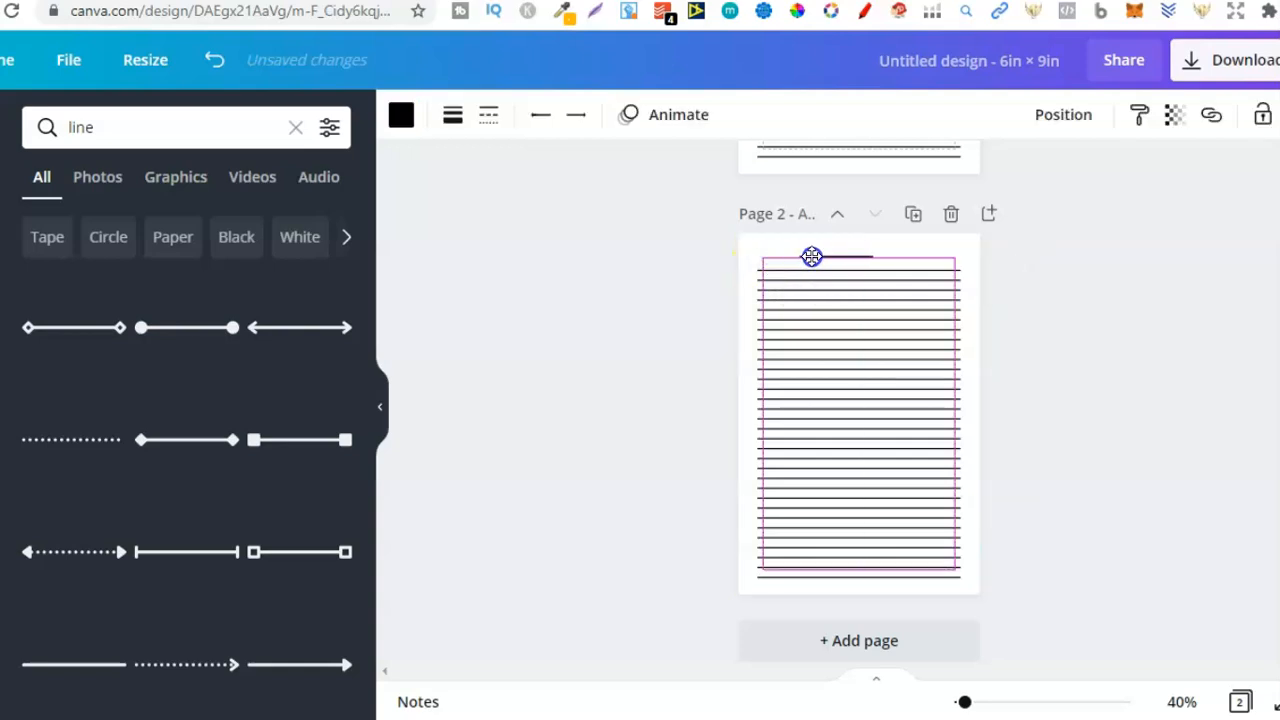
pyautogui.moveTo(812, 256); pyautogui.dragTo(895, 261)
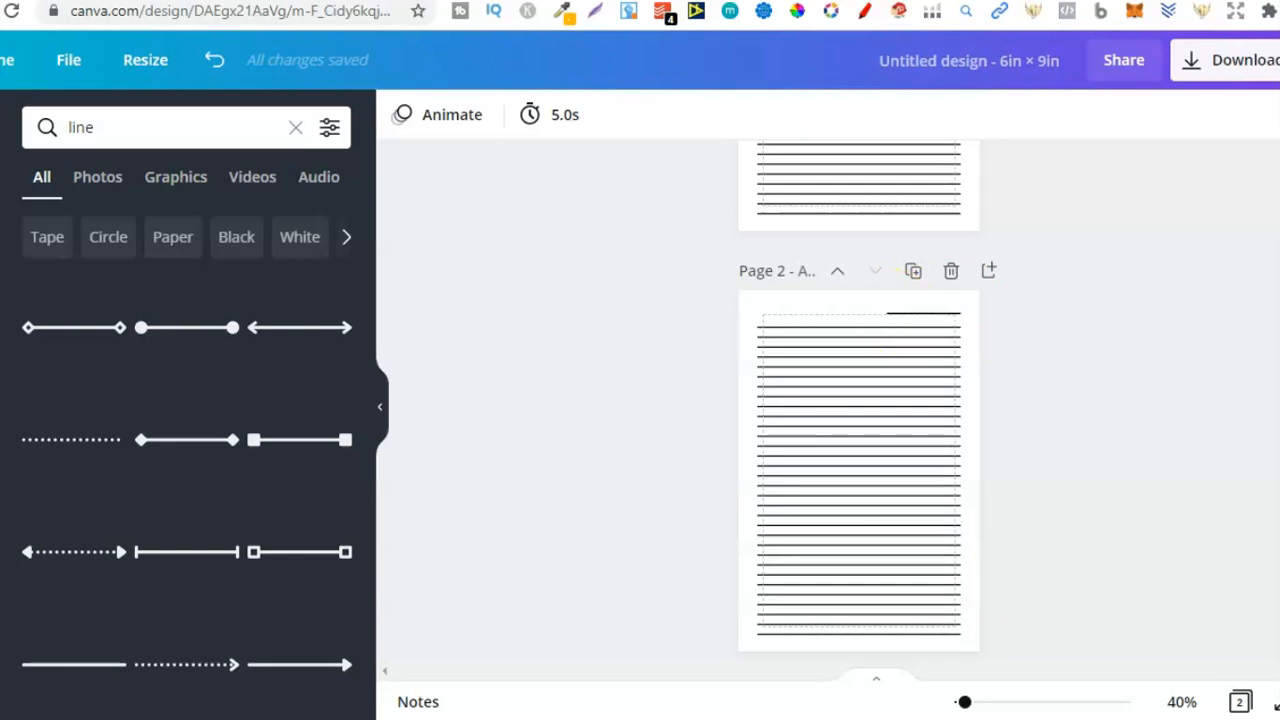
pyautogui.scroll(-3)
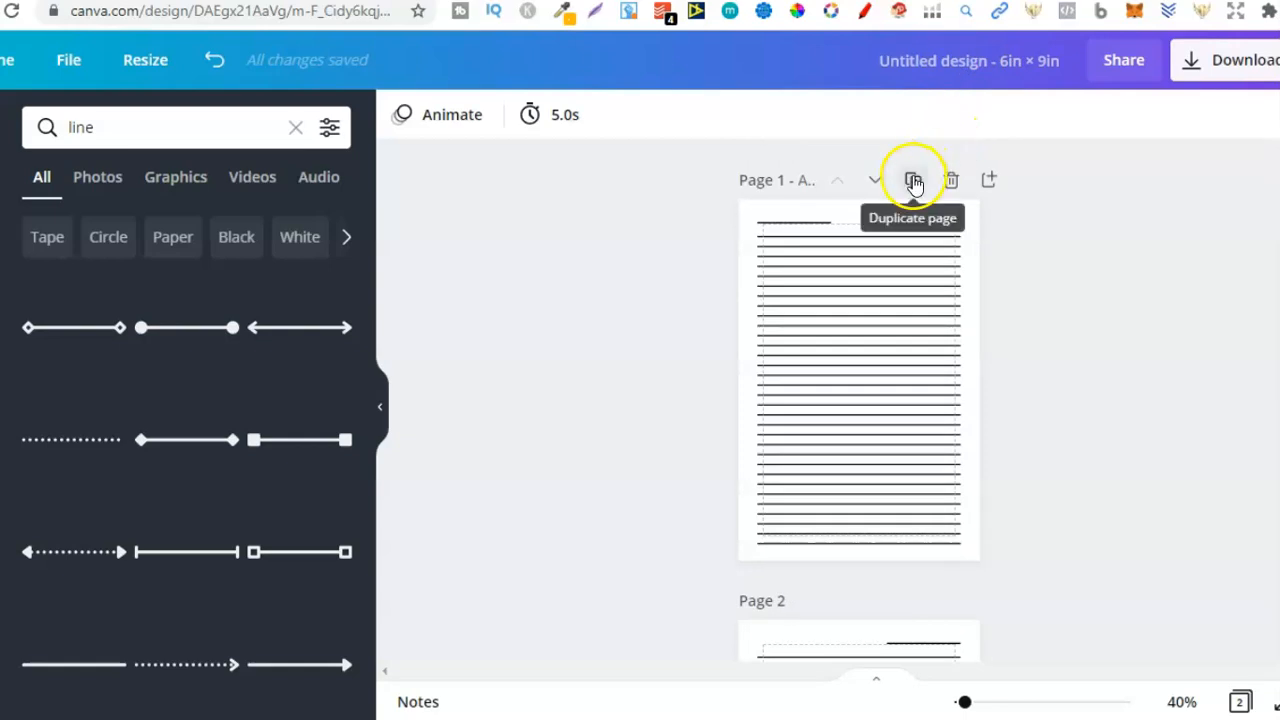
# Step: Duplicate pages 1 and 2 into pages 3 and 4, keeping alternating left/right header lines
pyautogui.click(912, 180)
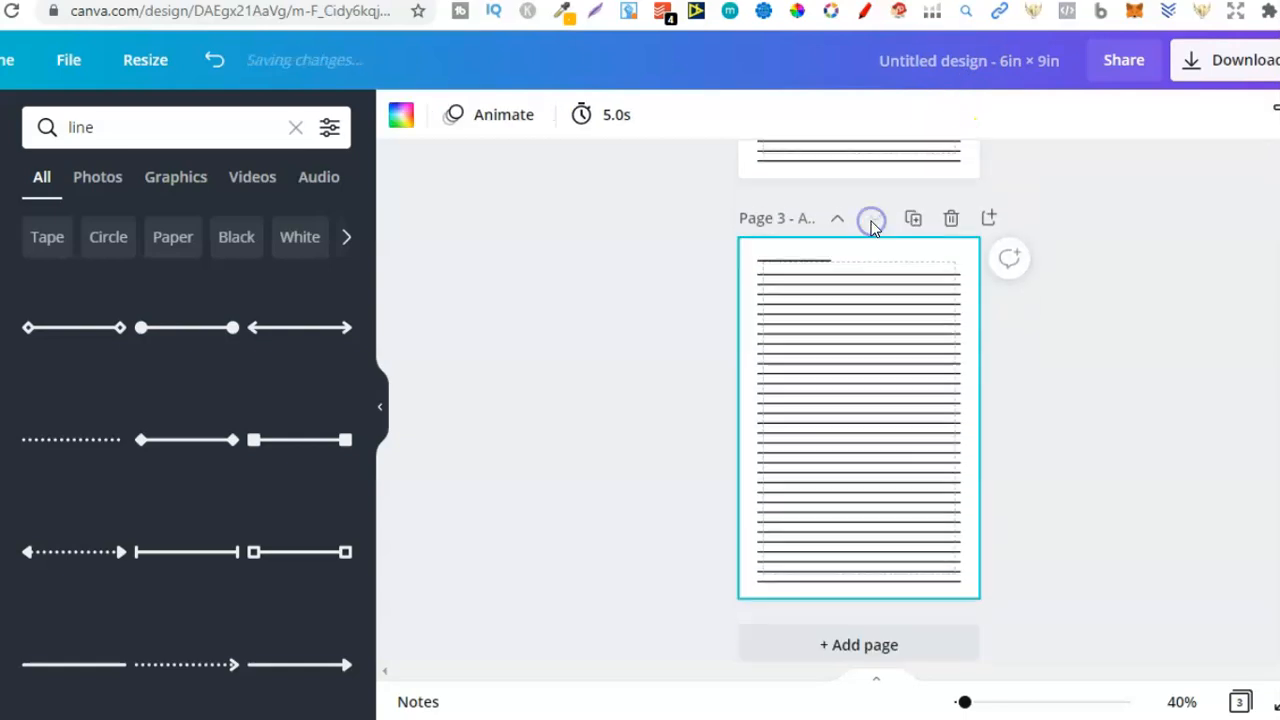
pyautogui.scroll(-3)
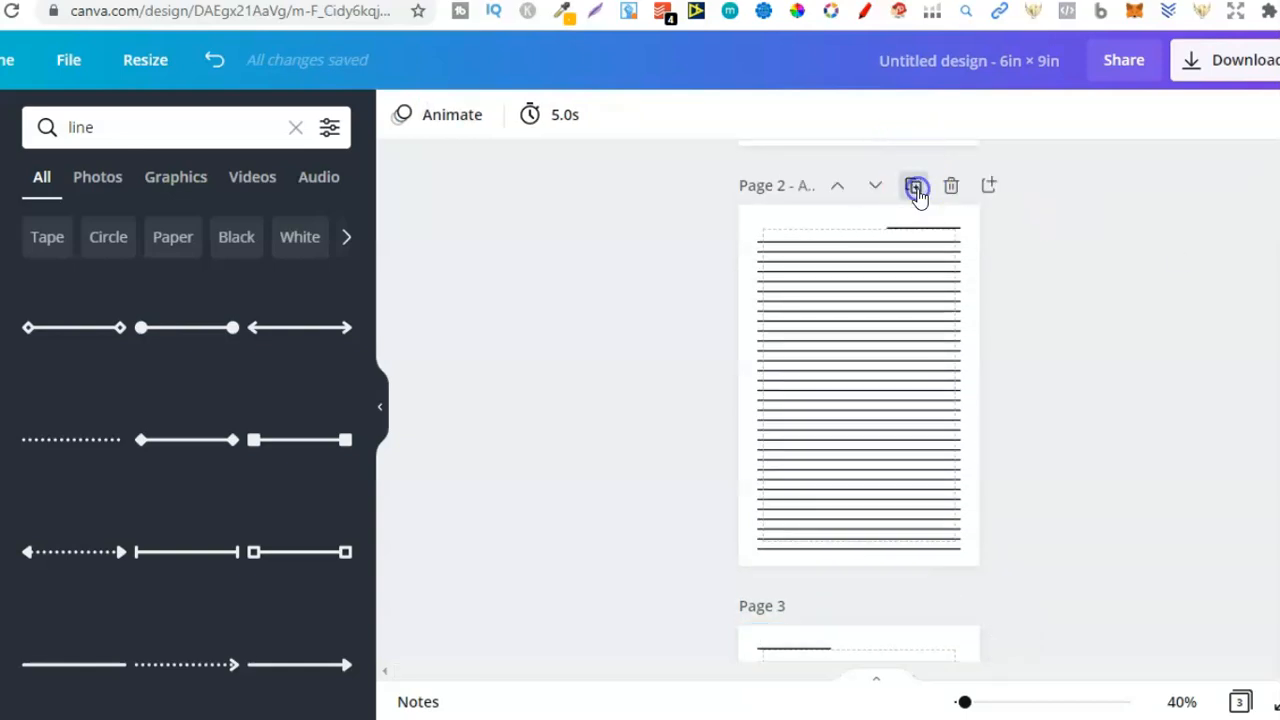
pyautogui.click(914, 186)
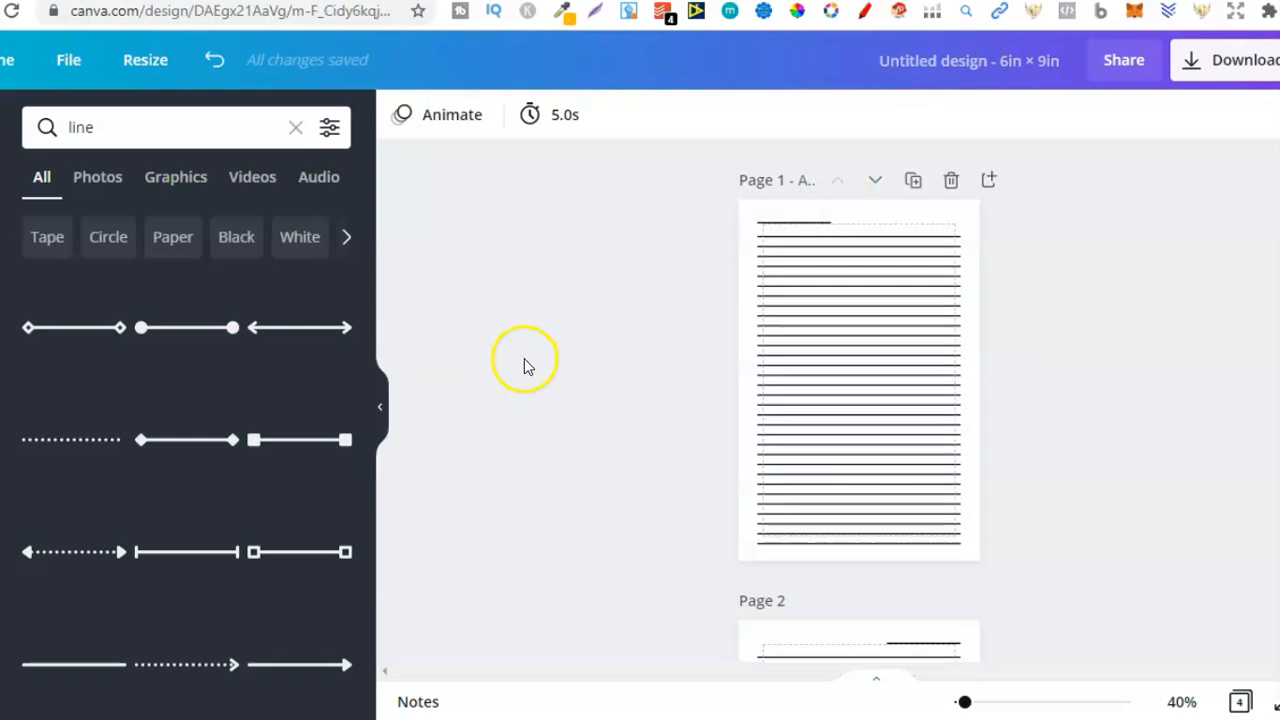
pyautogui.click(970, 280)
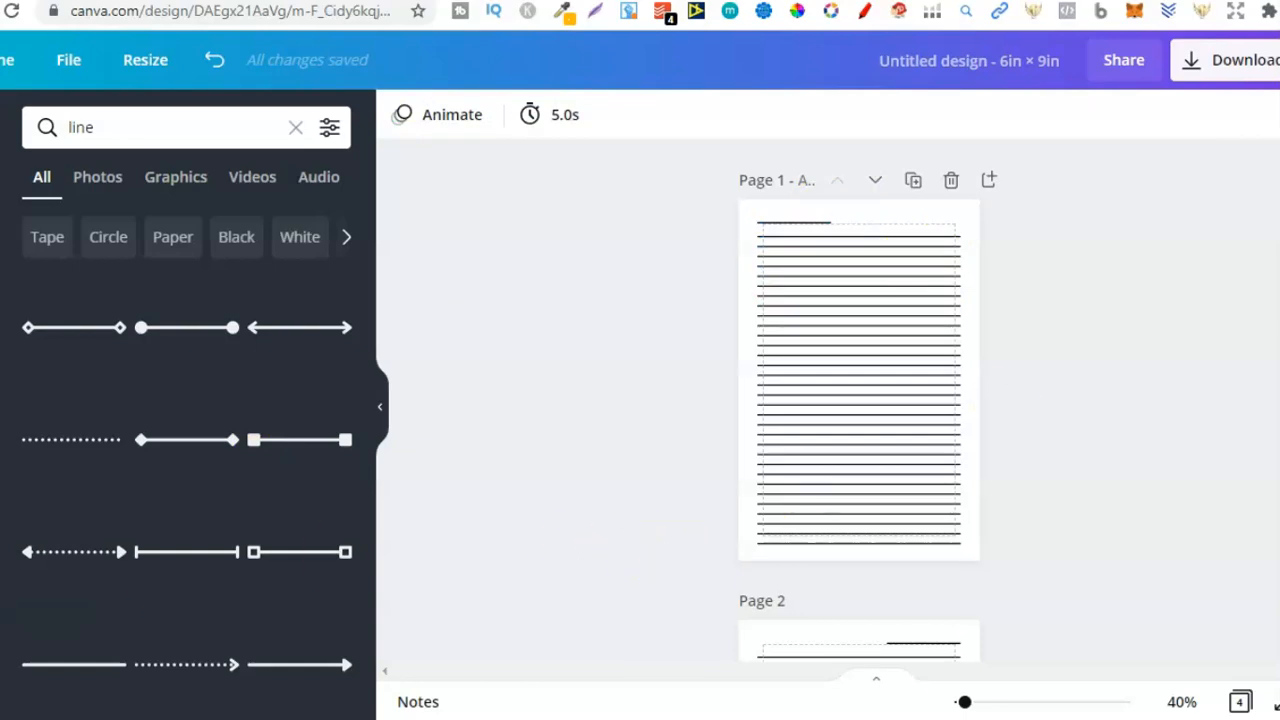
pyautogui.scroll(-3)
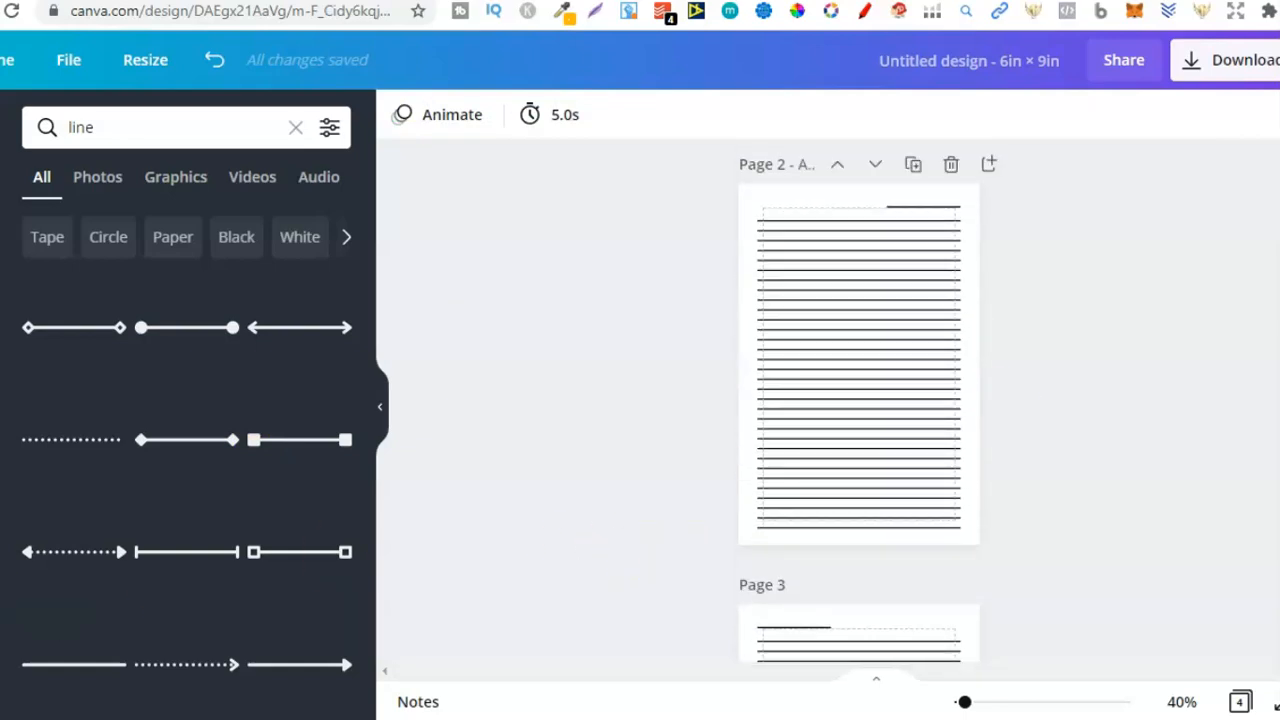
pyautogui.scroll(-3)
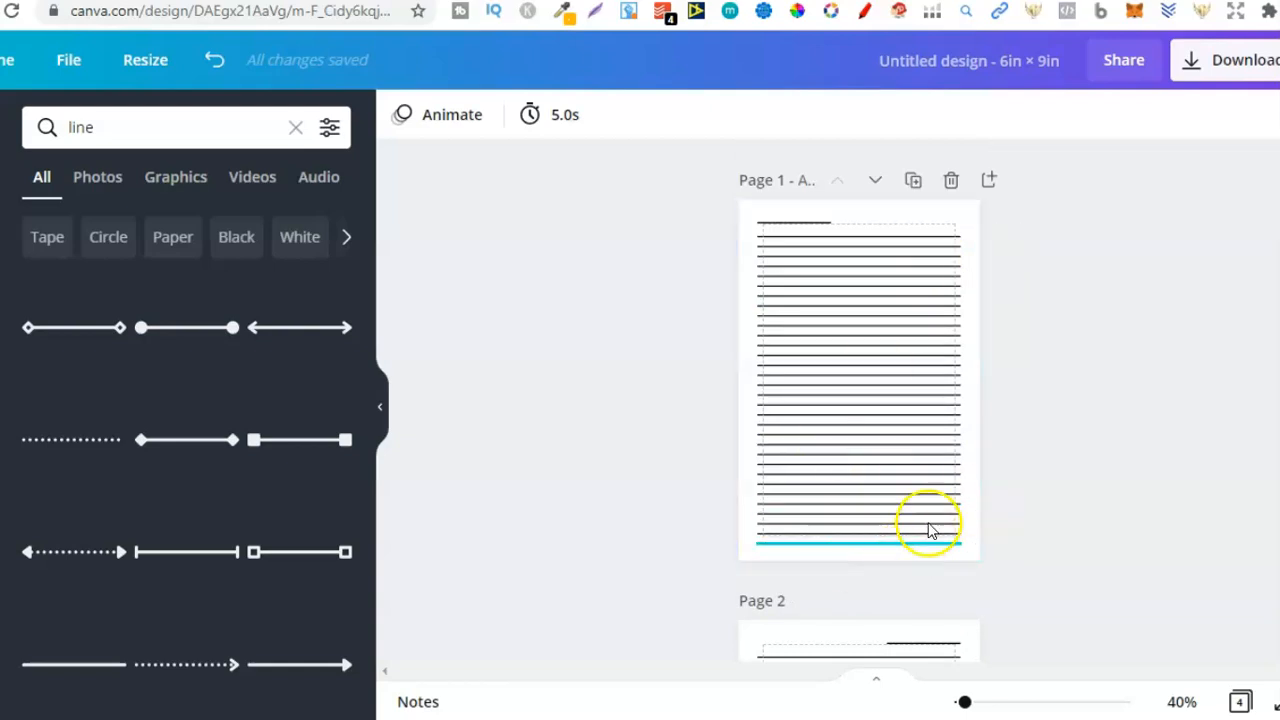
pyautogui.click(928, 528)
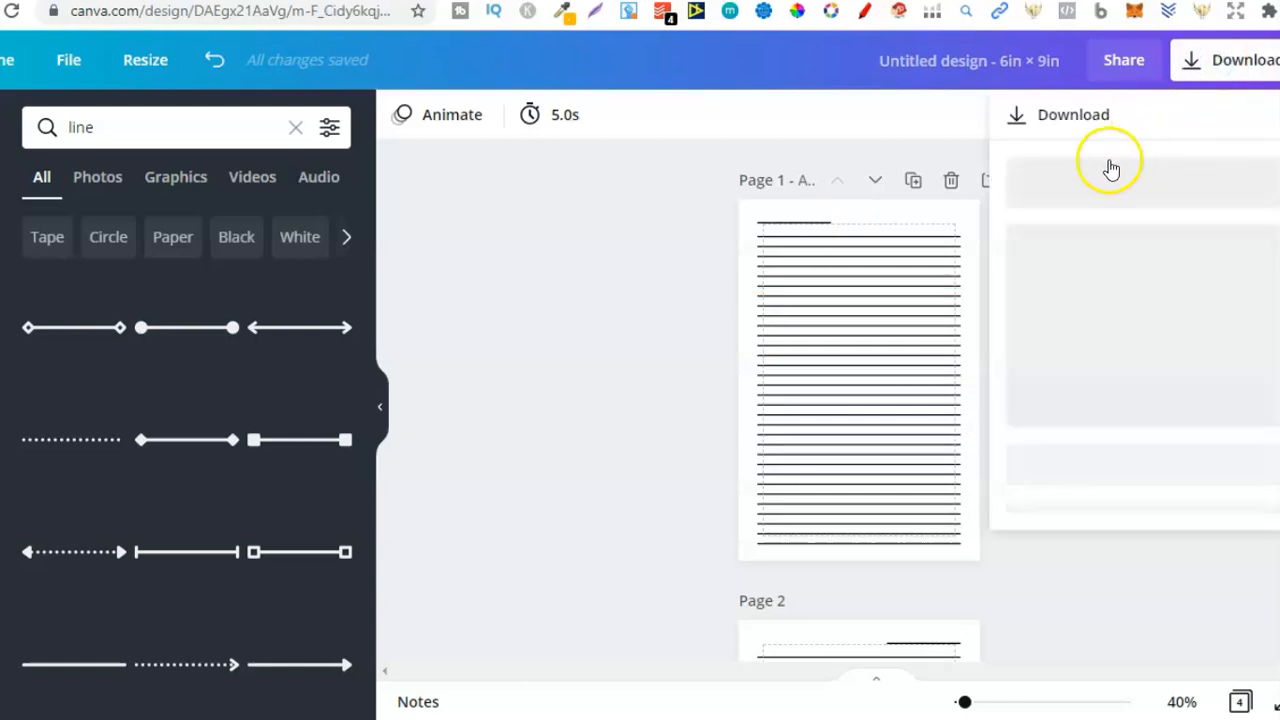
# Step: Set the download file type to PDF Print, keep all pages, and download
pyautogui.click(1113, 167)
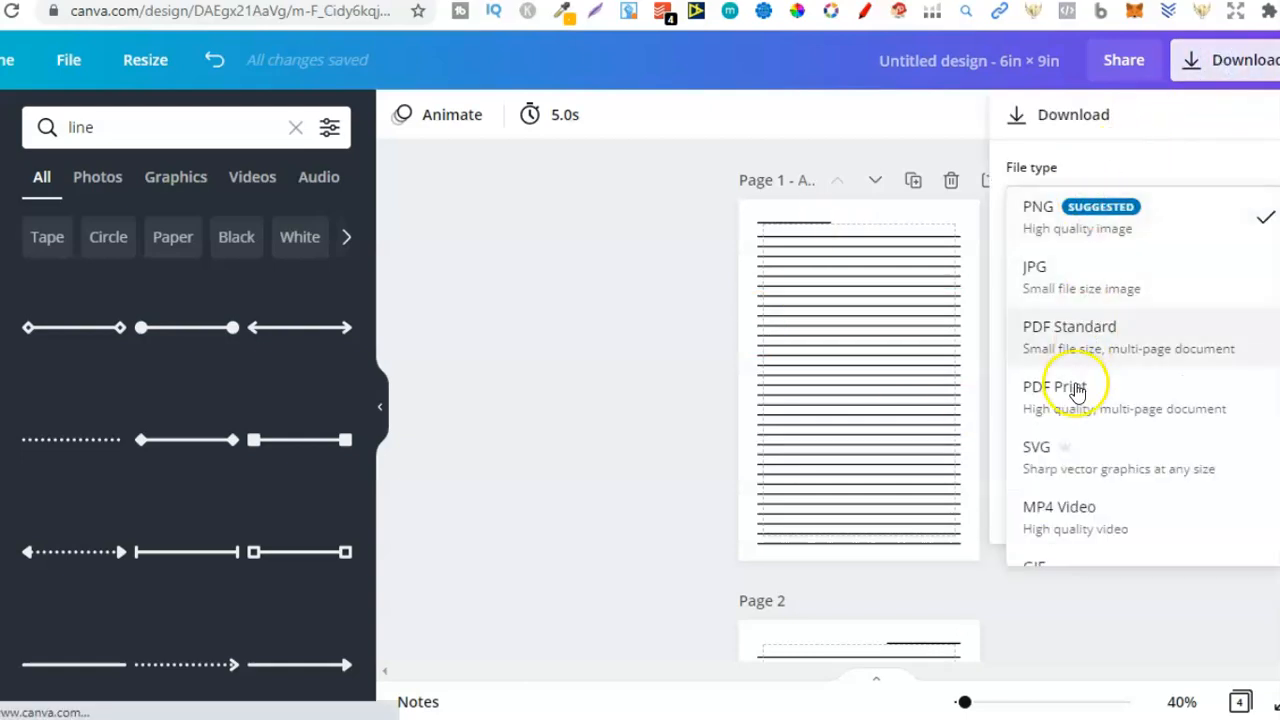
pyautogui.click(1070, 390)
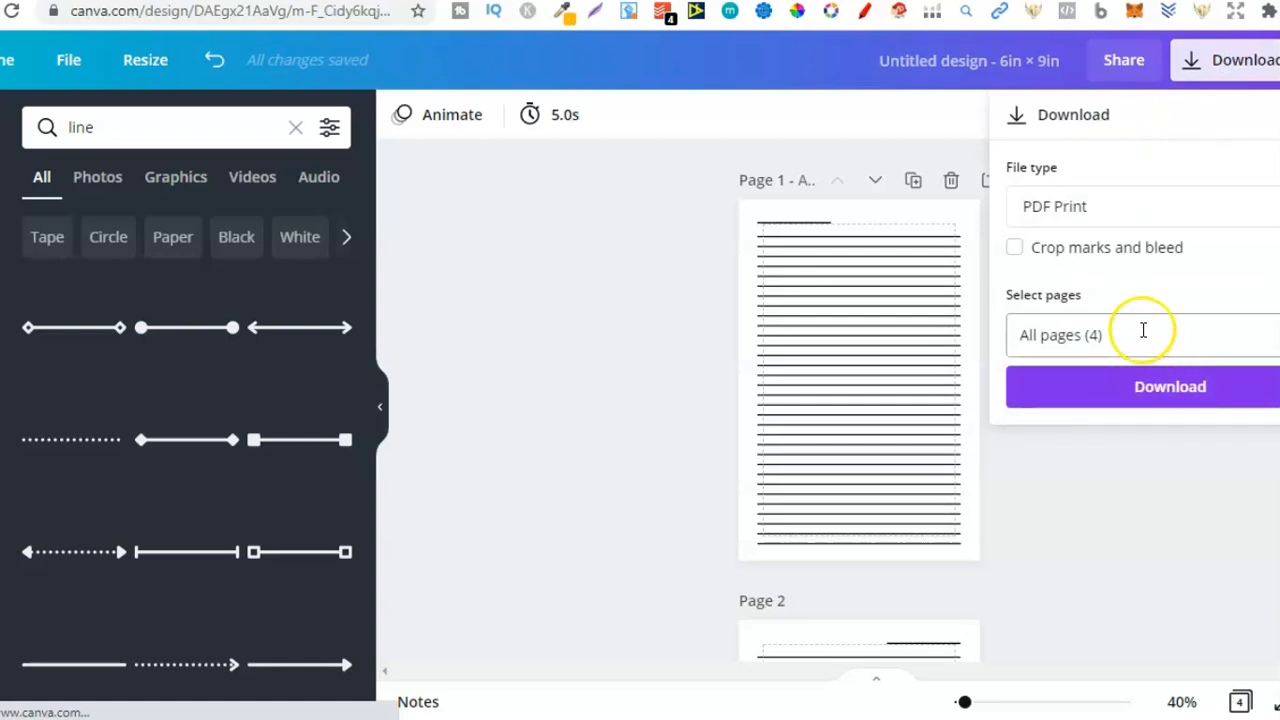
pyautogui.click(1140, 334)
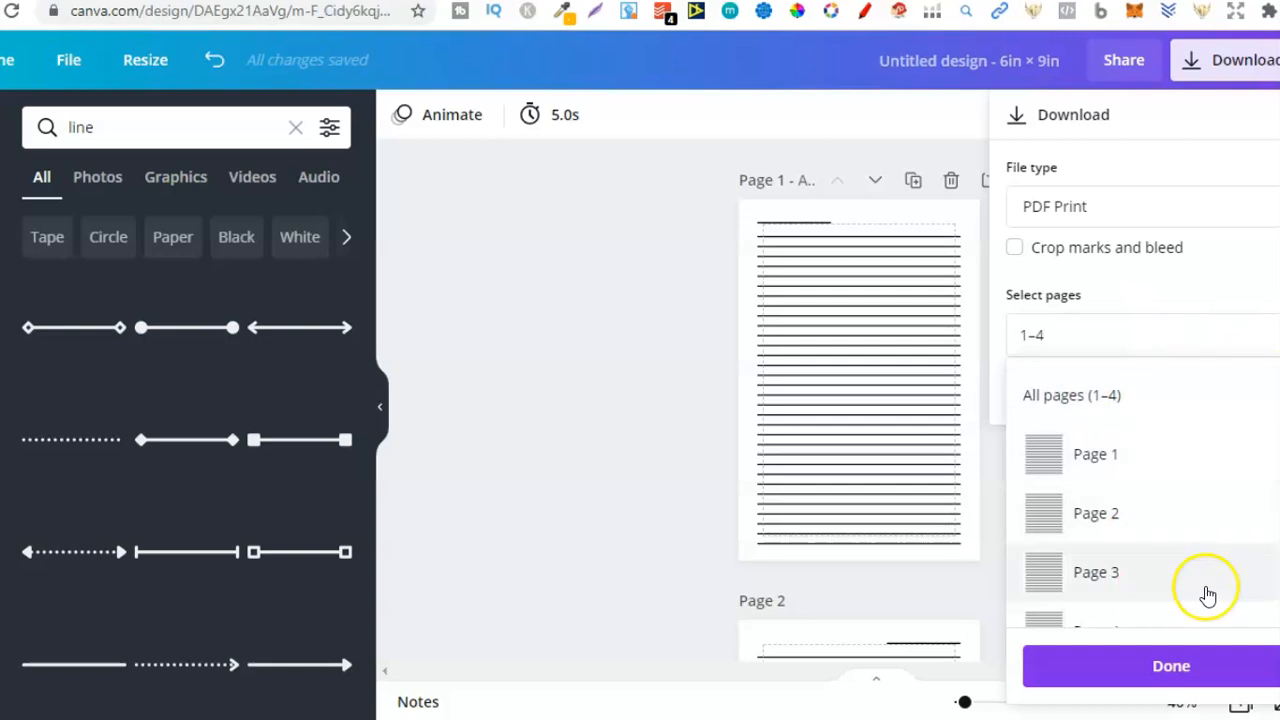
pyautogui.click(1171, 666)
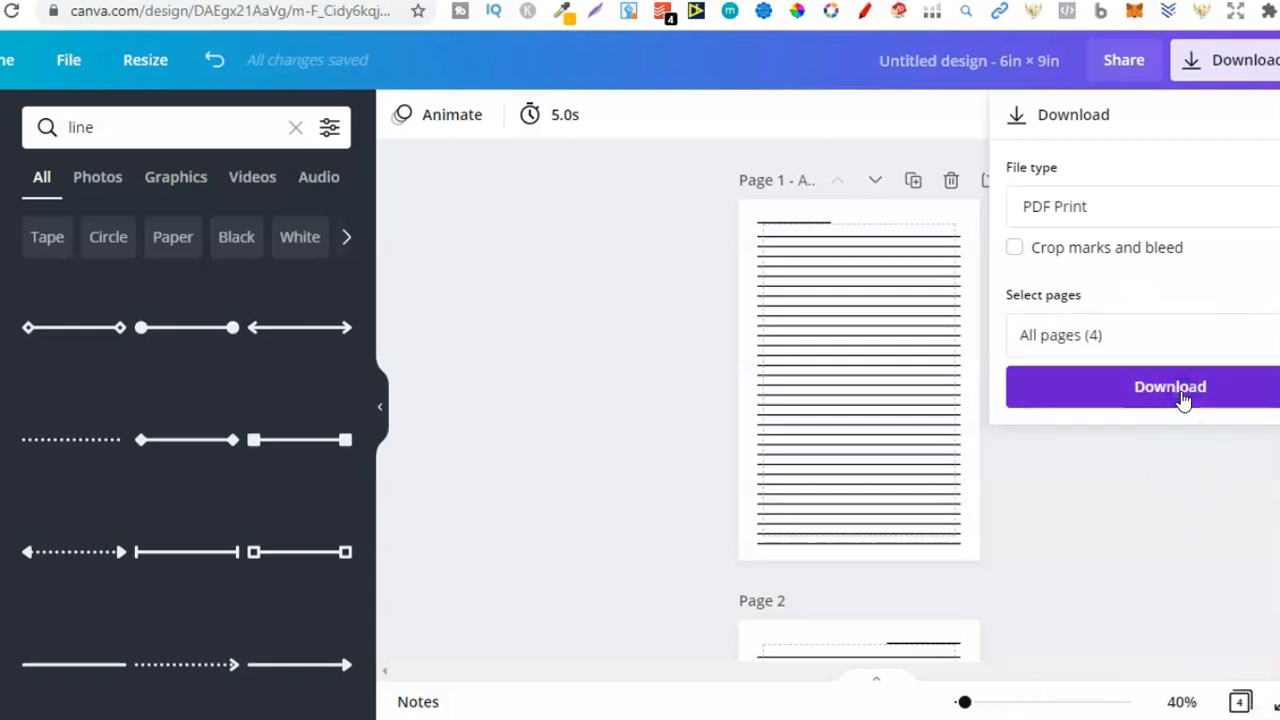
pyautogui.click(1170, 387)
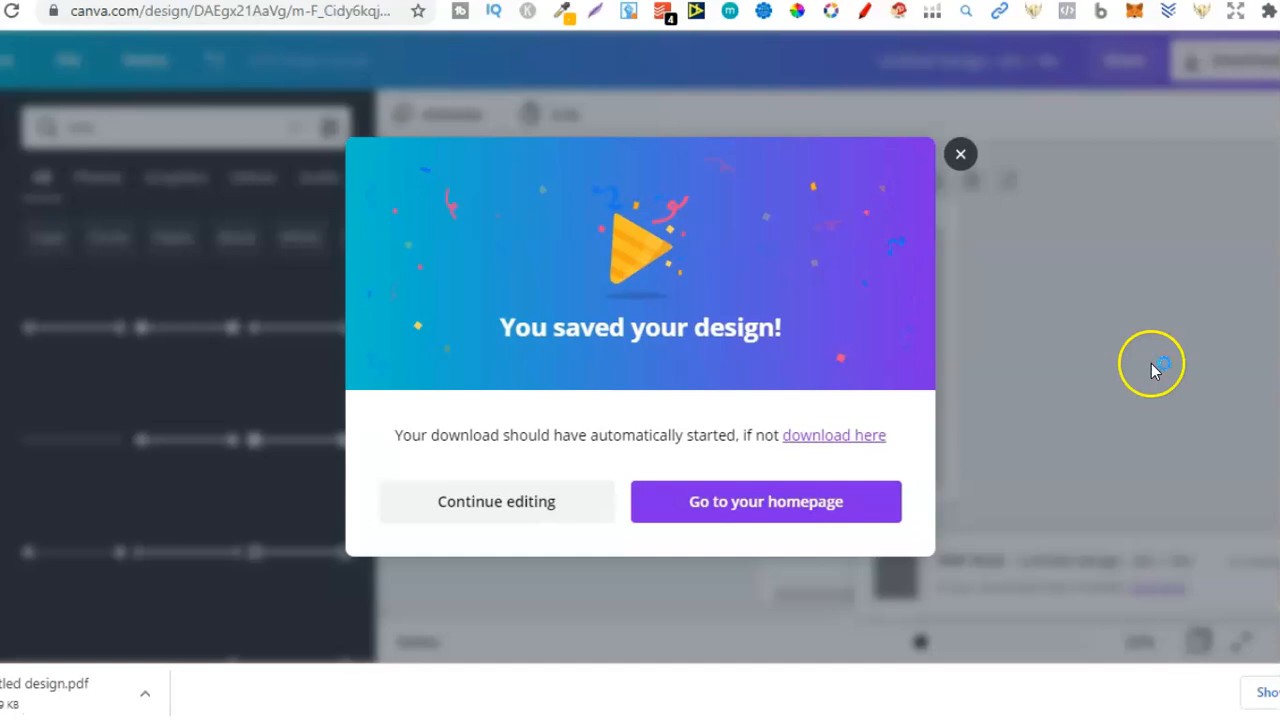
# Step: Close the 'You saved your design!' popup and open the downloaded PDF
pyautogui.click(496, 501)
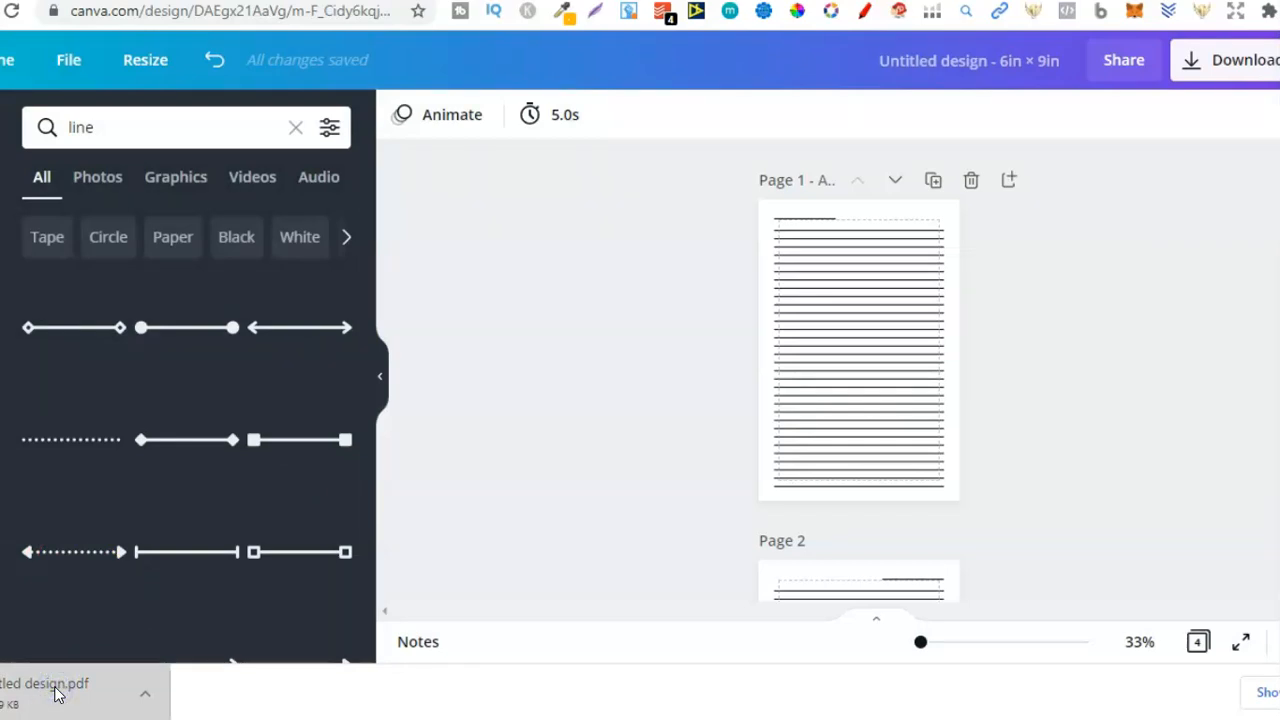
pyautogui.click(55, 690)
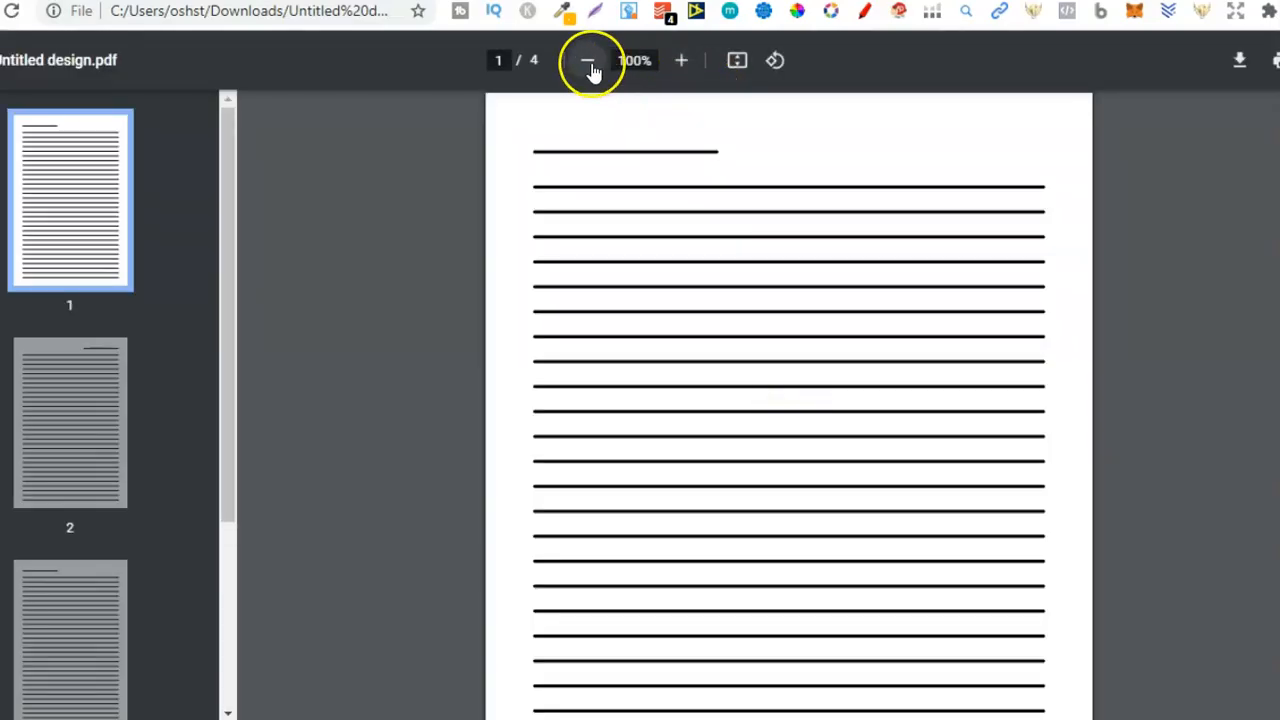
# Step: Zoom the PDF viewer out twice to about 67% and scroll through pages 2 and 3
pyautogui.click(588, 60)
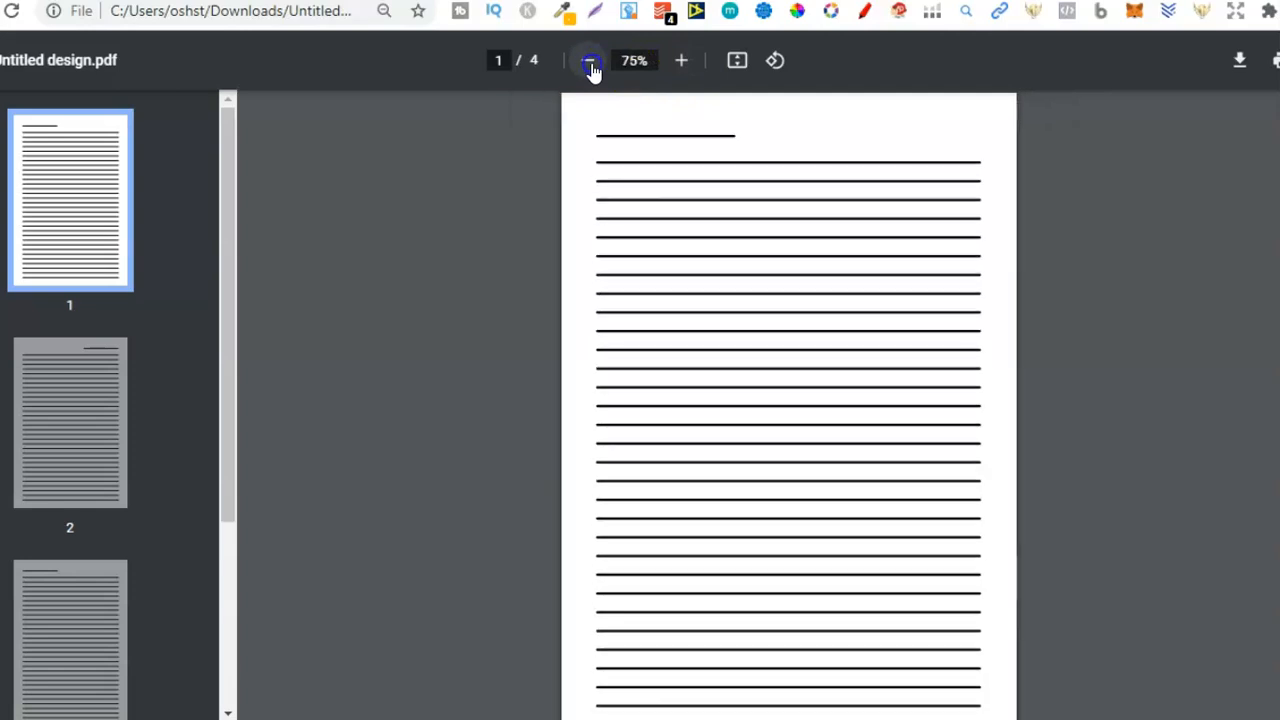
pyautogui.click(588, 60)
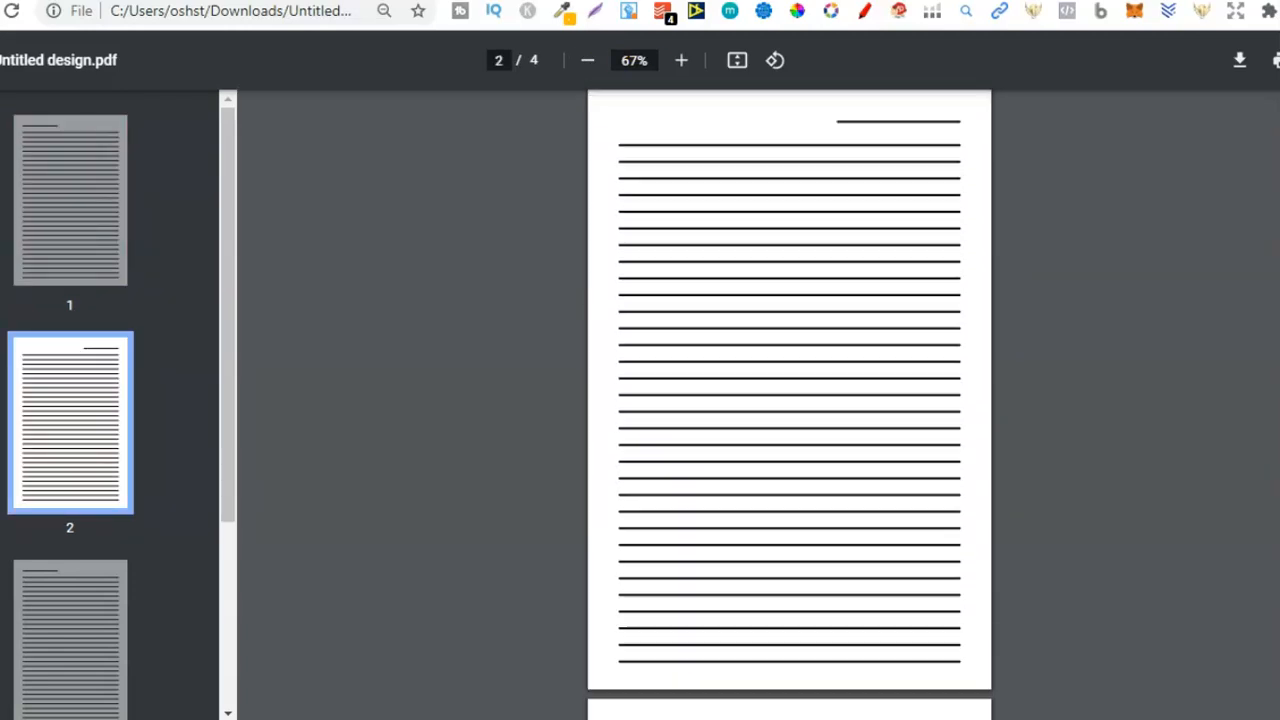
pyautogui.scroll(-3)
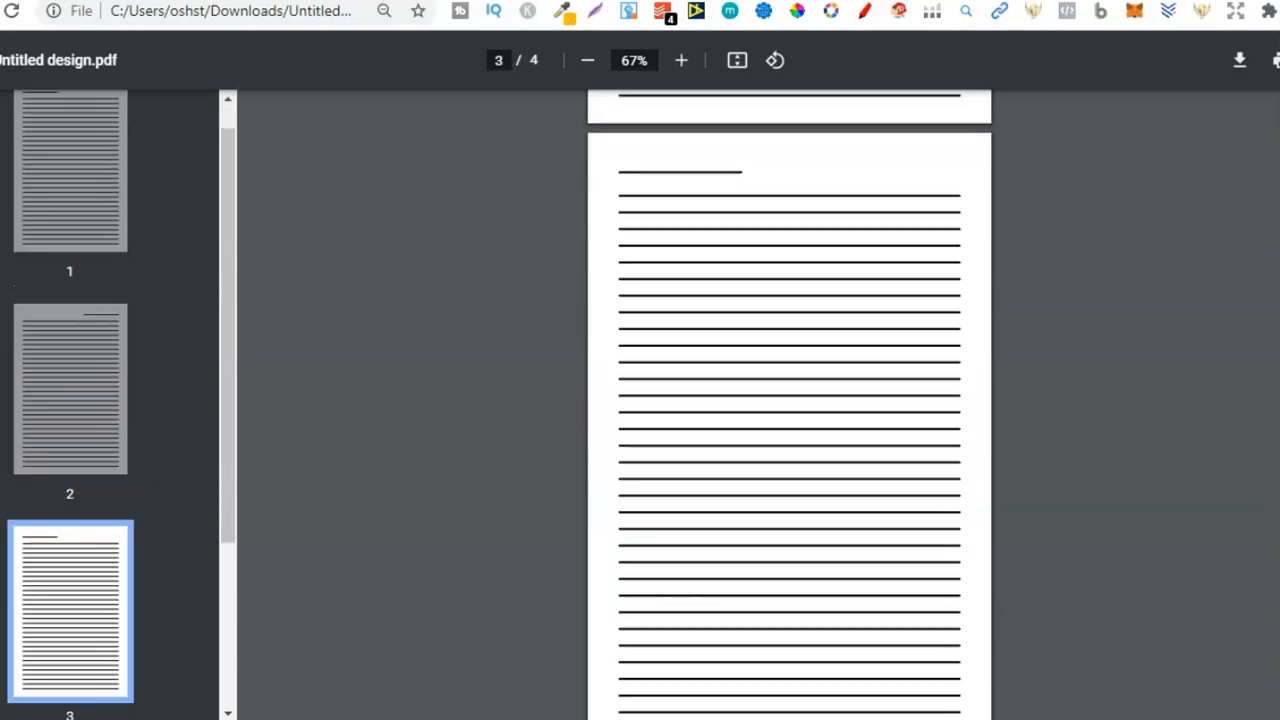
pyautogui.scroll(-3)
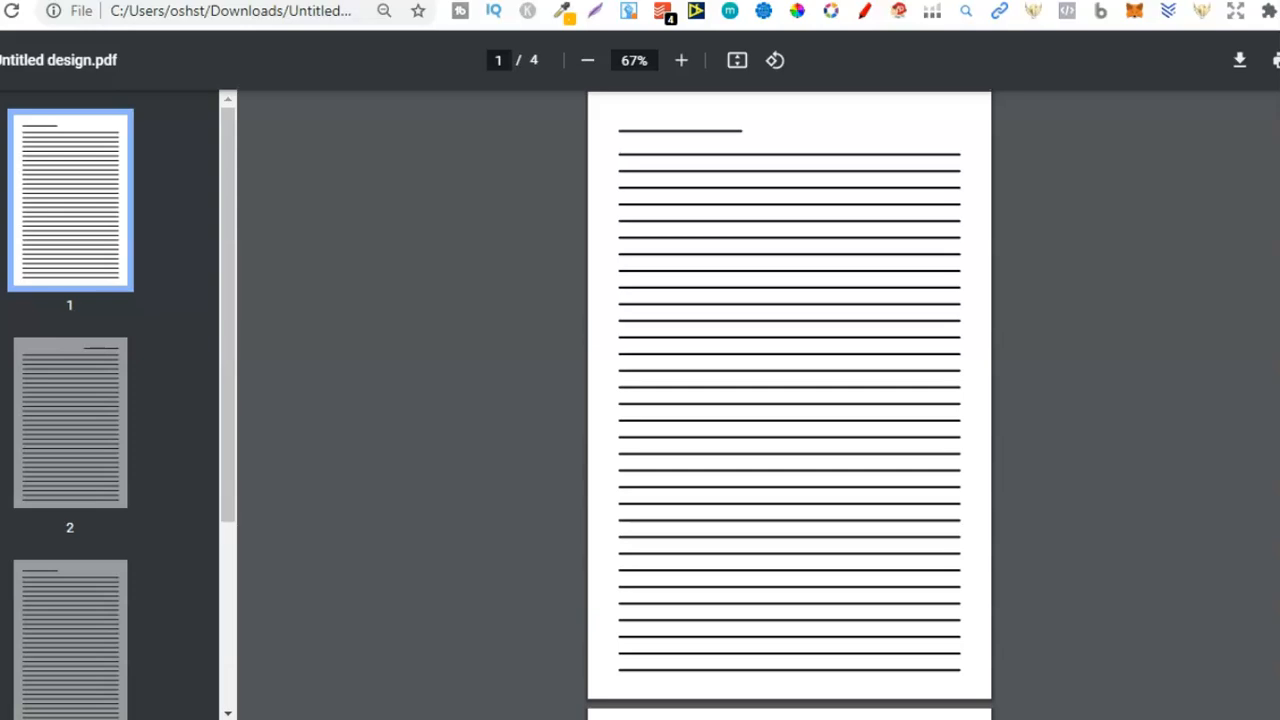
pyautogui.moveTo(1222, 215)
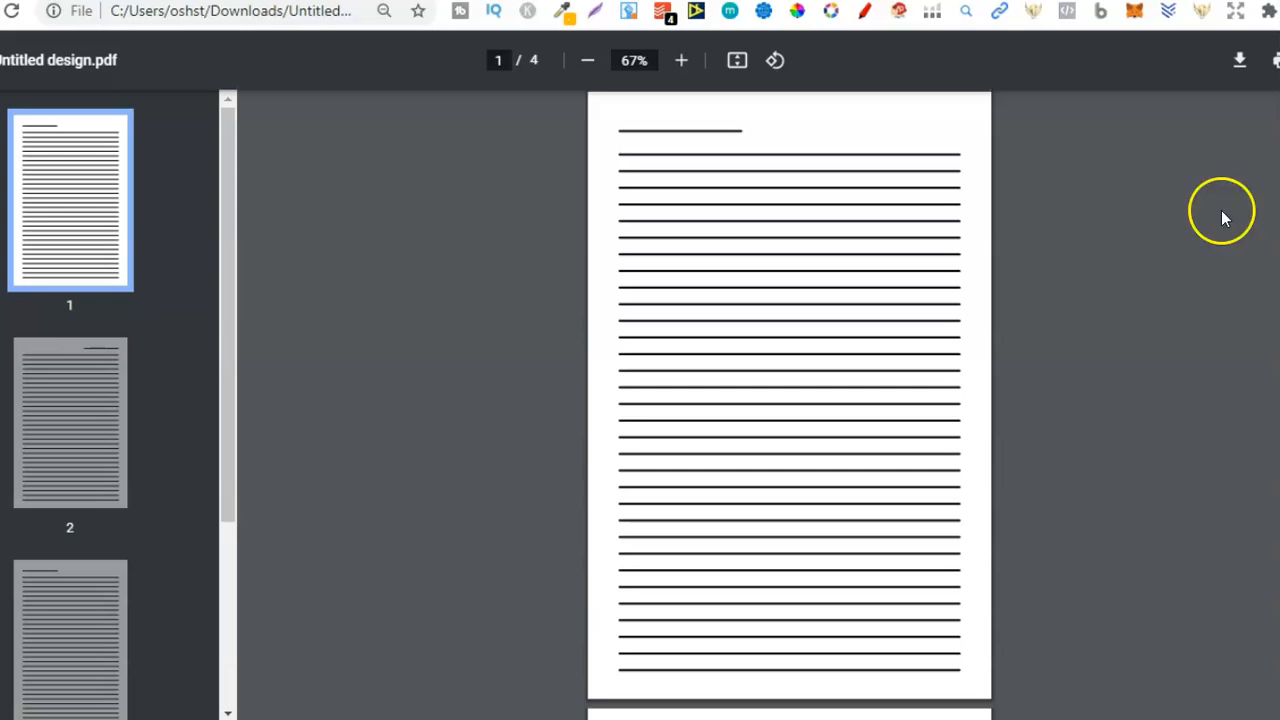